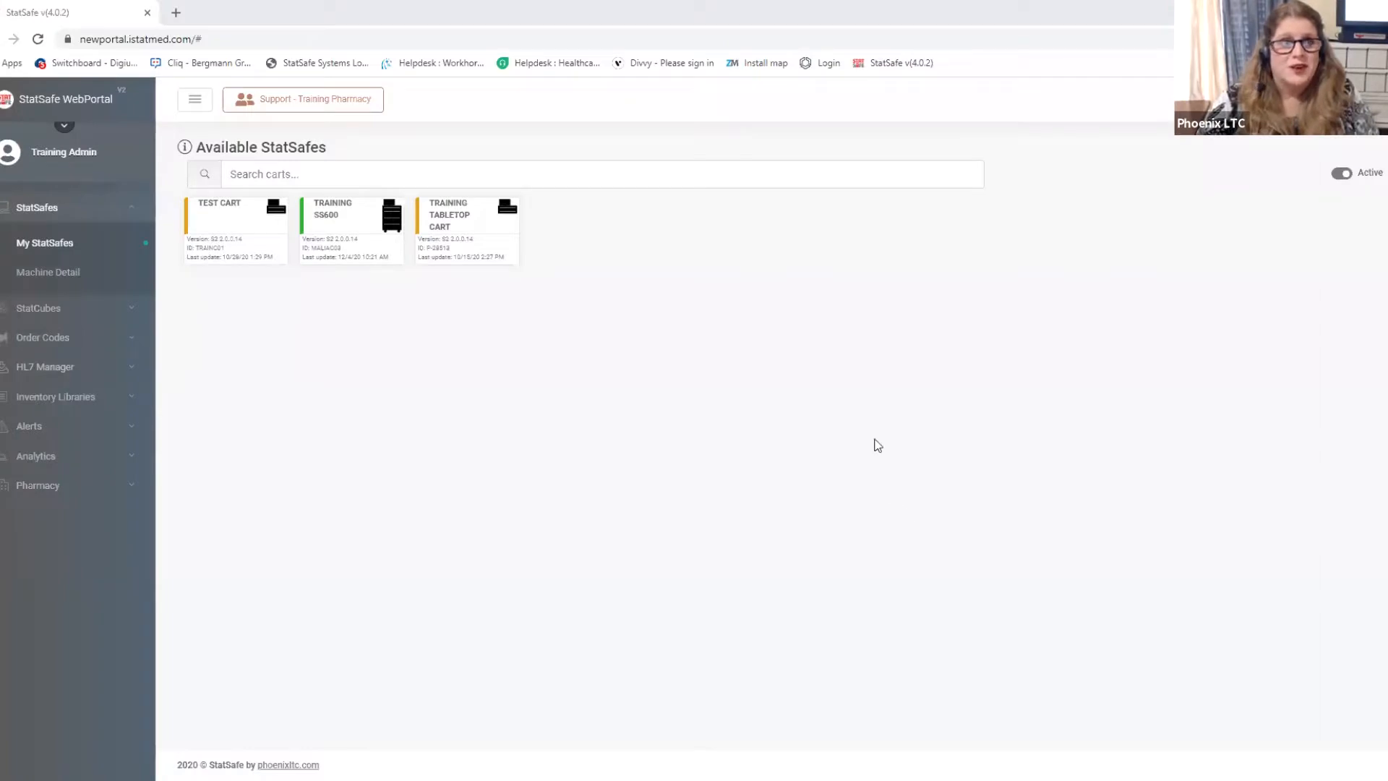
pyautogui.moveTo(219, 326)
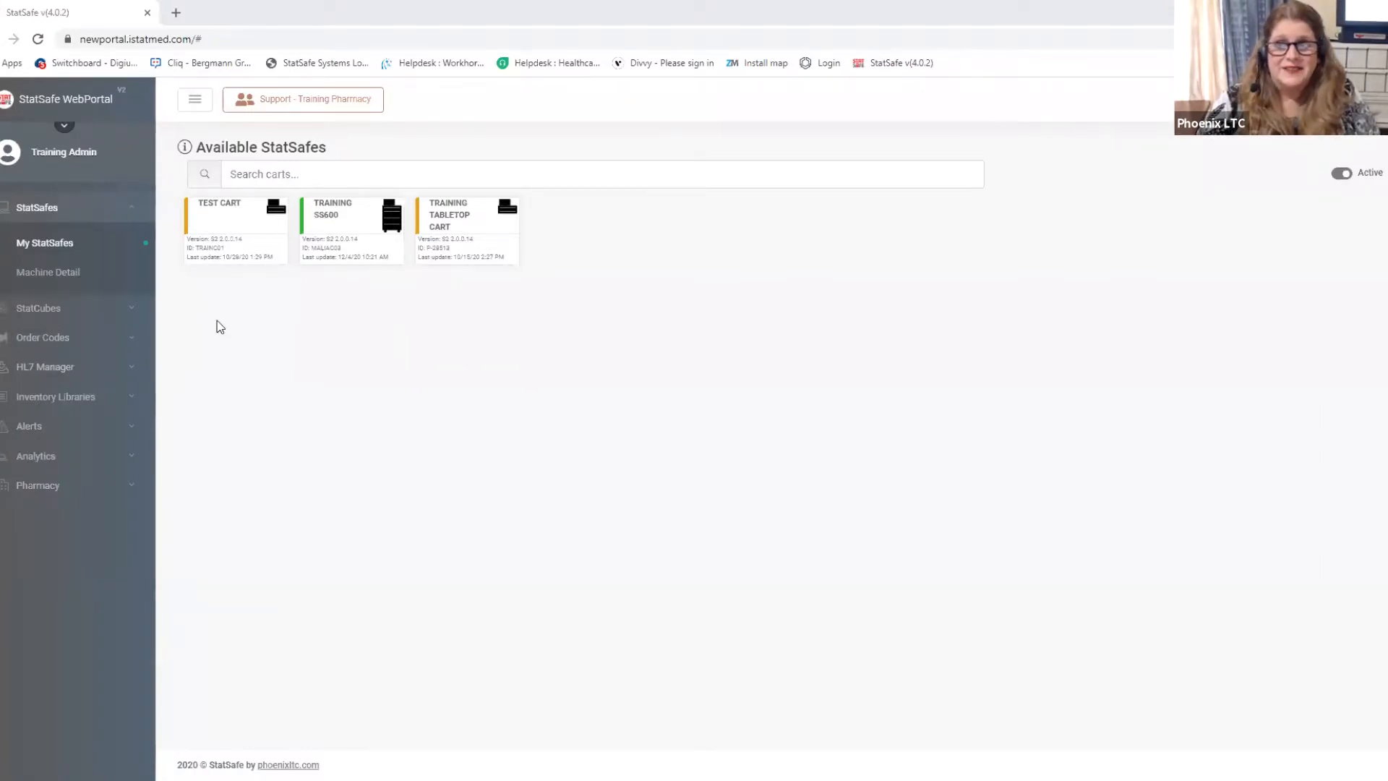
pyautogui.moveTo(127, 206)
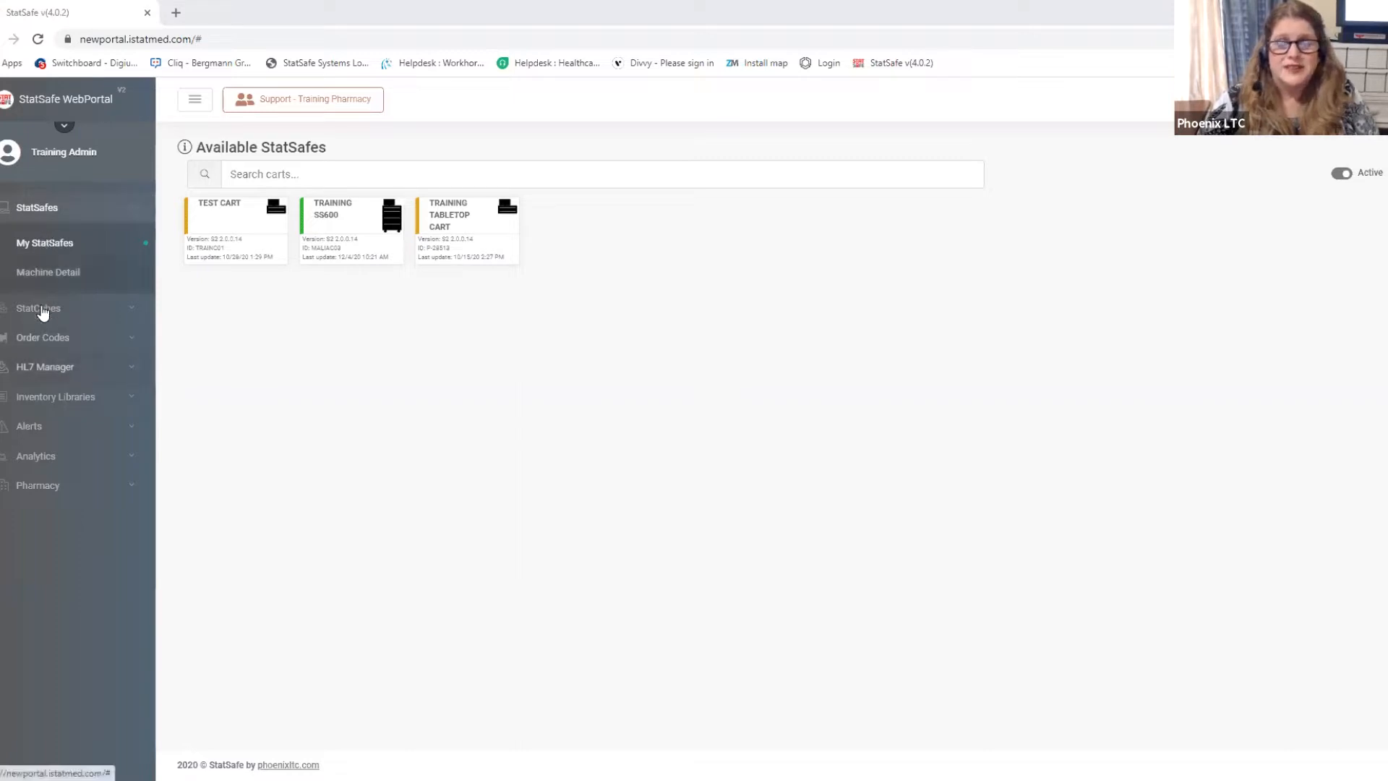
pyautogui.moveTo(45, 361)
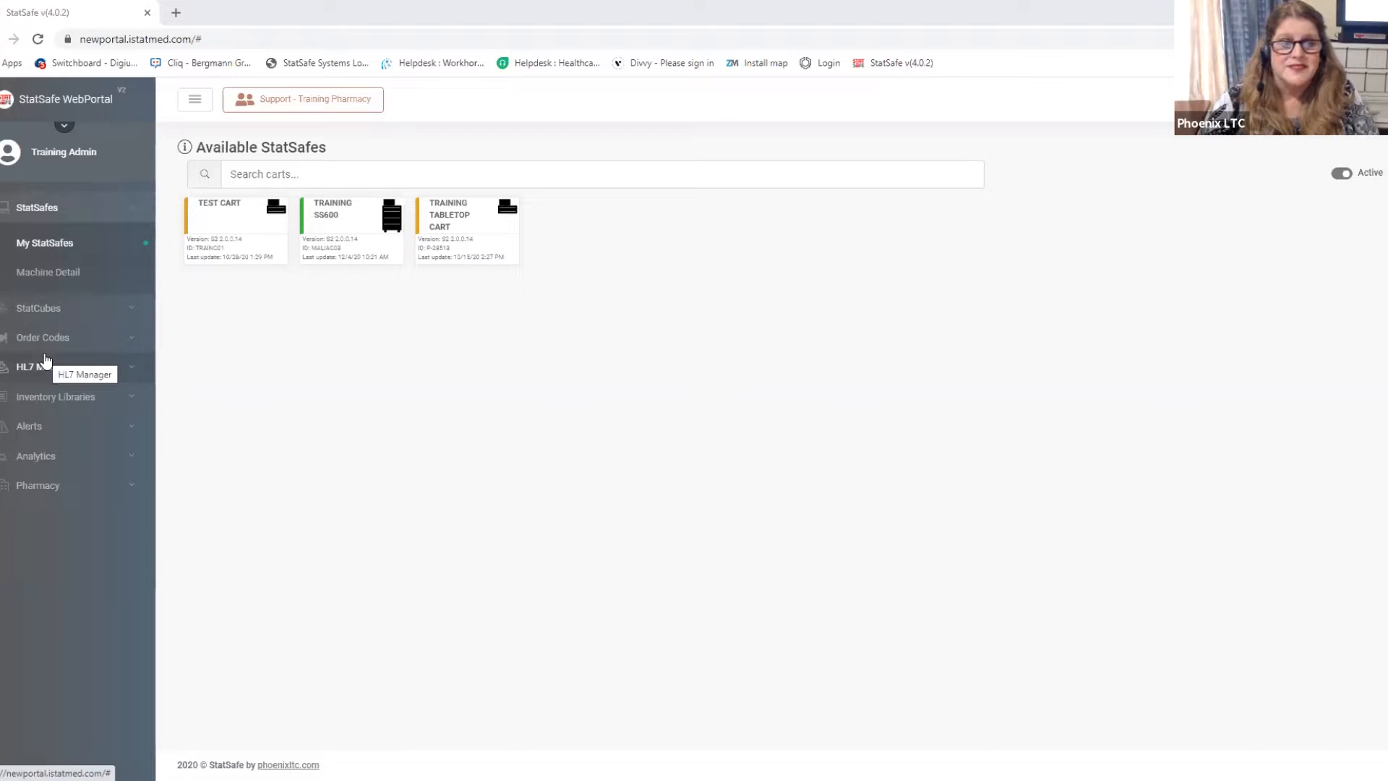
pyautogui.moveTo(33, 425)
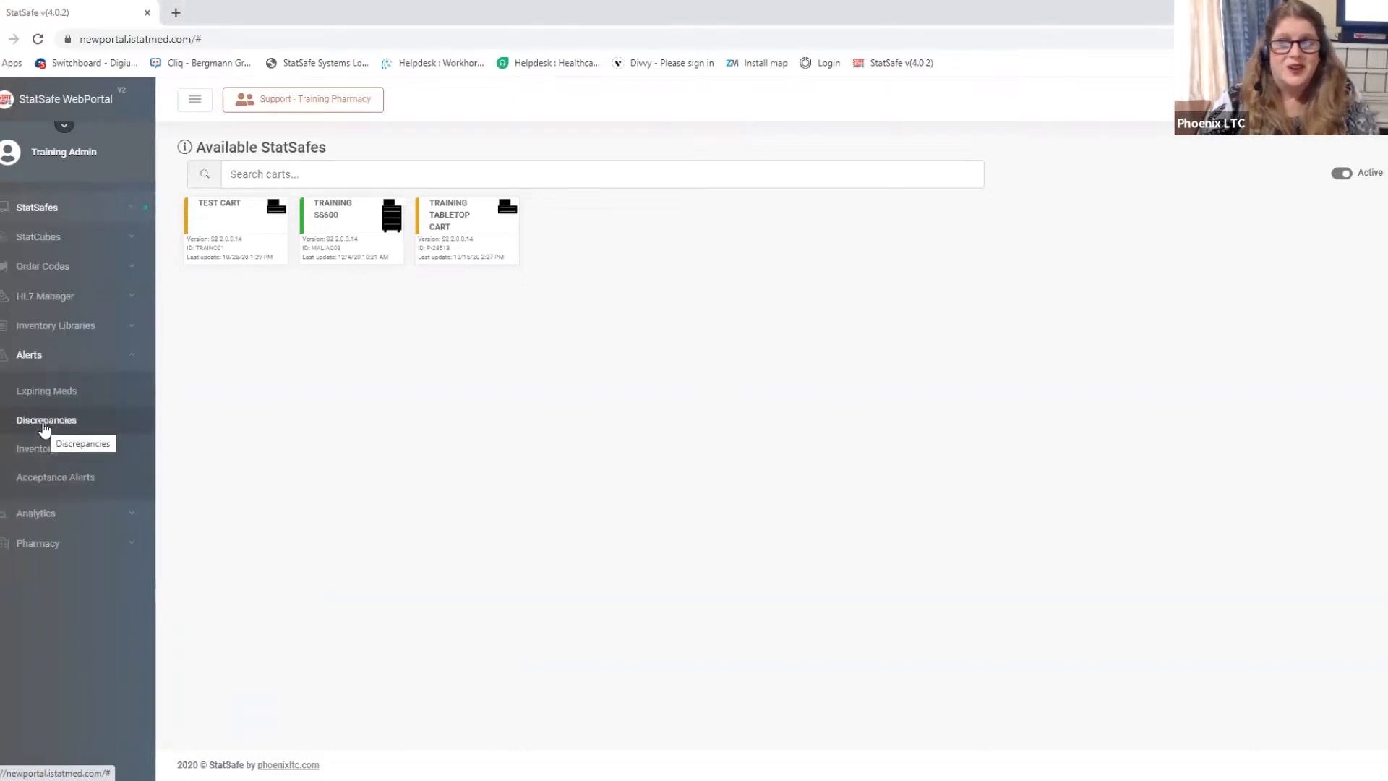
pyautogui.moveTo(46, 390)
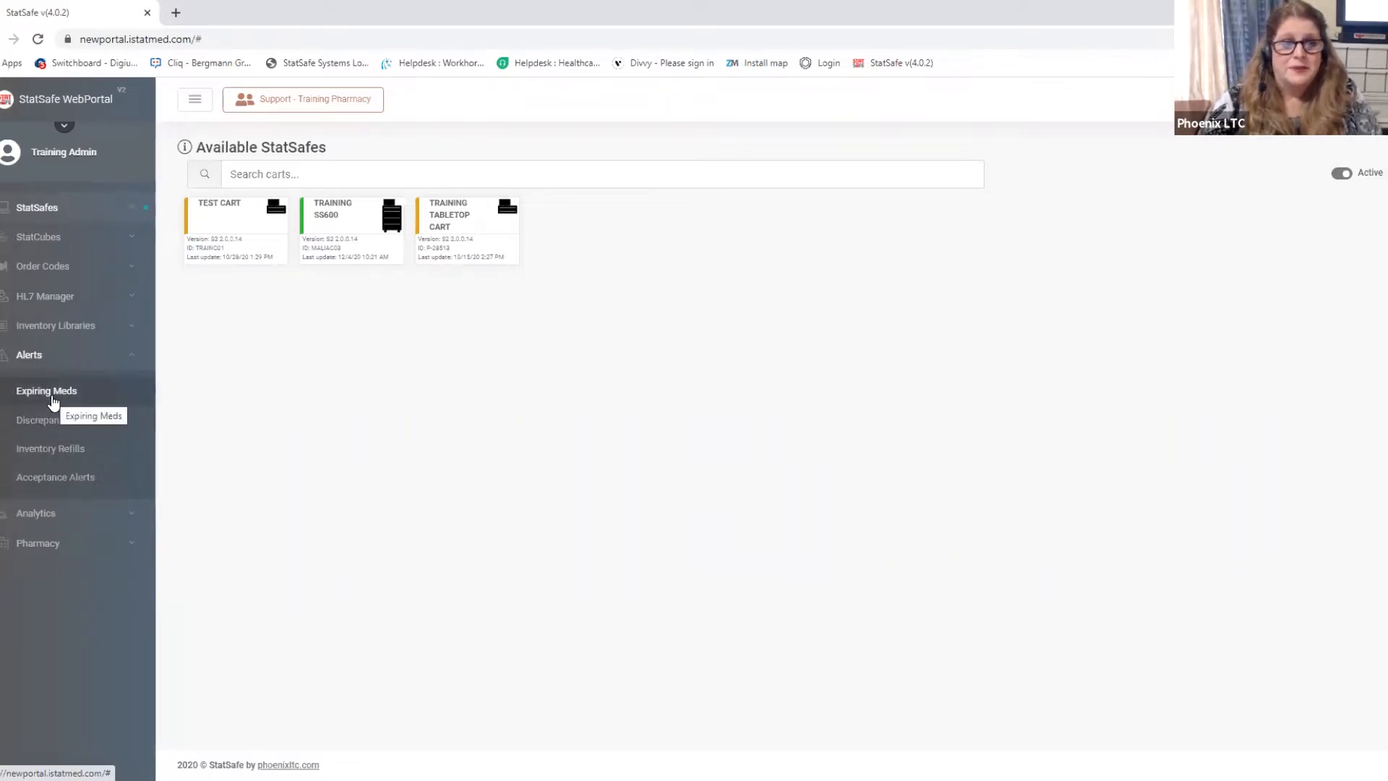
pyautogui.moveTo(47, 425)
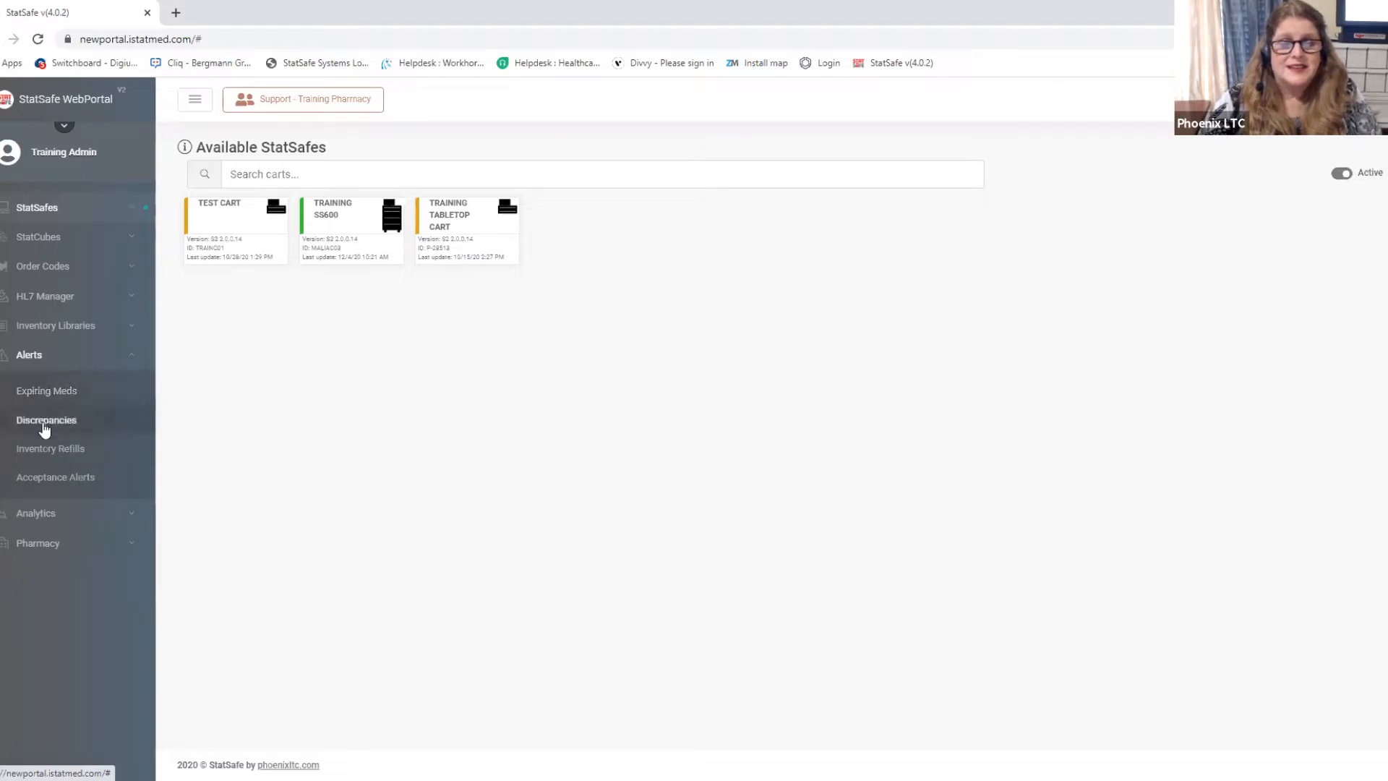
pyautogui.moveTo(50, 448)
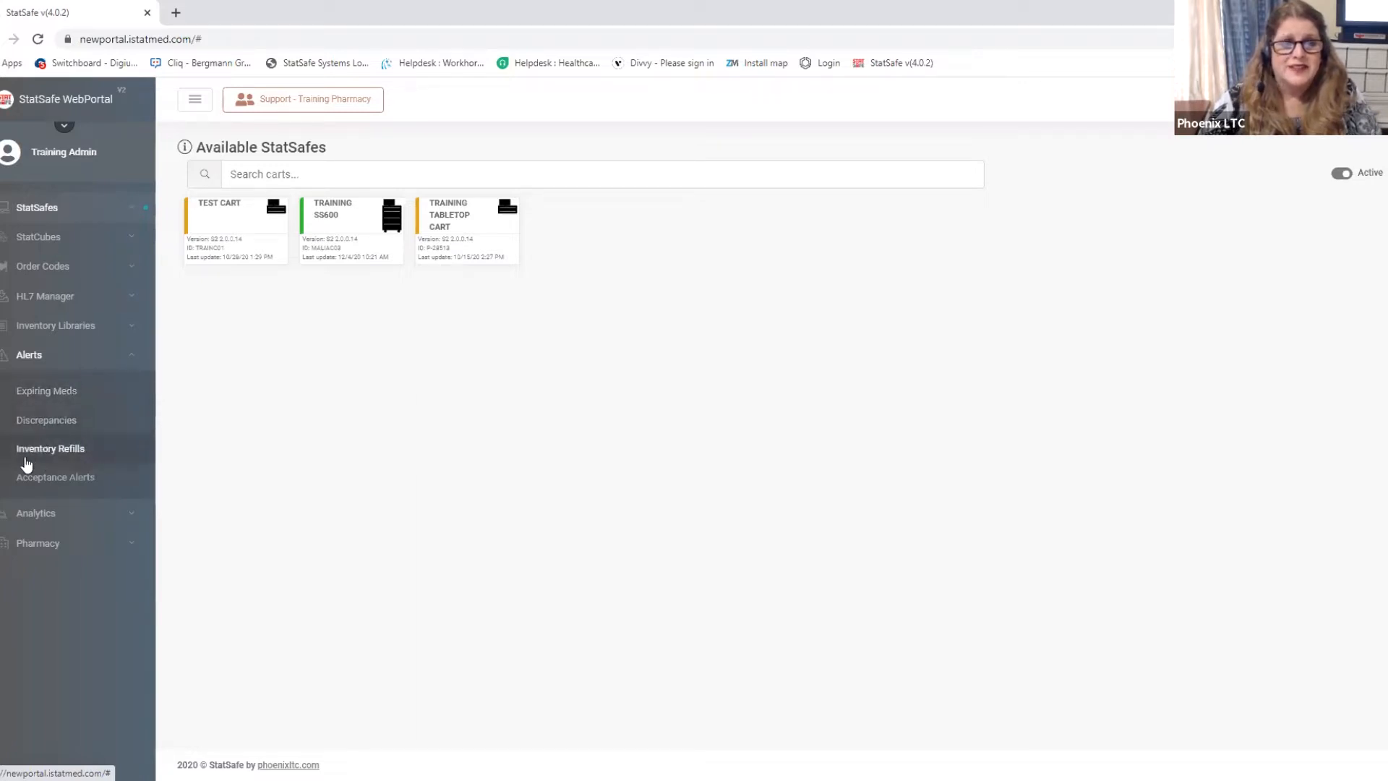
pyautogui.moveTo(30, 475)
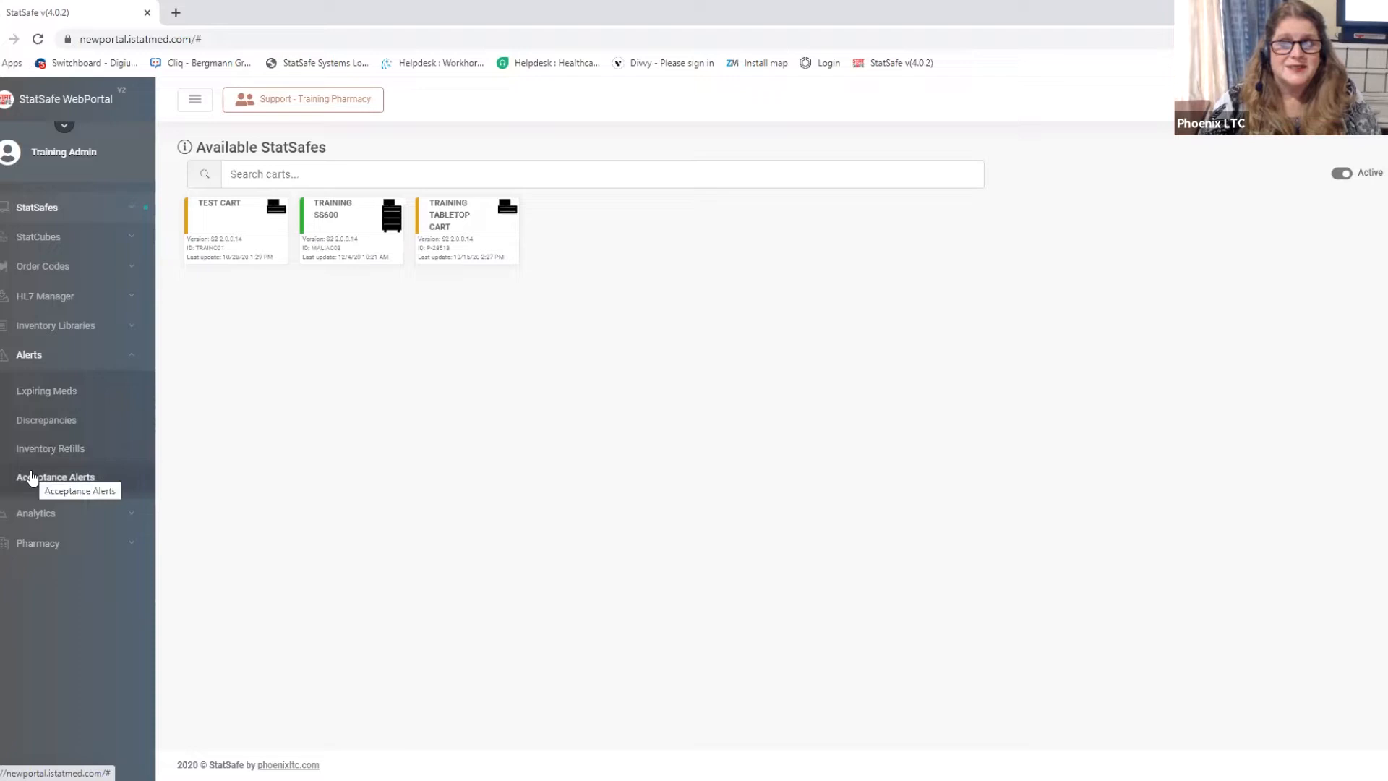
pyautogui.moveTo(46, 390)
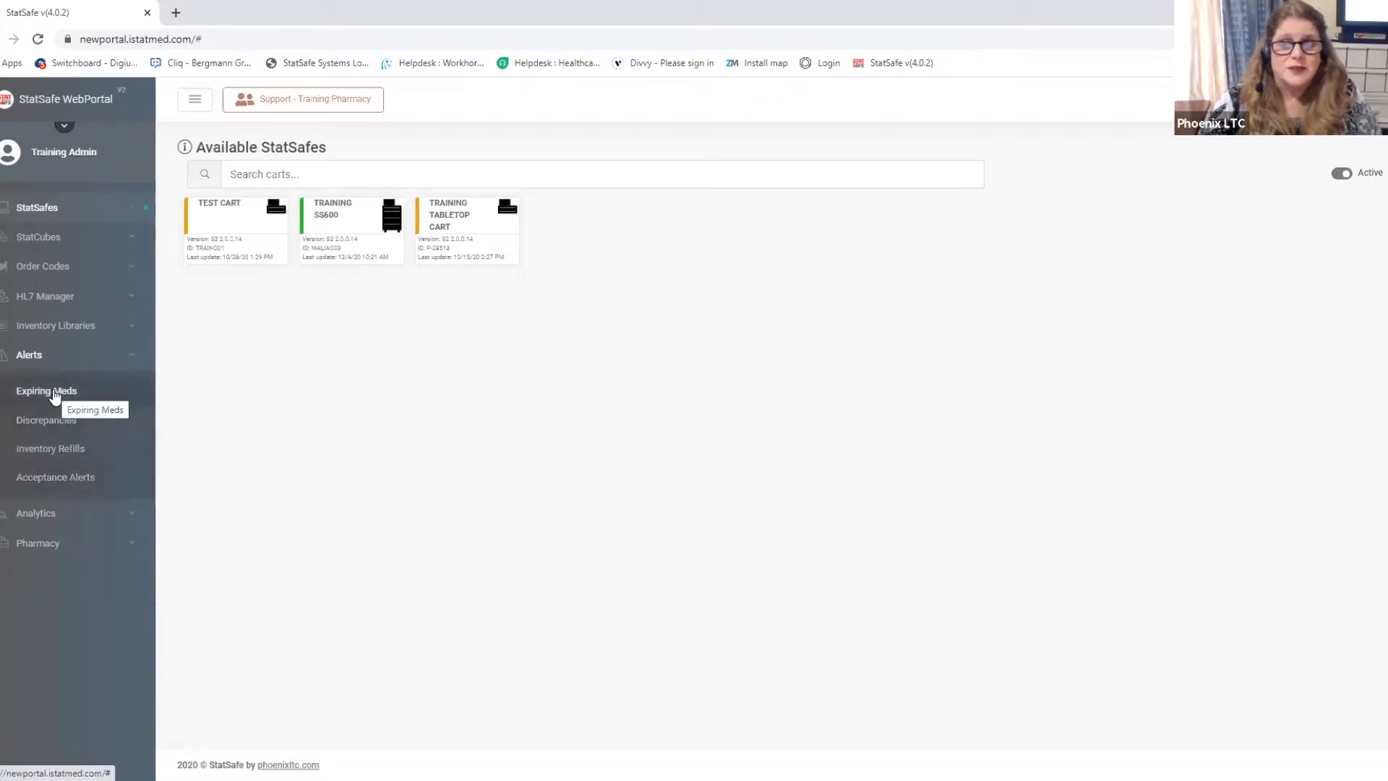
# Open the Expiring Meds report and keep the cart filter on (ALL), showing 17 items
pyautogui.click(46, 391)
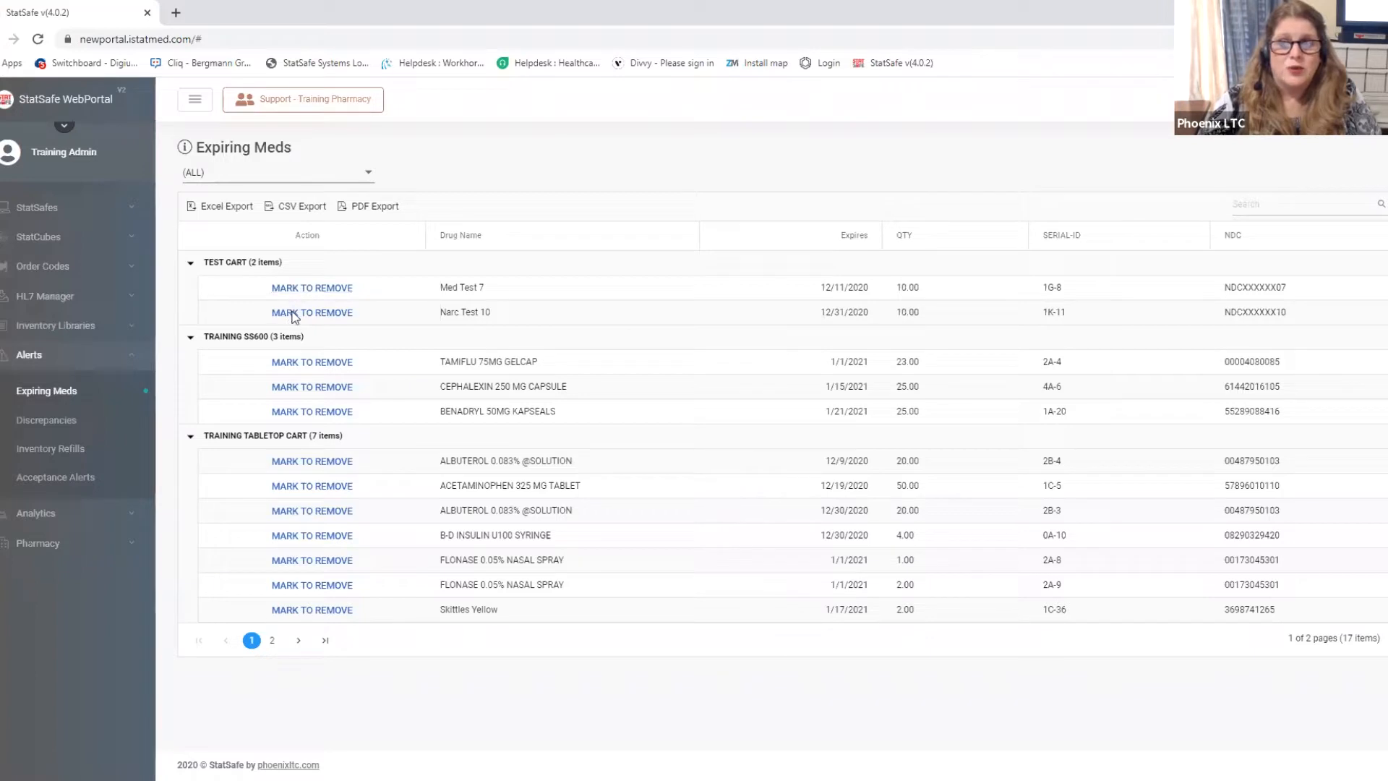
pyautogui.moveTo(292, 333)
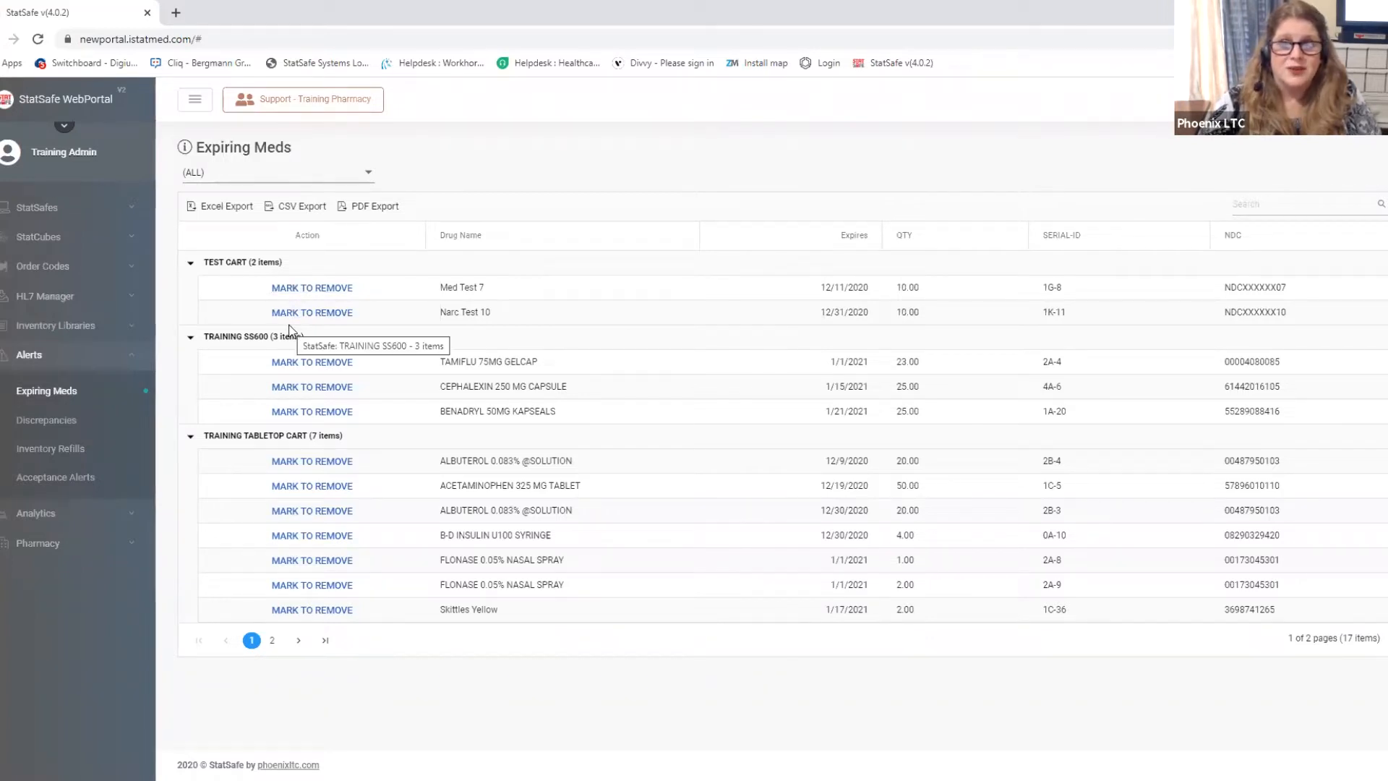
pyautogui.moveTo(260, 437)
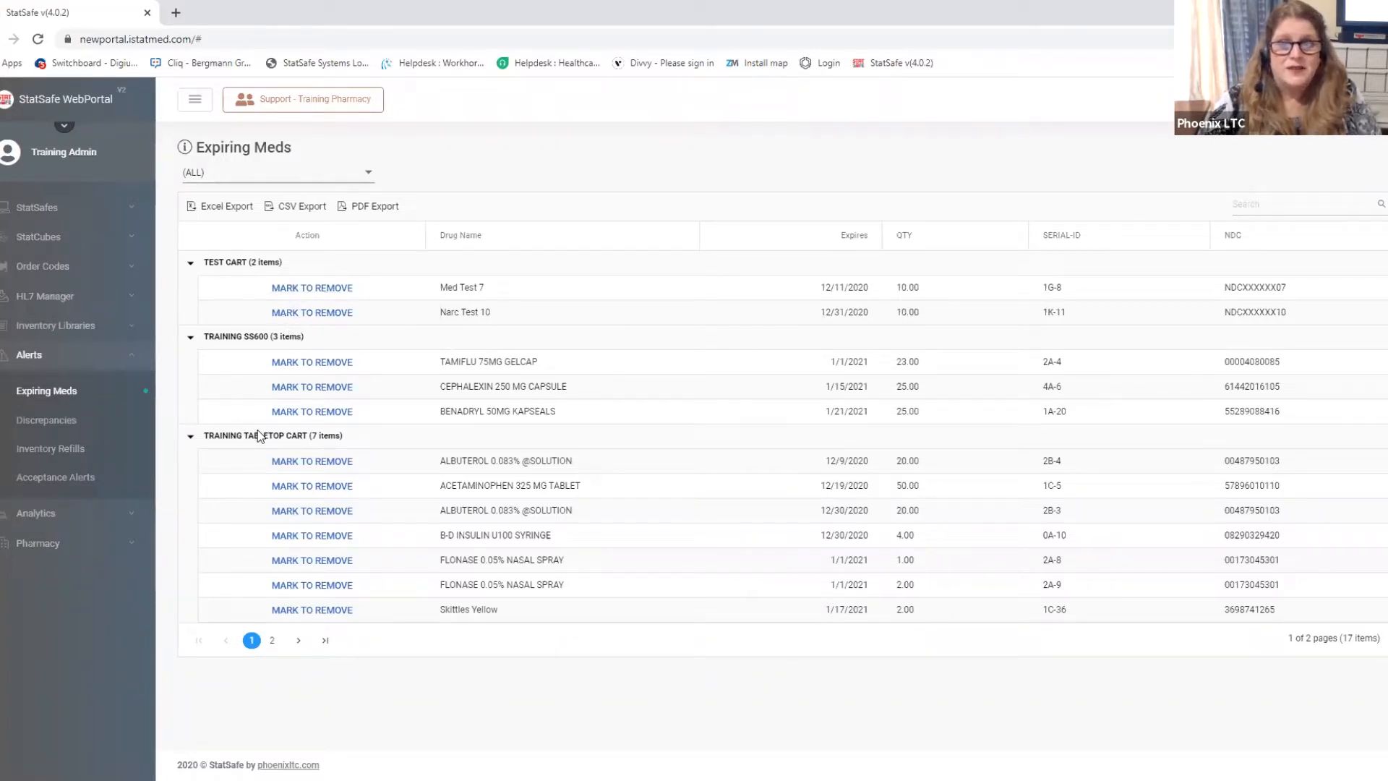
pyautogui.moveTo(364, 298)
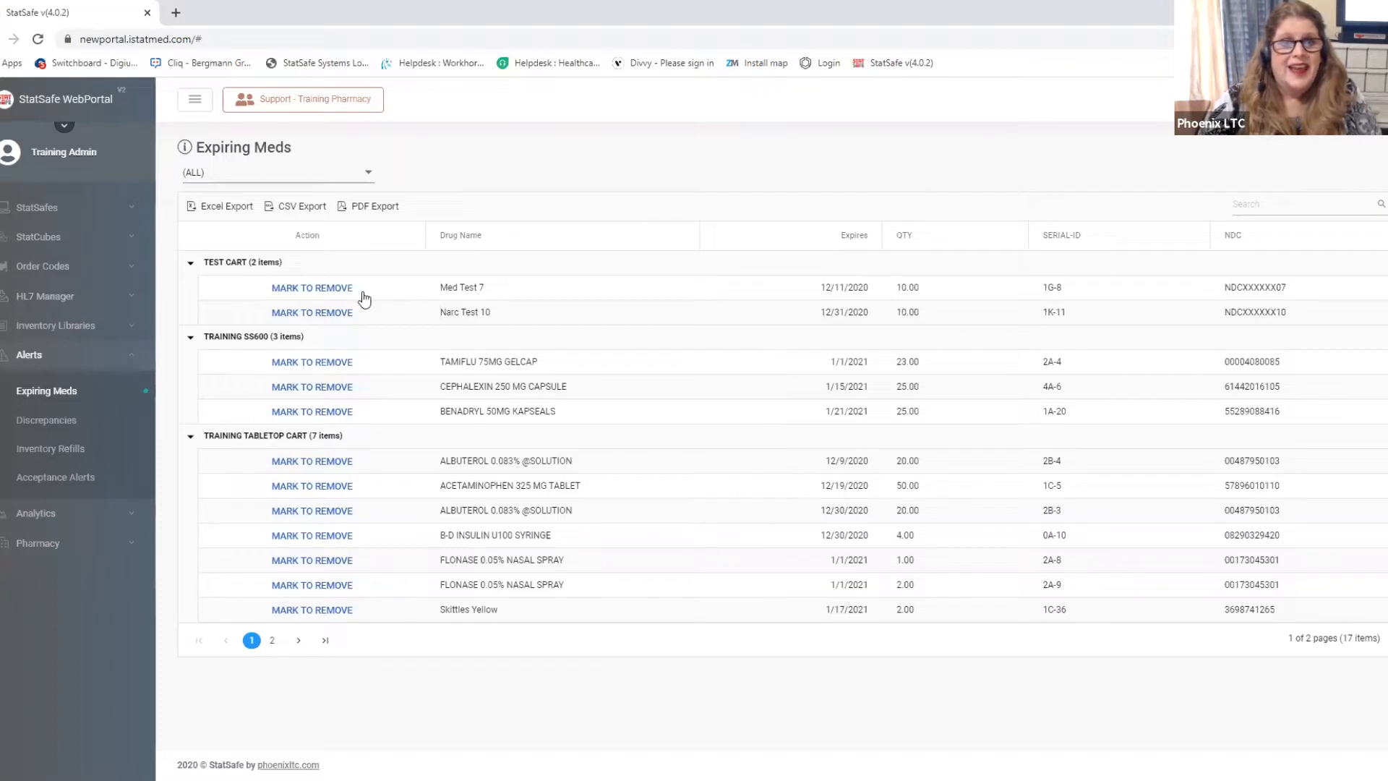
pyautogui.moveTo(768, 300)
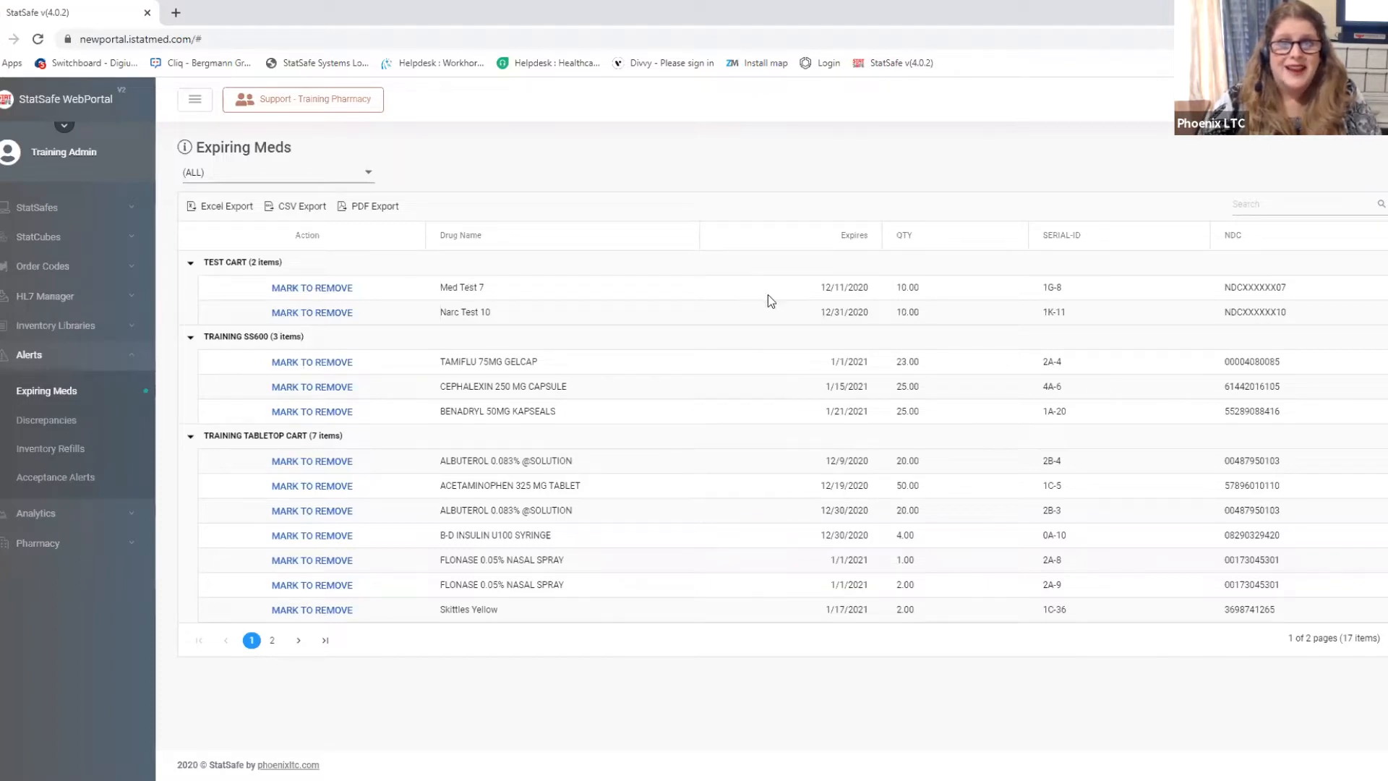
pyautogui.moveTo(890, 306)
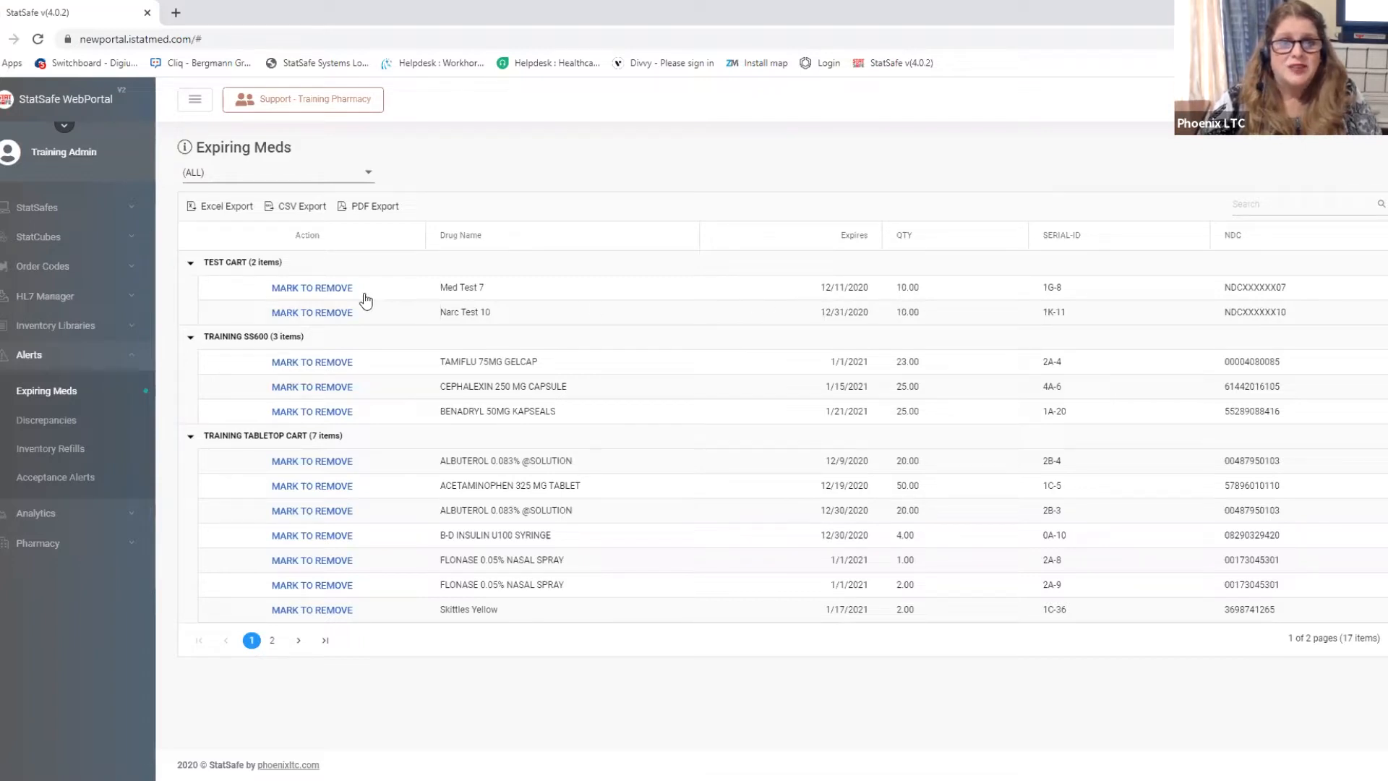
pyautogui.click(277, 172)
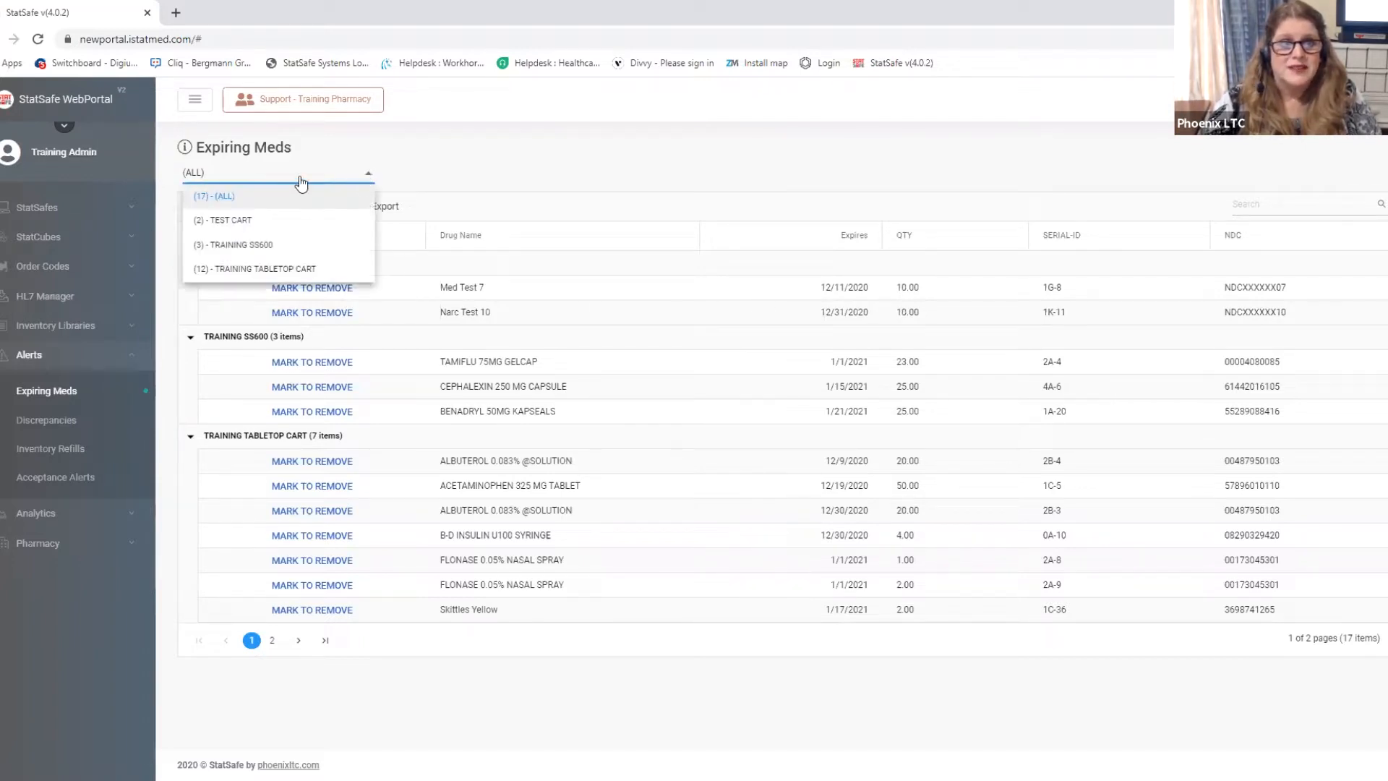
pyautogui.click(242, 244)
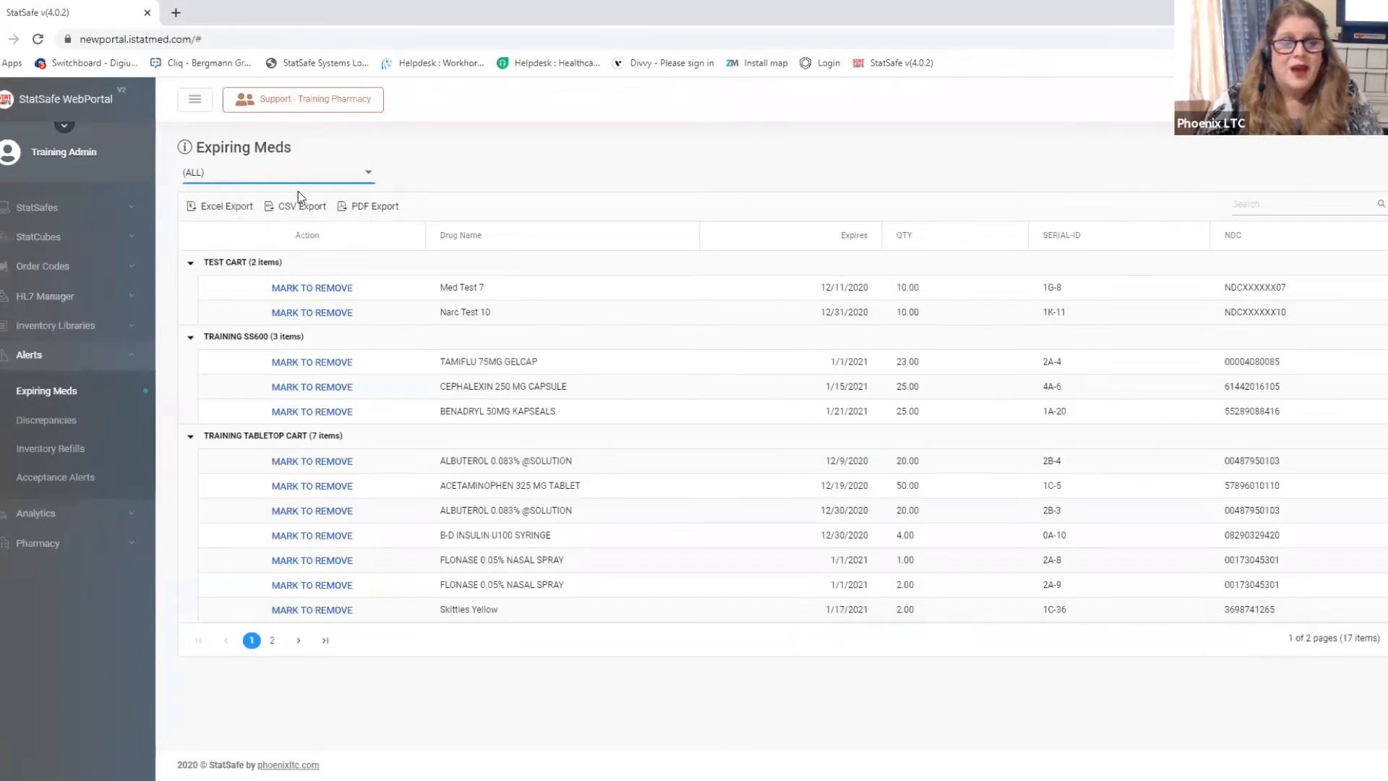
pyautogui.moveTo(312, 288)
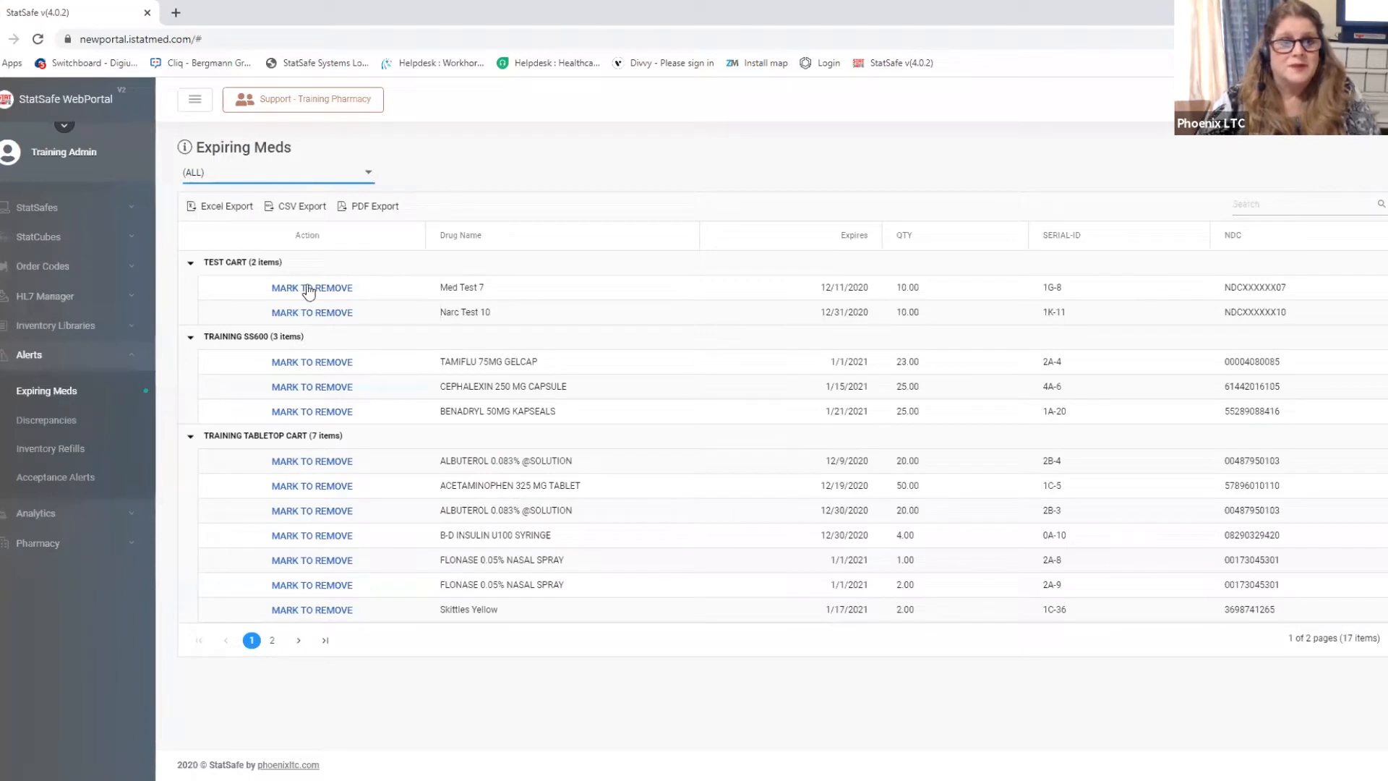
# Mark Med Test 7, Narc Test 10, Benadryl 50MG and the first Albuterol for removal
pyautogui.click(311, 287)
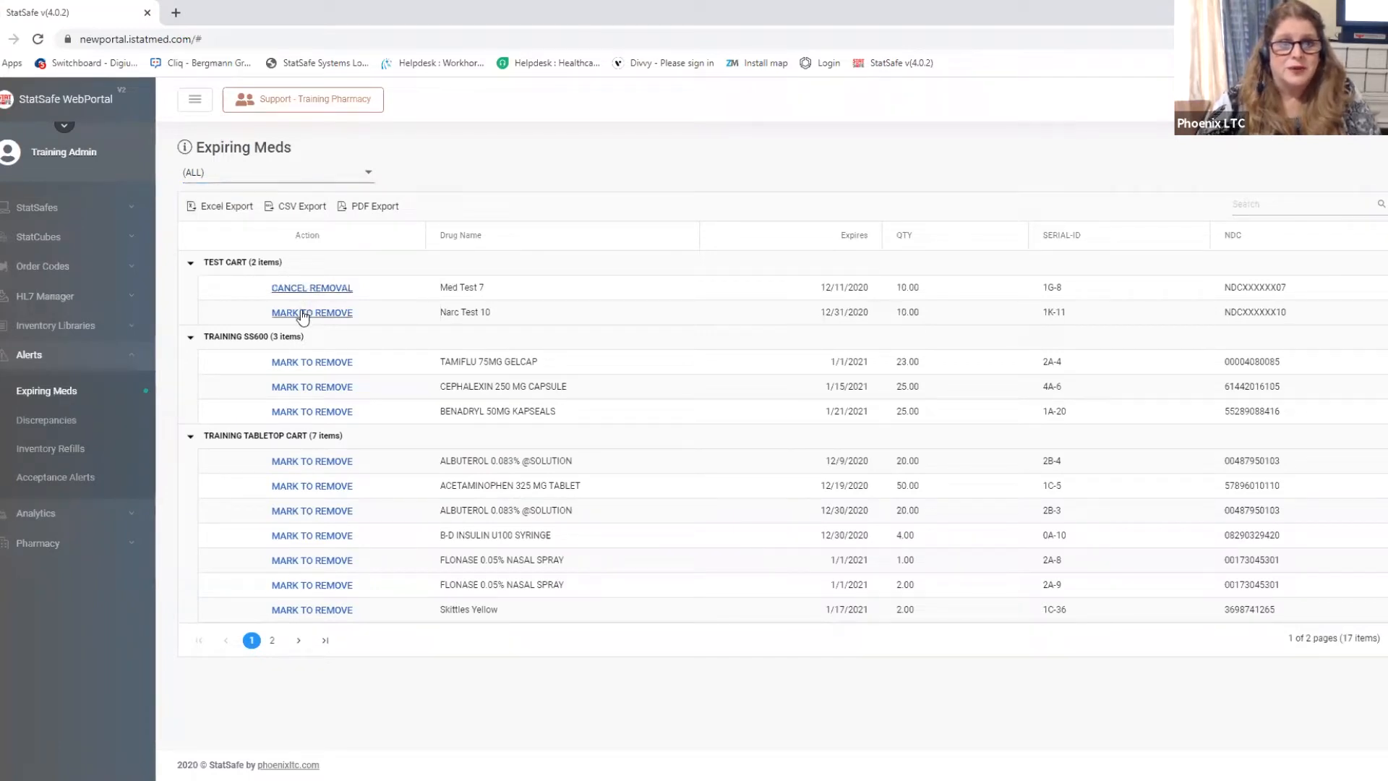
pyautogui.click(312, 312)
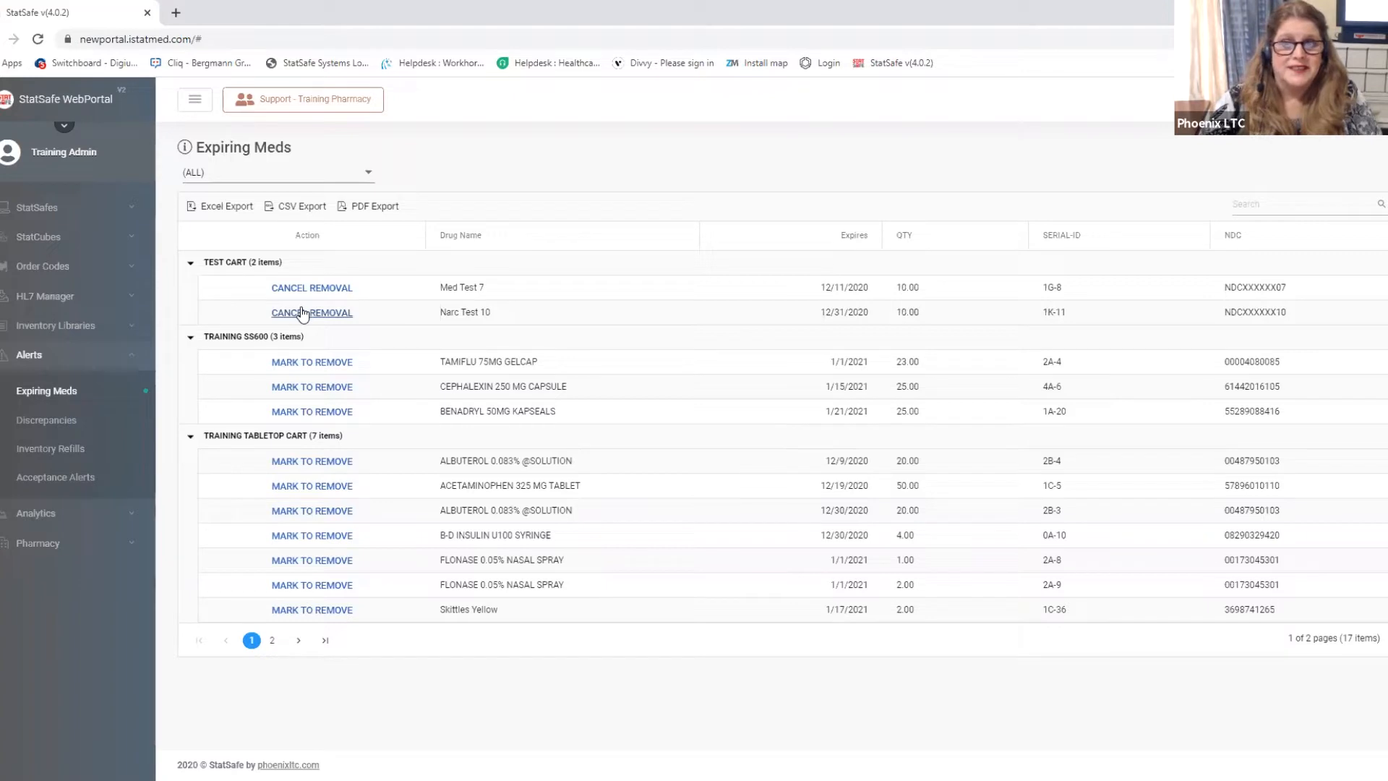
pyautogui.moveTo(323, 411)
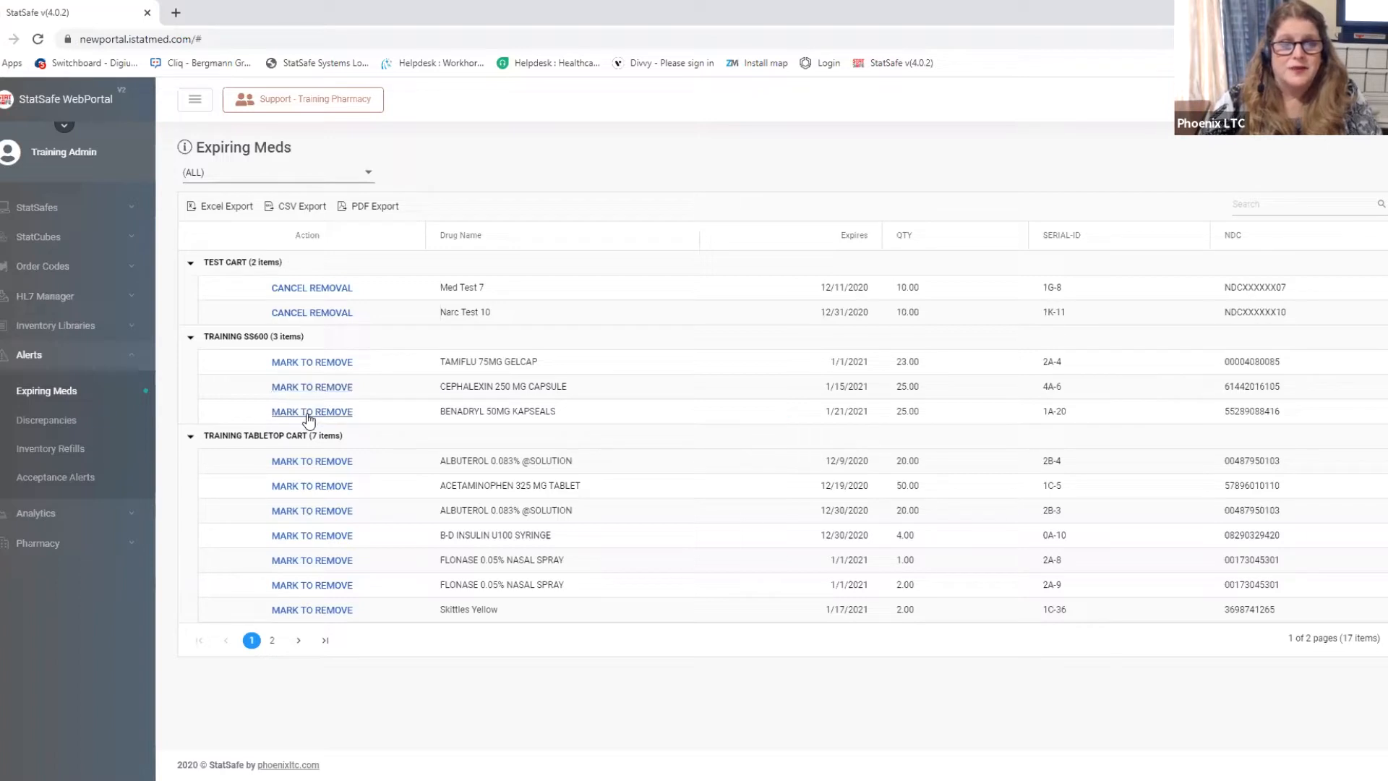
pyautogui.click(310, 411)
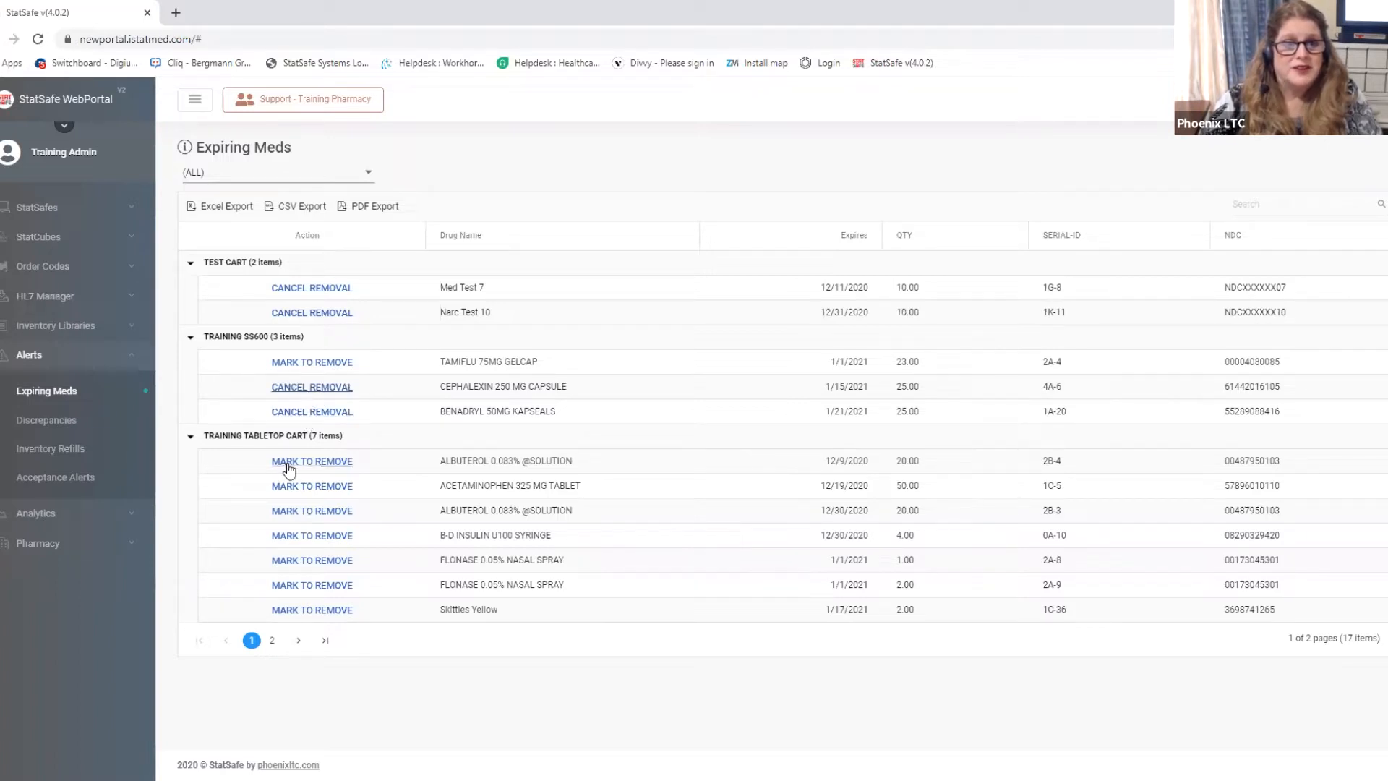
pyautogui.click(312, 460)
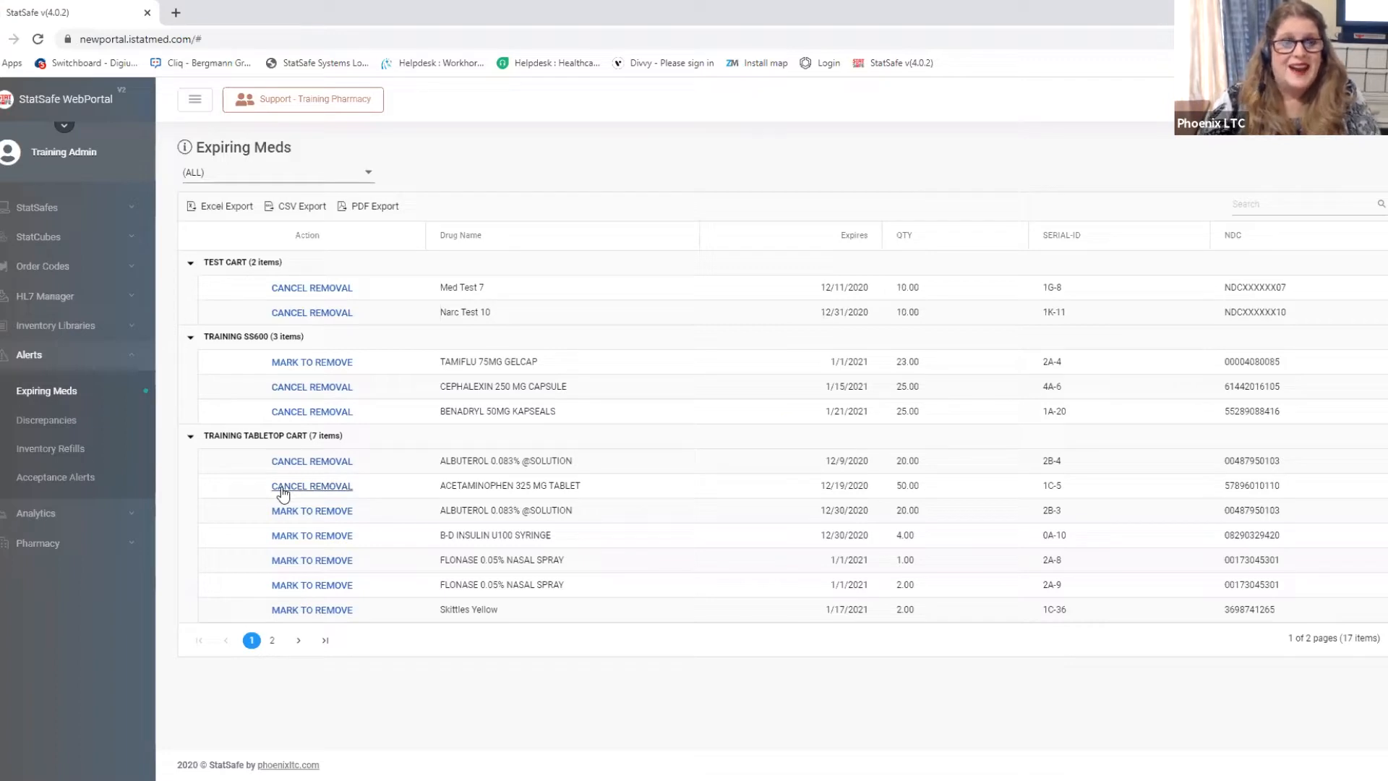
pyautogui.moveTo(139, 391)
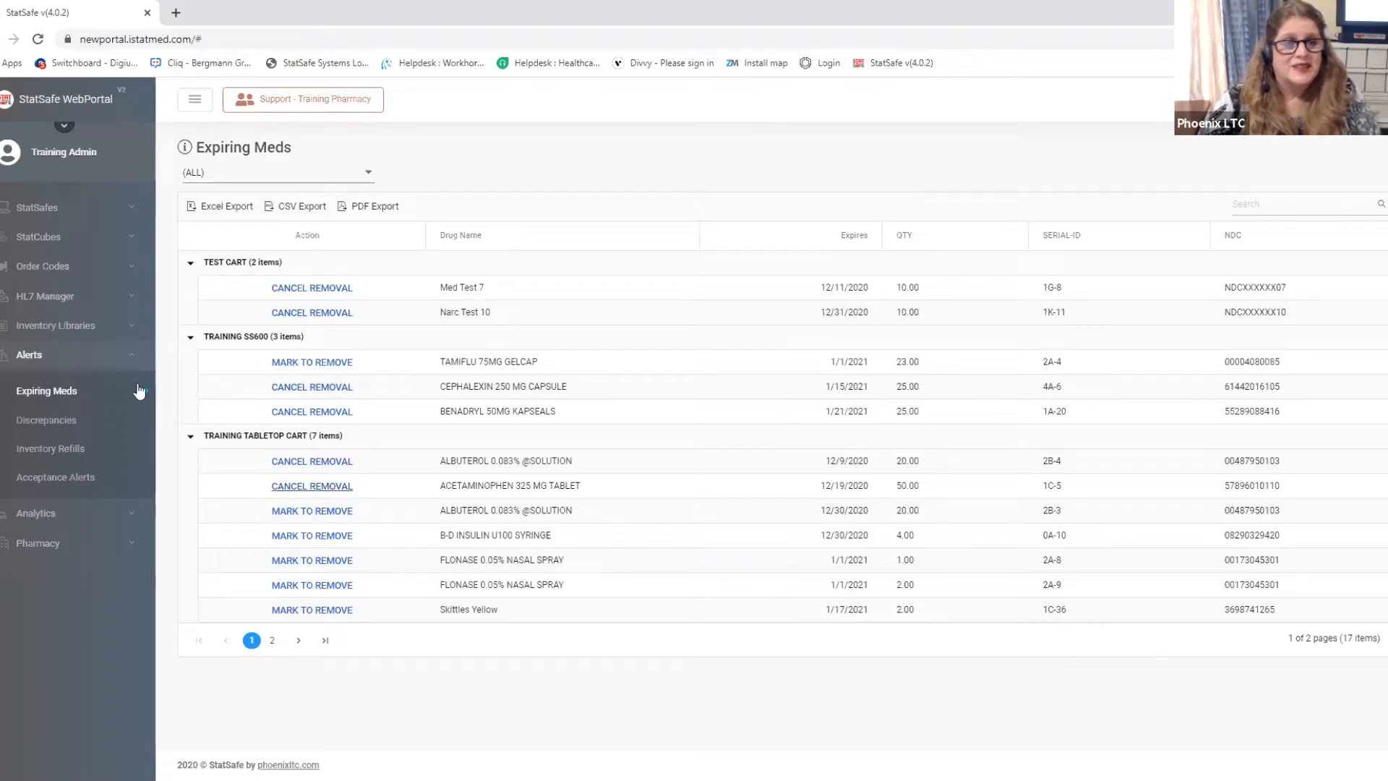
# Open the Discrepancies report, filter to TRAINING SS600, then return to all carts
pyautogui.click(46, 420)
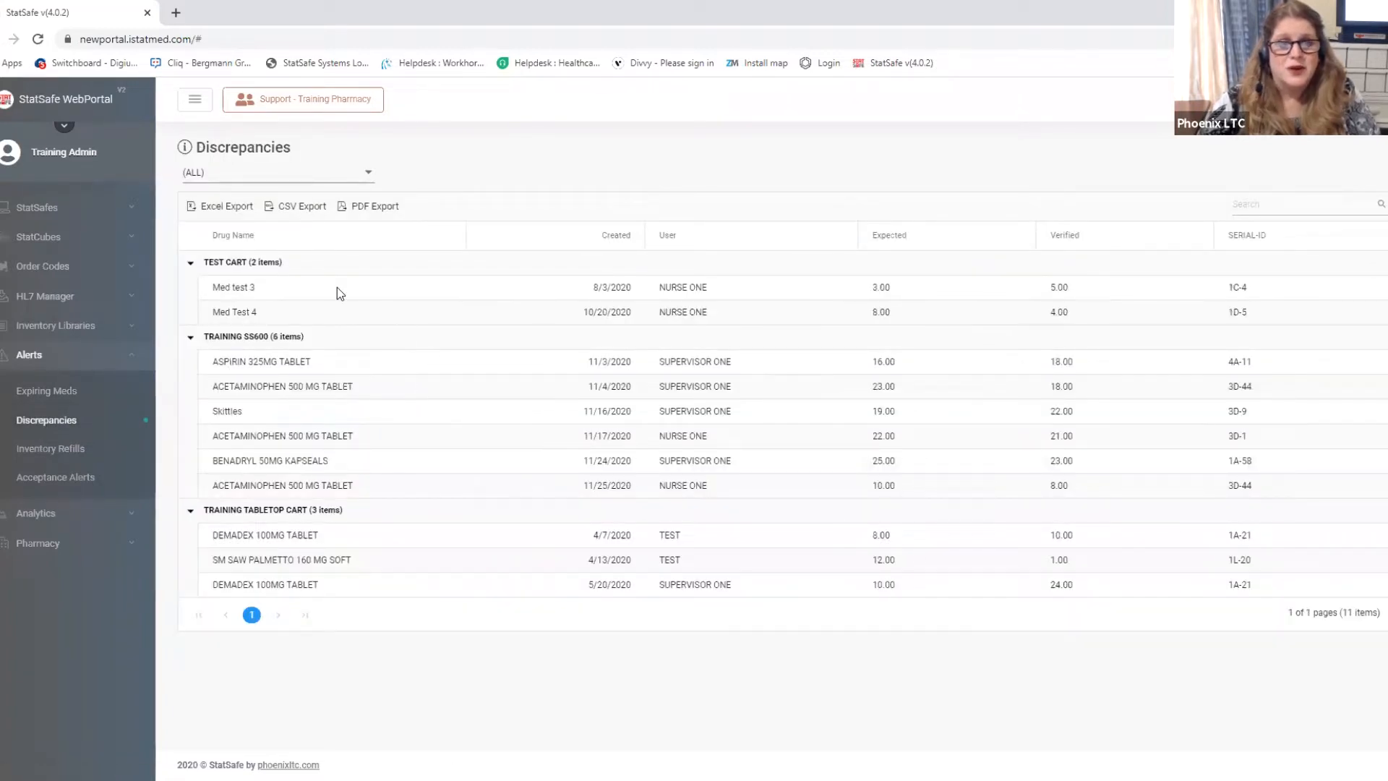
pyautogui.moveTo(309, 417)
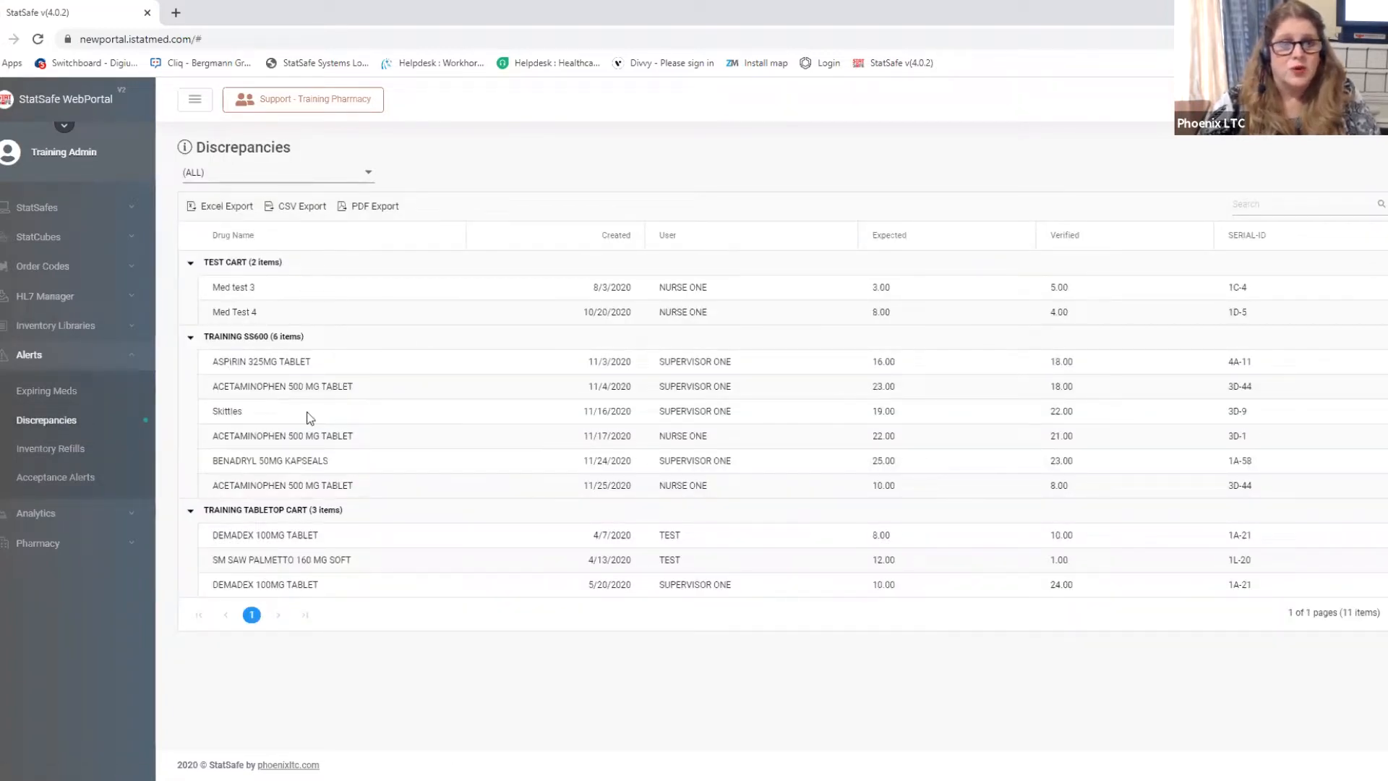
pyautogui.click(275, 172)
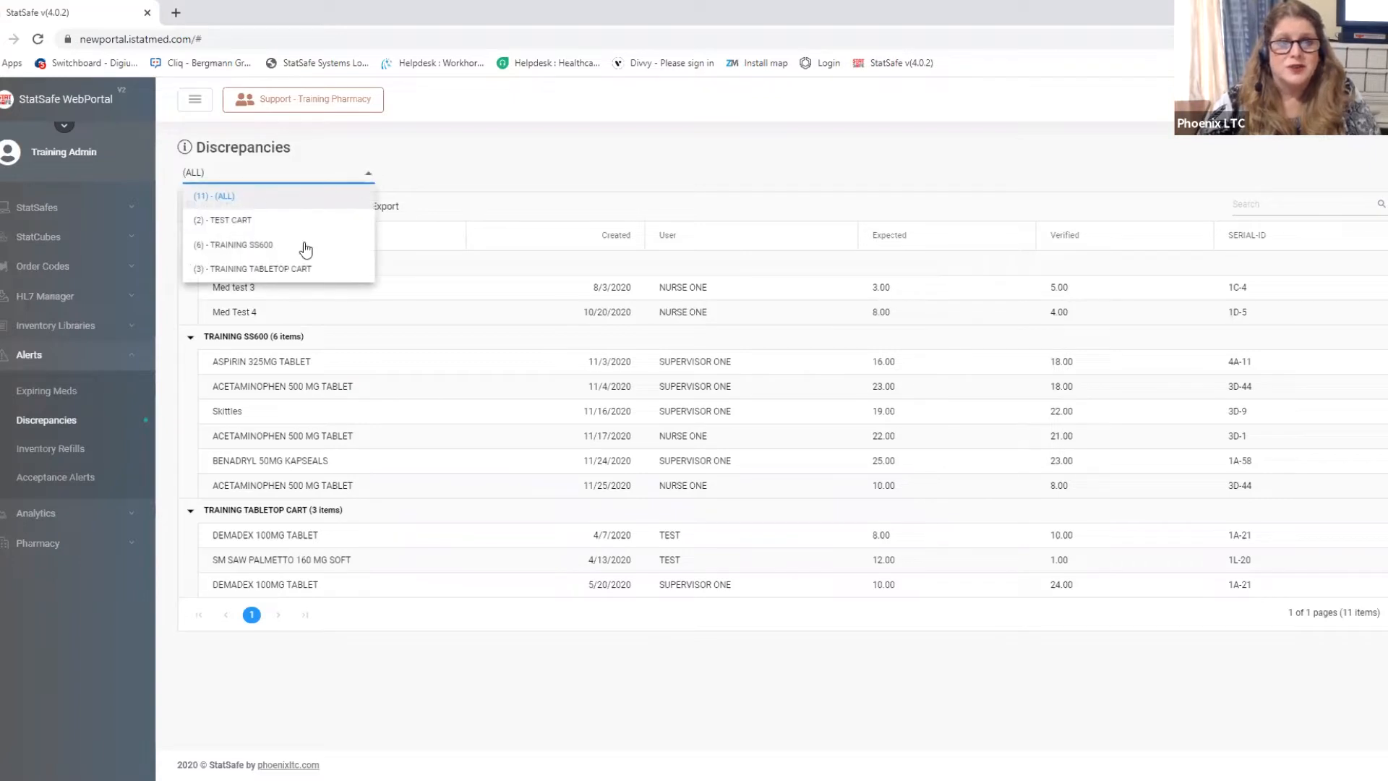
pyautogui.click(242, 245)
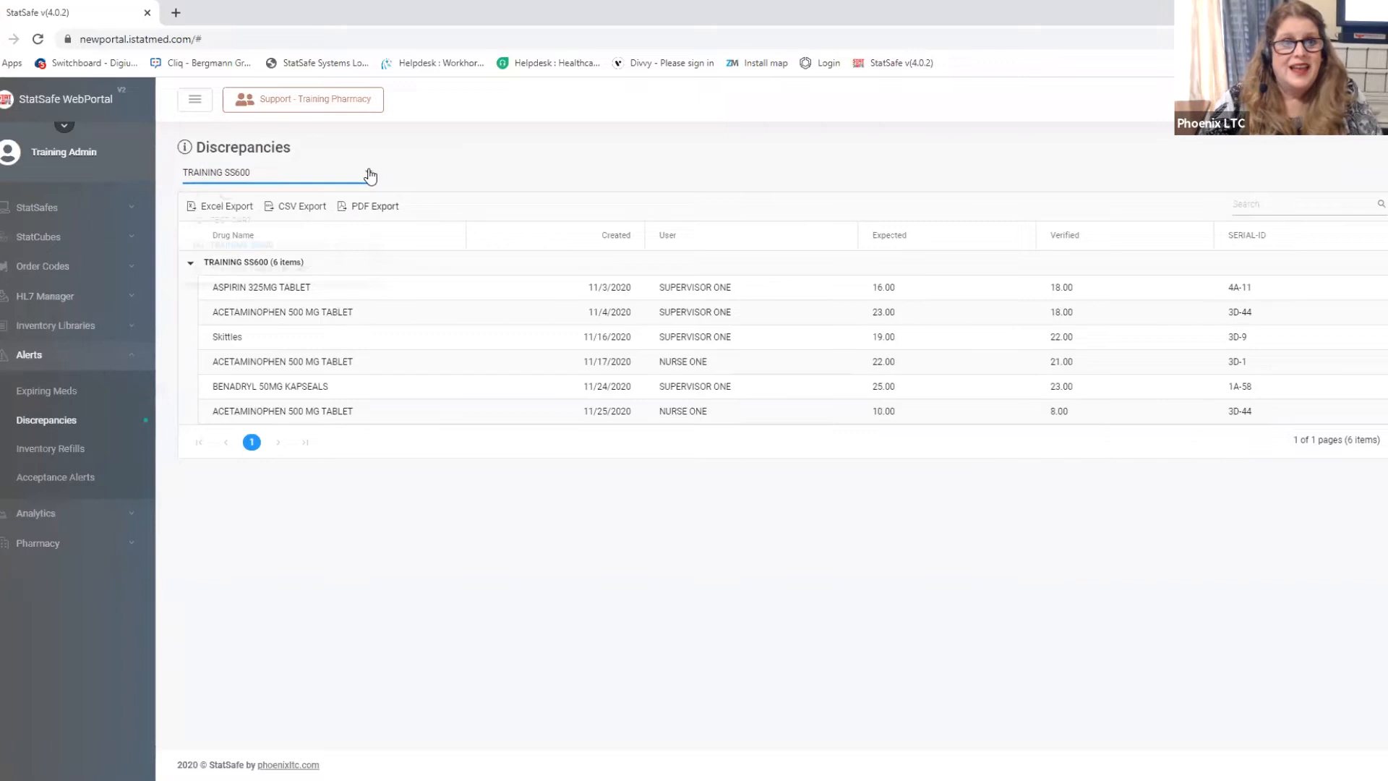
pyautogui.click(276, 172)
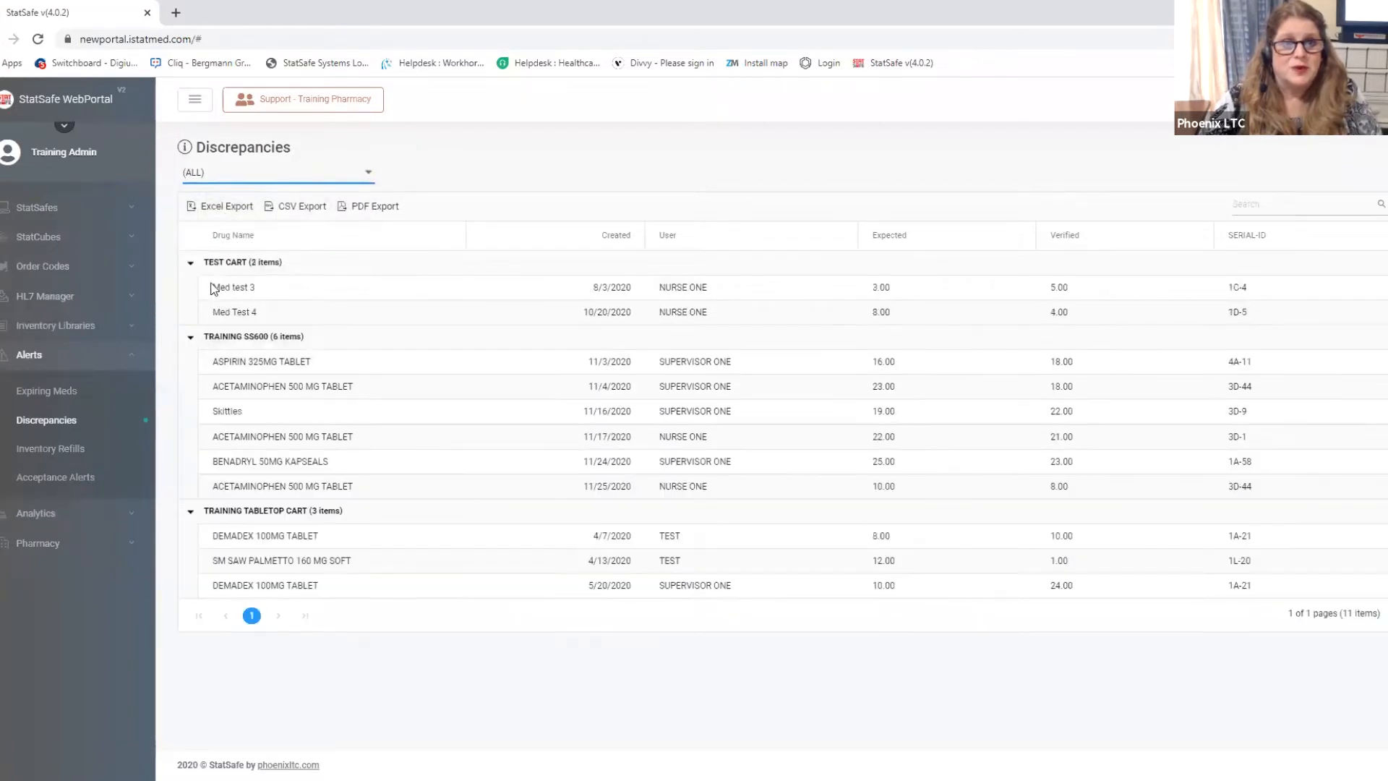
pyautogui.moveTo(236, 291)
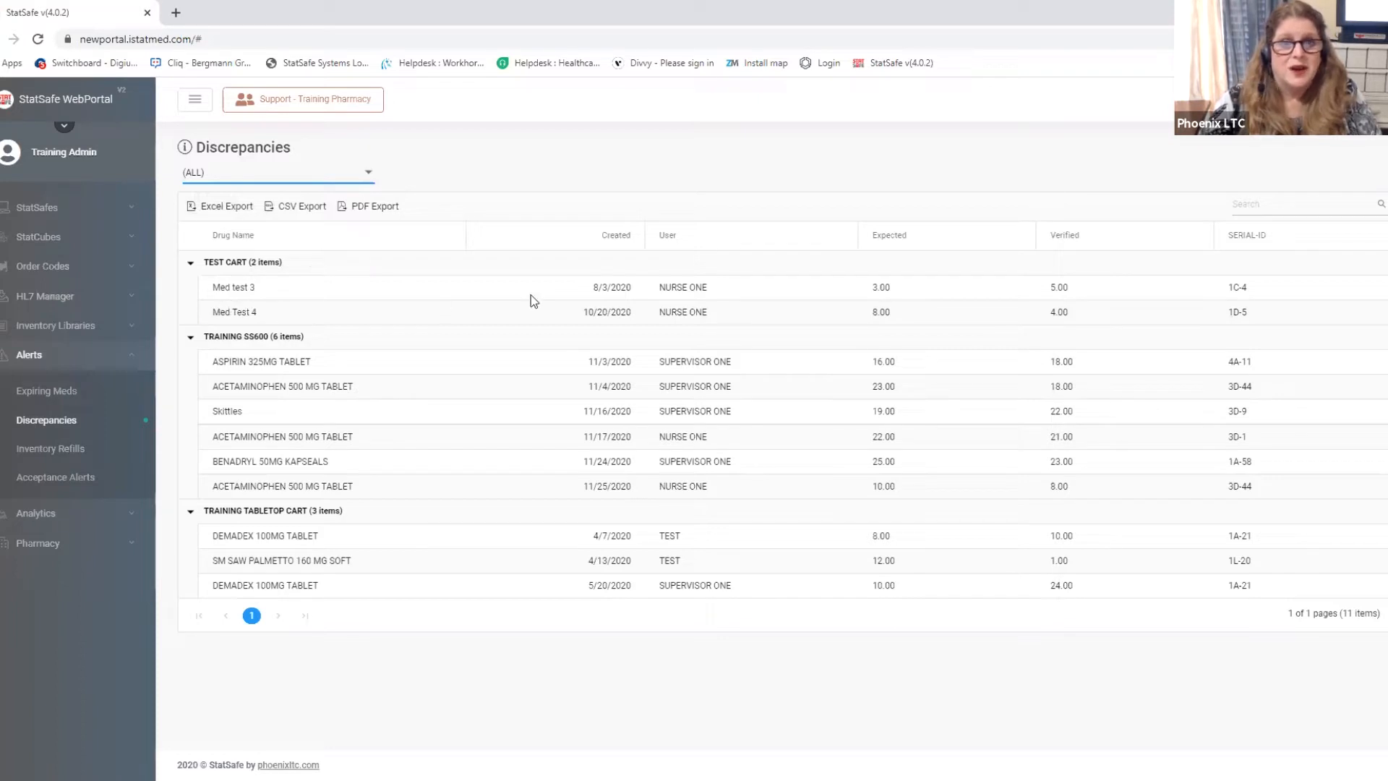
pyautogui.moveTo(621, 298)
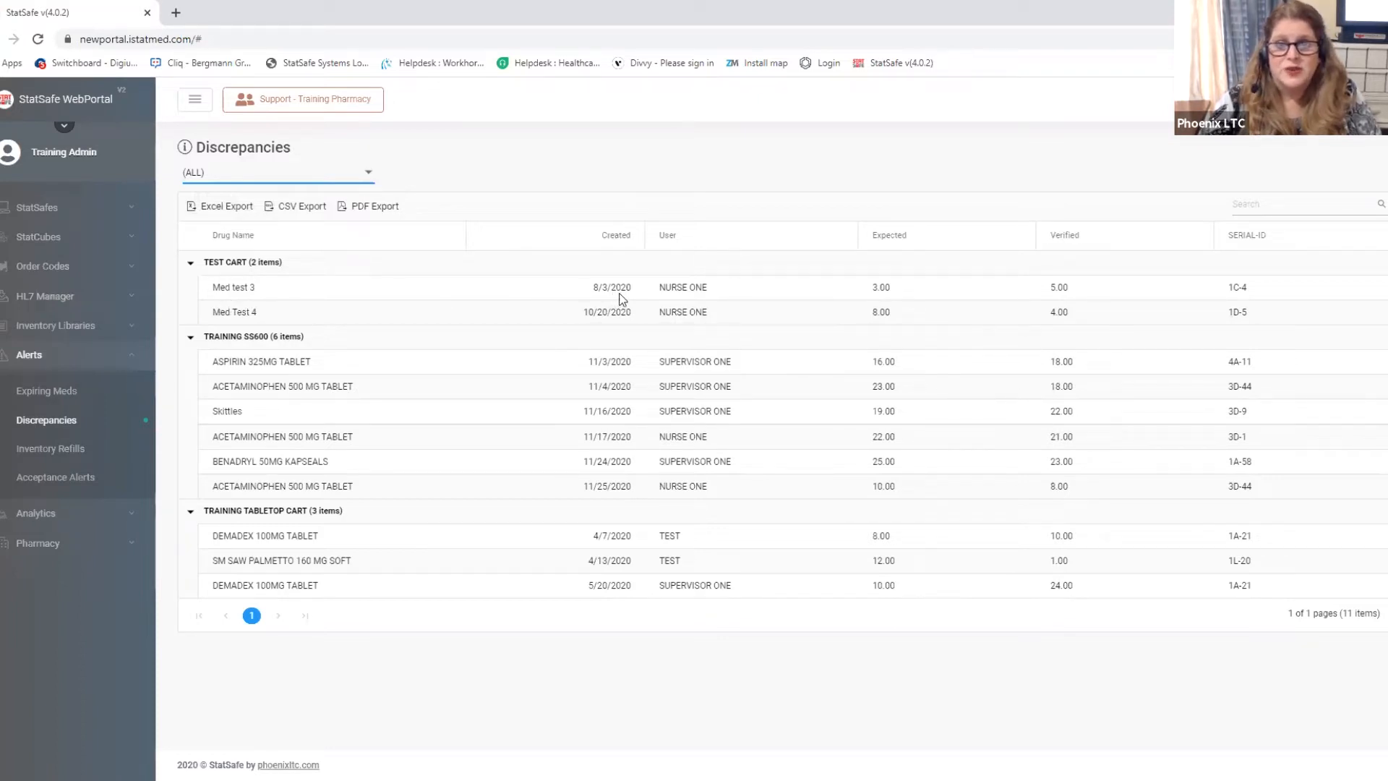
pyautogui.moveTo(772, 310)
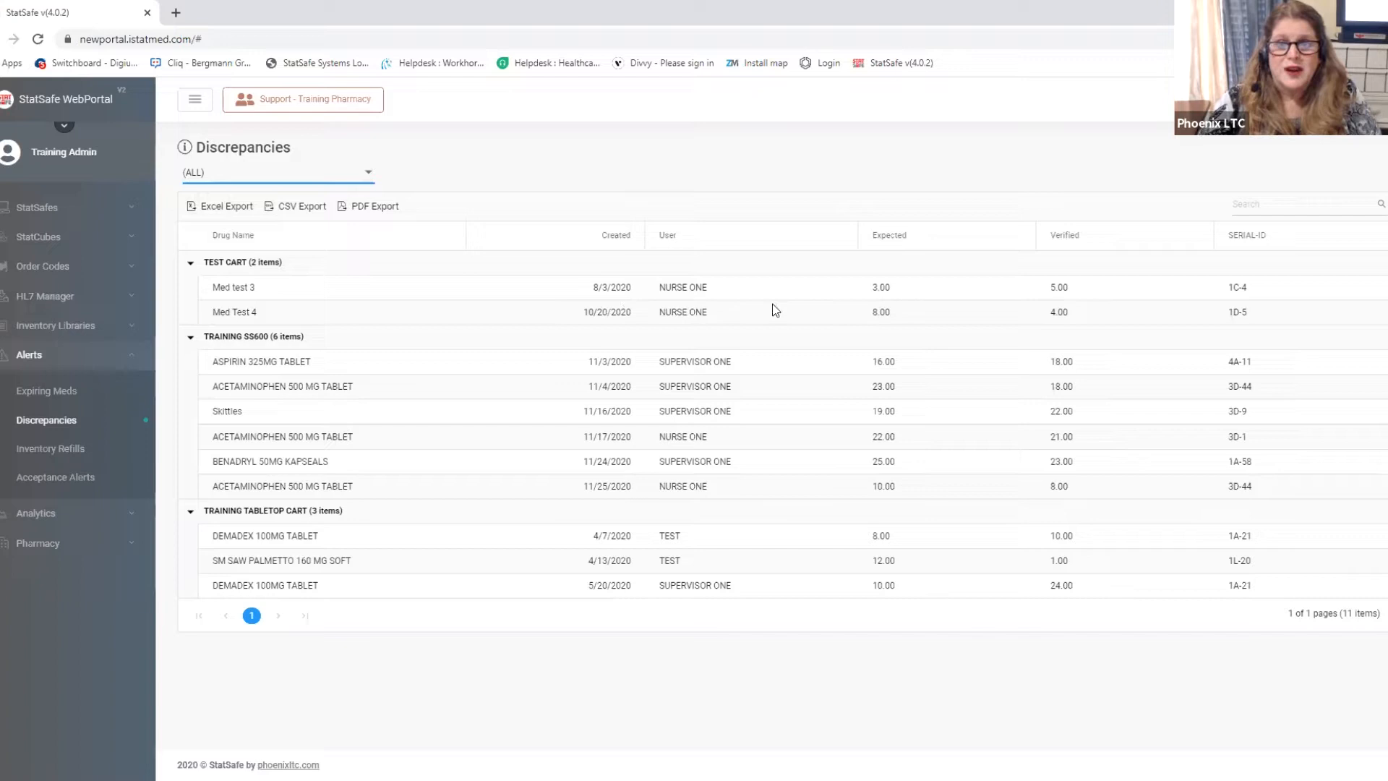
pyautogui.moveTo(883, 307)
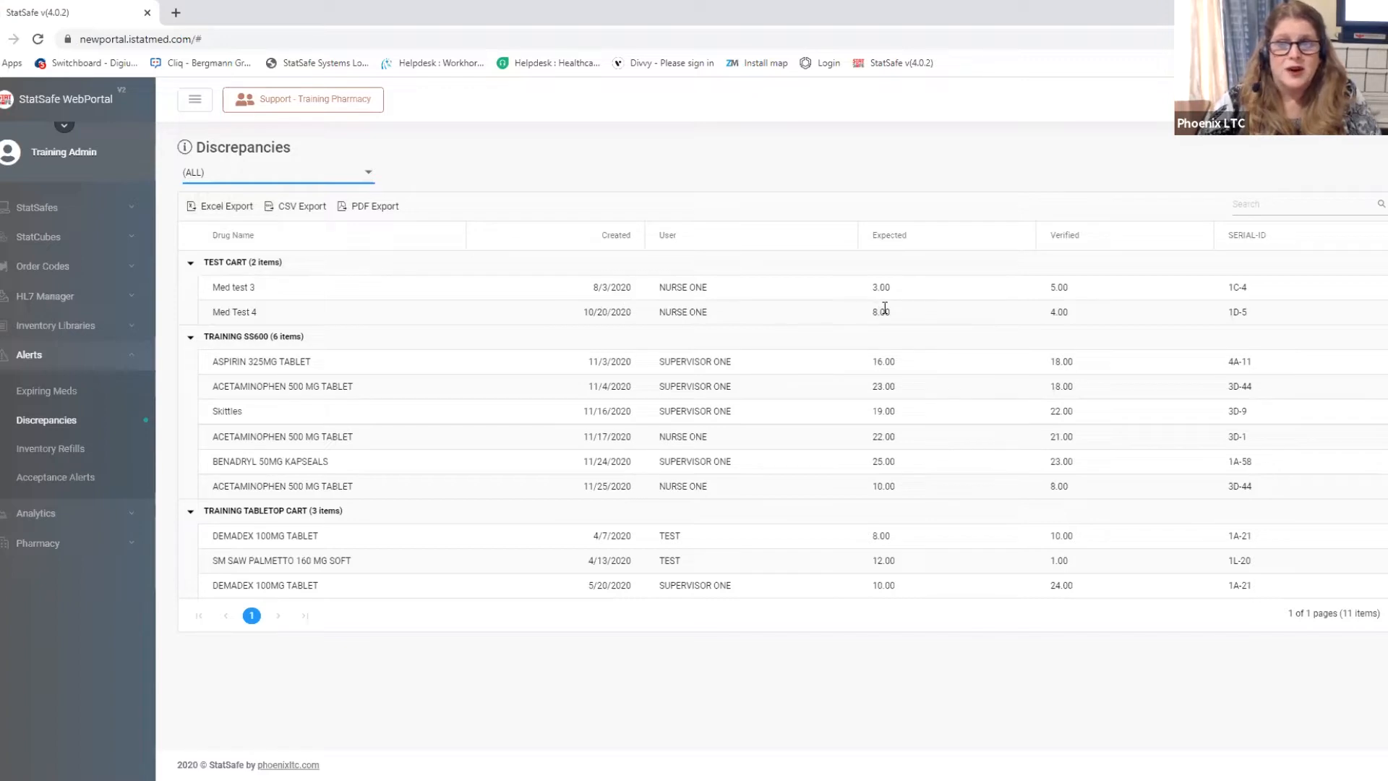
pyautogui.moveTo(1064, 308)
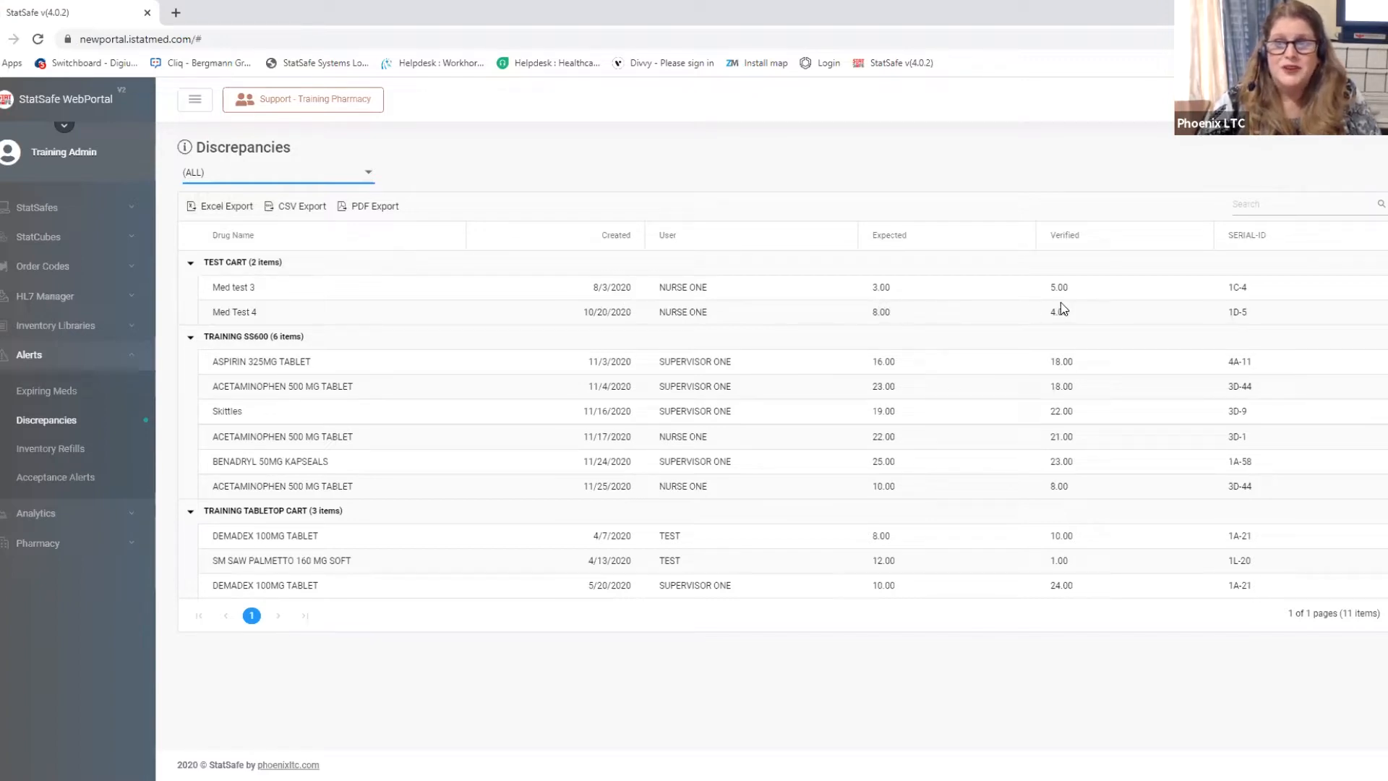
pyautogui.moveTo(830, 294)
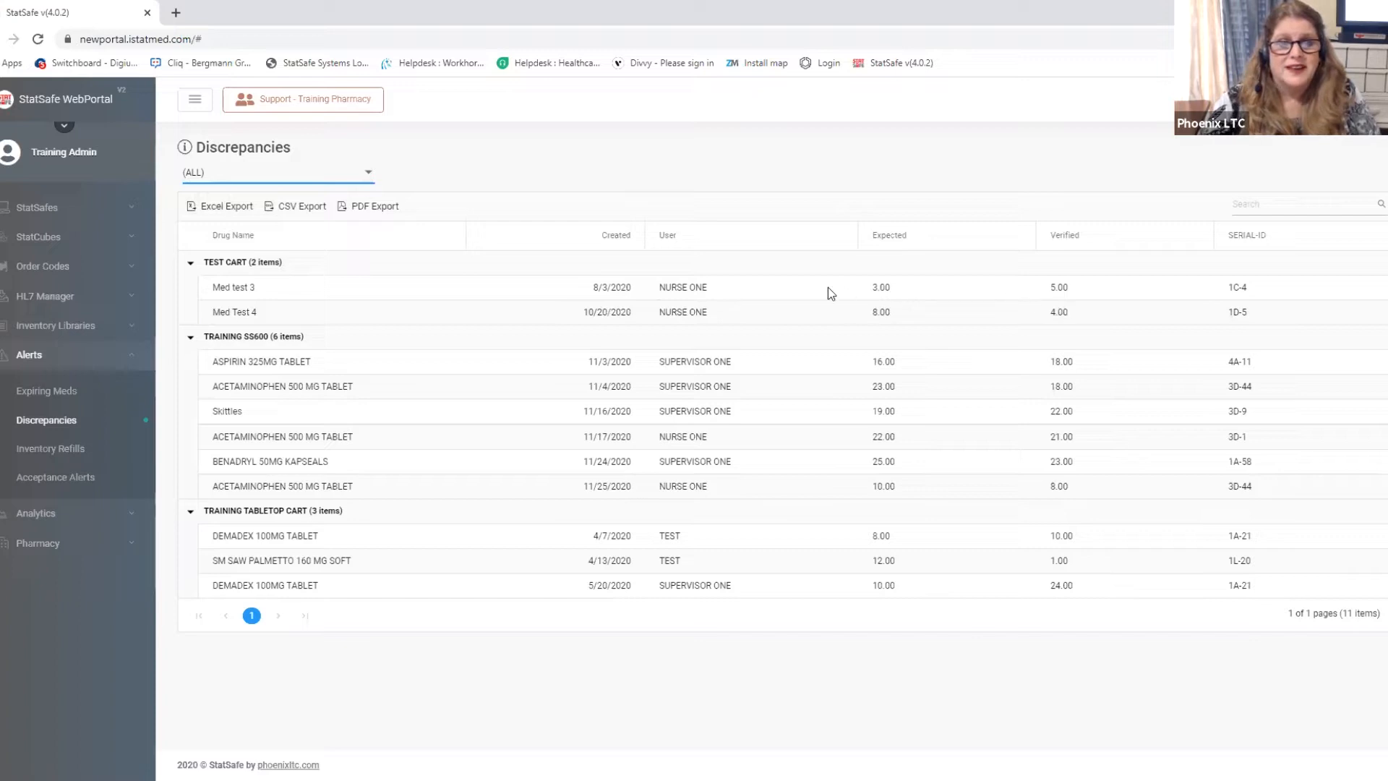
pyautogui.moveTo(368, 277)
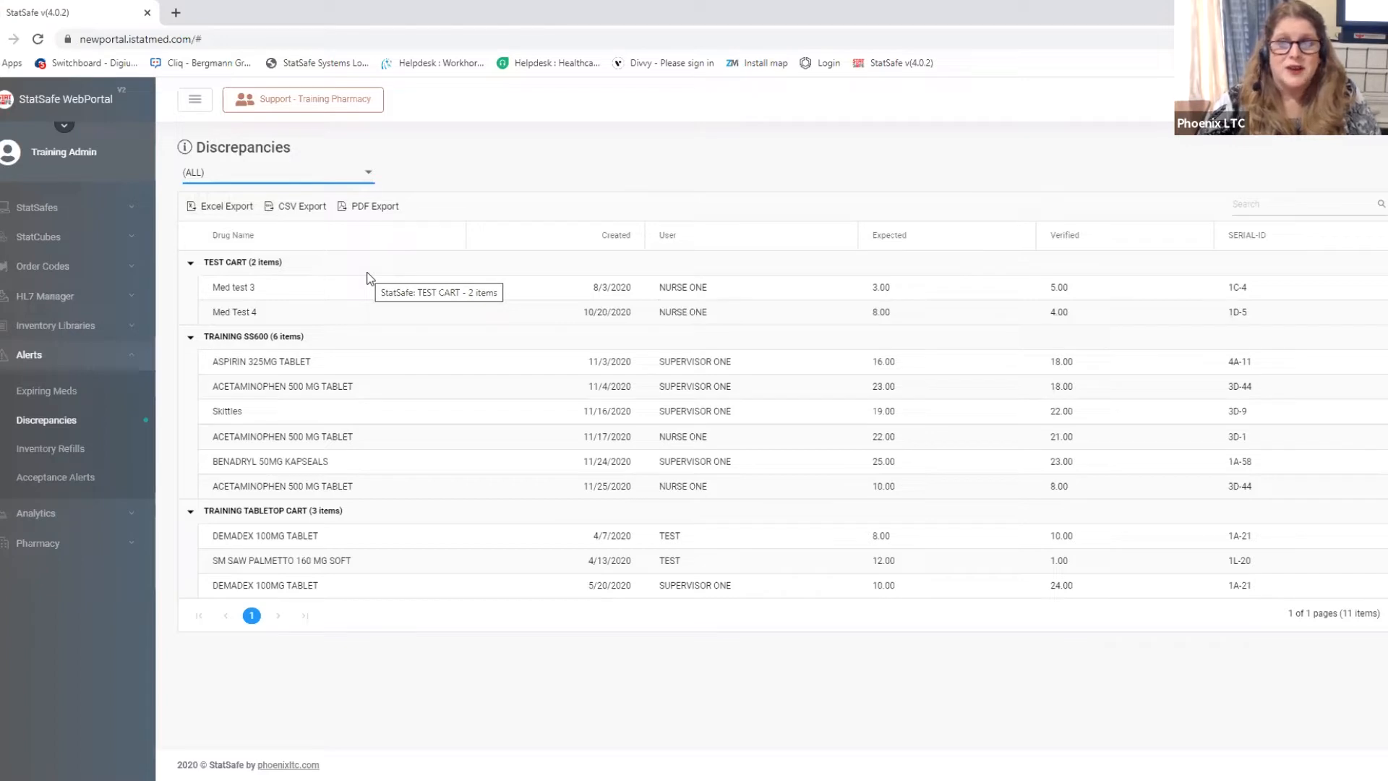
pyautogui.moveTo(345, 352)
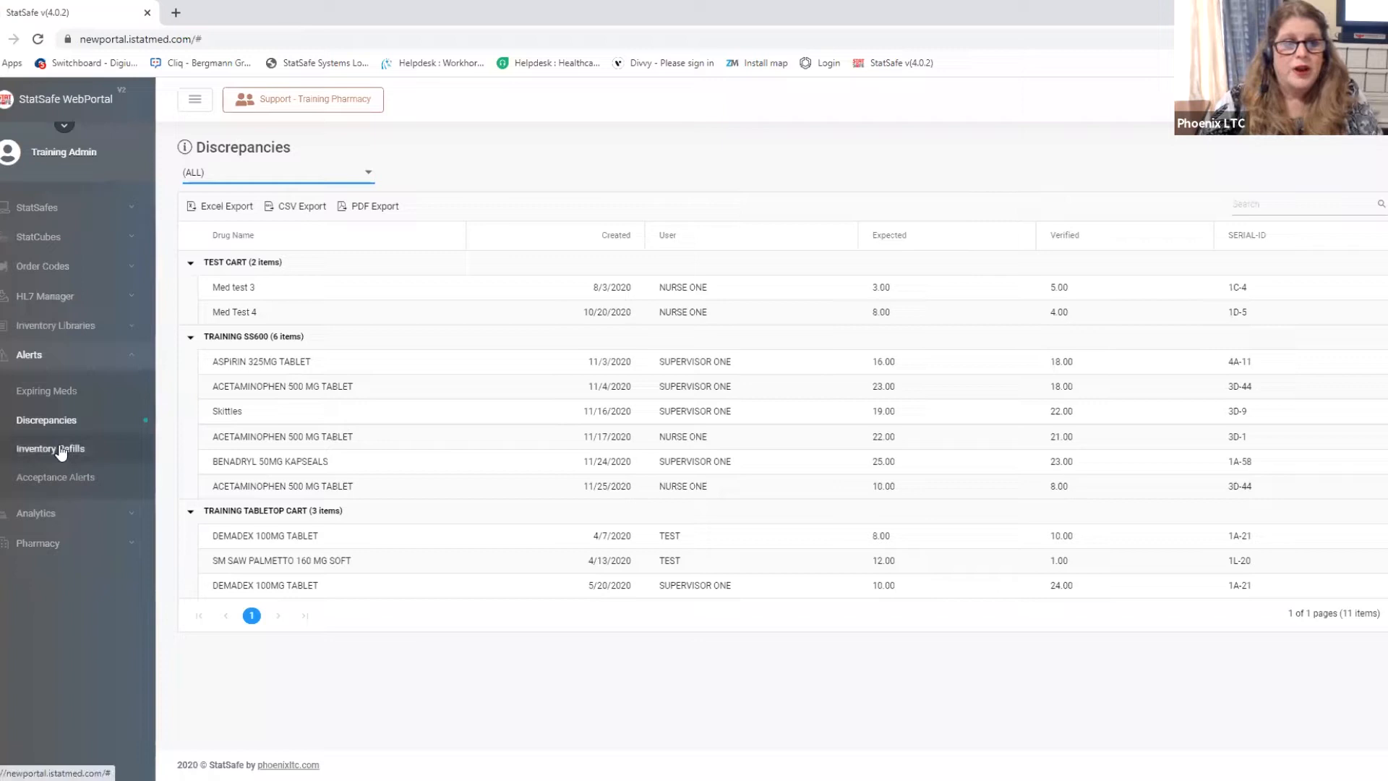
# Open Inventory Refills, filter to TRAINING SS600, then back to (ALL) with 13 items
pyautogui.click(50, 448)
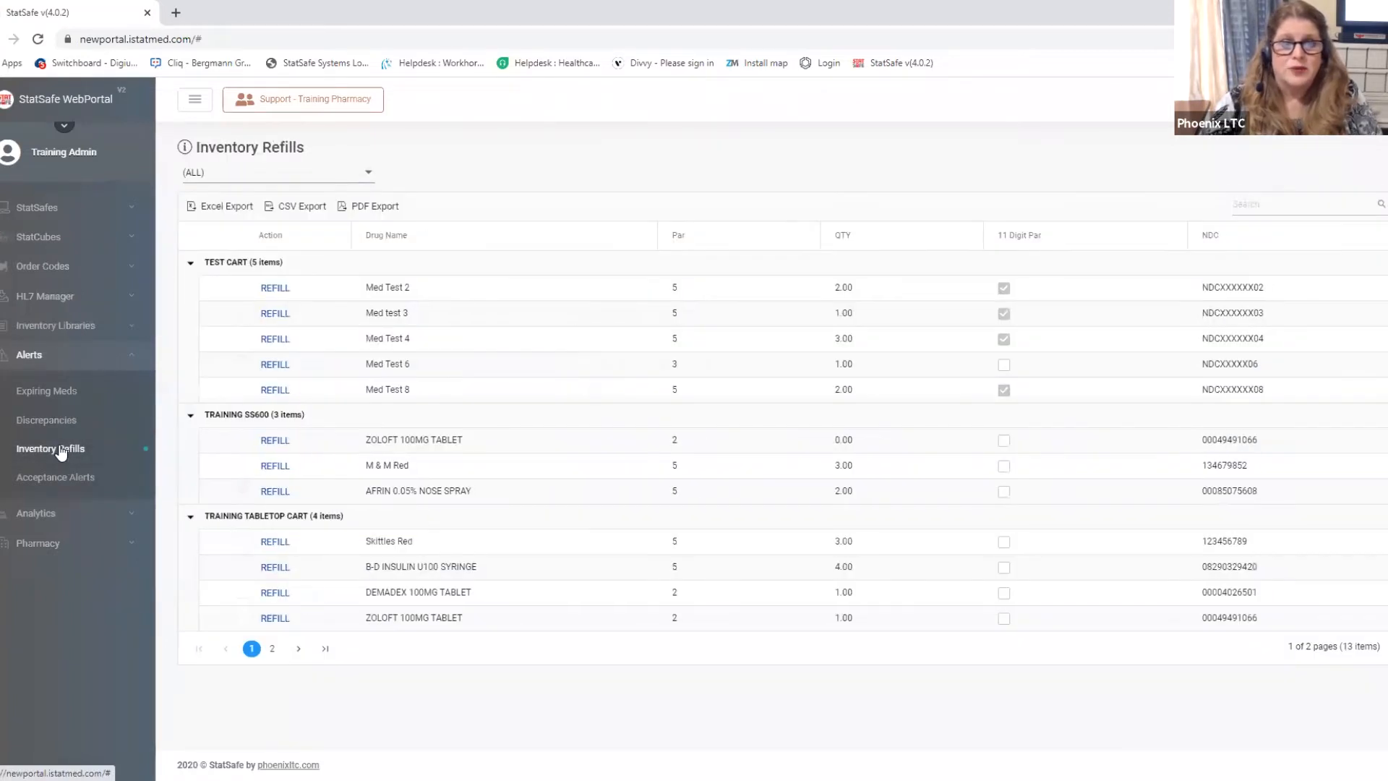
pyautogui.moveTo(80, 449)
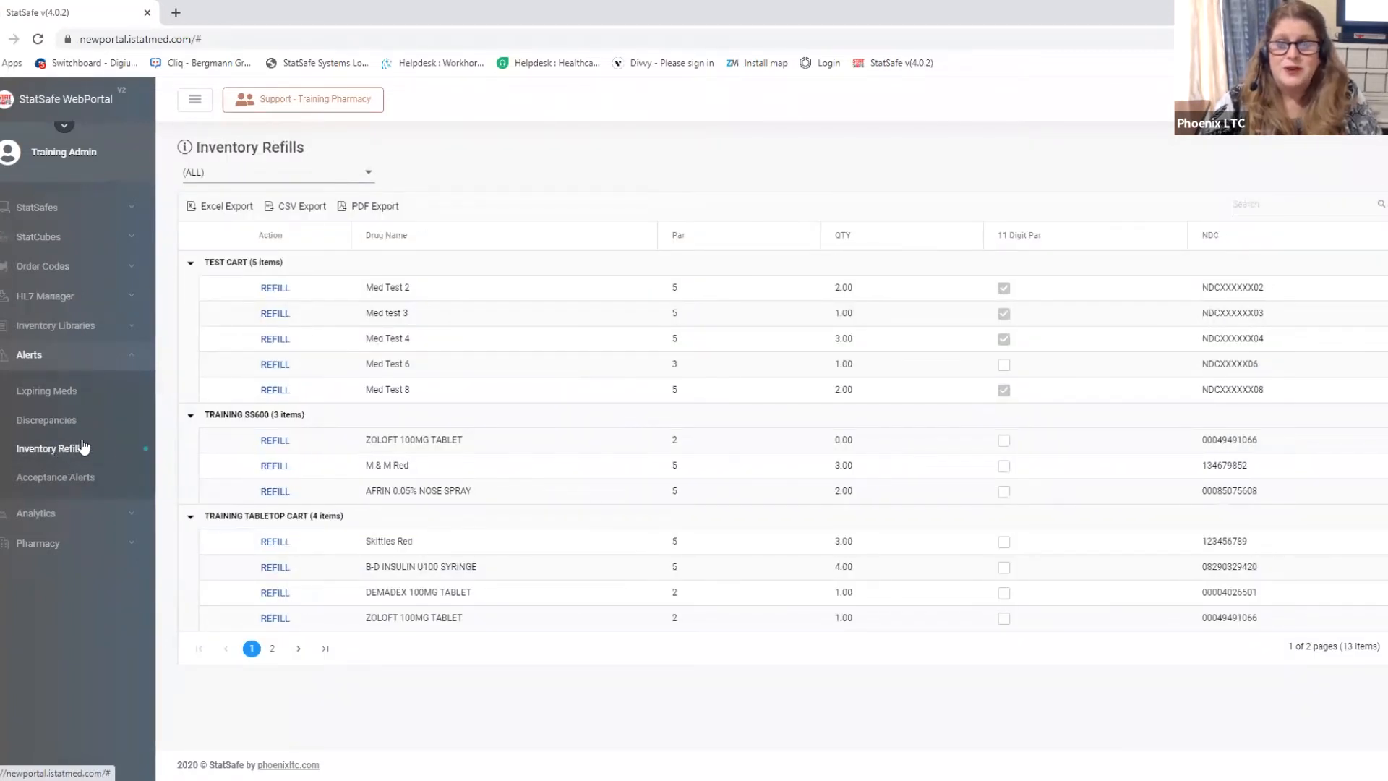
pyautogui.moveTo(370, 180)
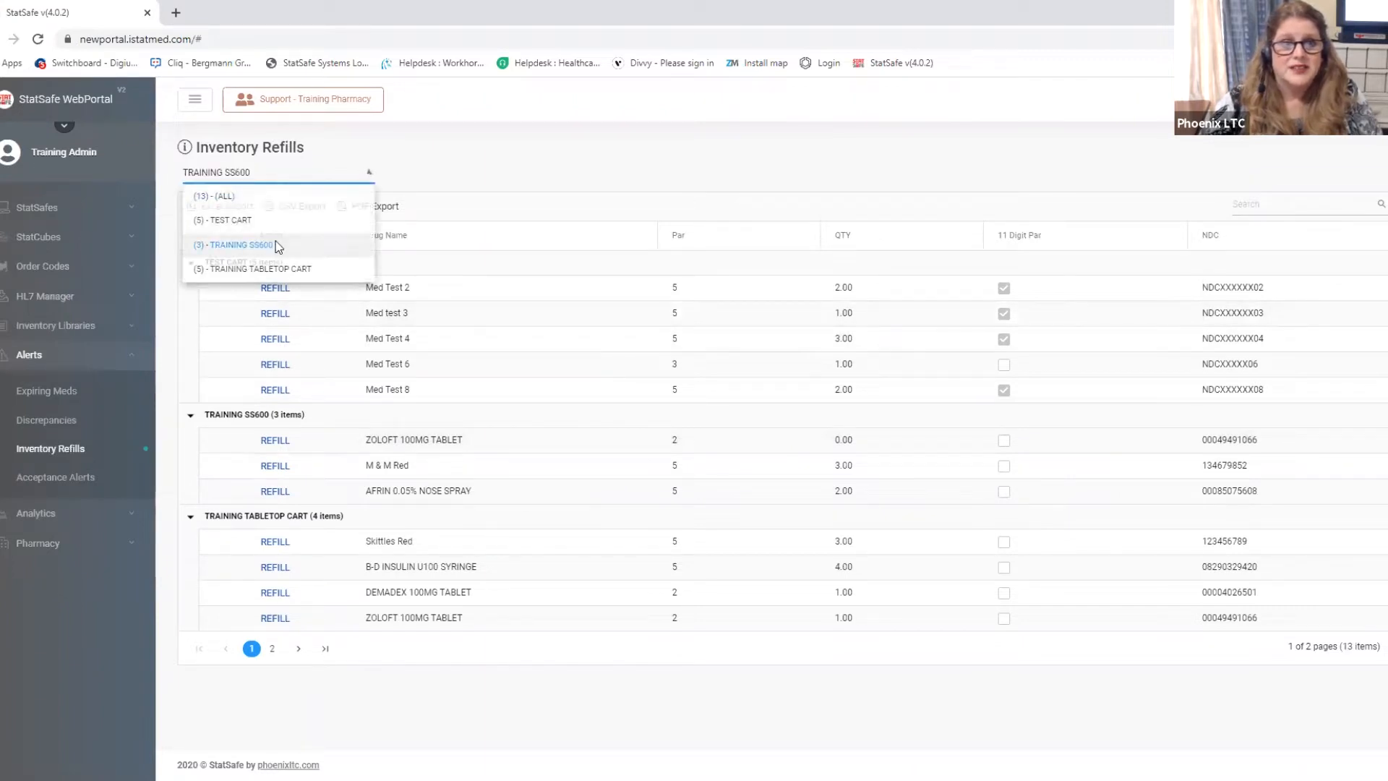
pyautogui.click(241, 246)
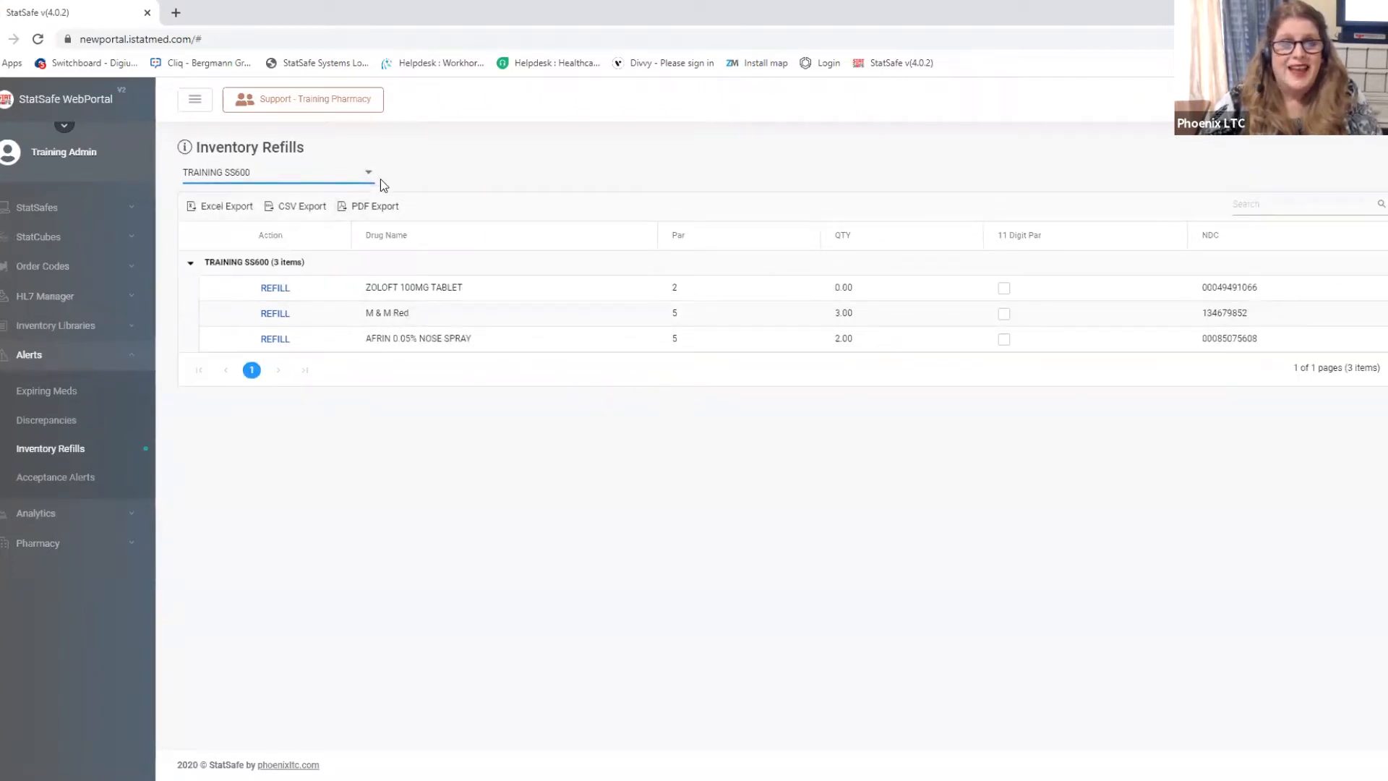
pyautogui.click(278, 172)
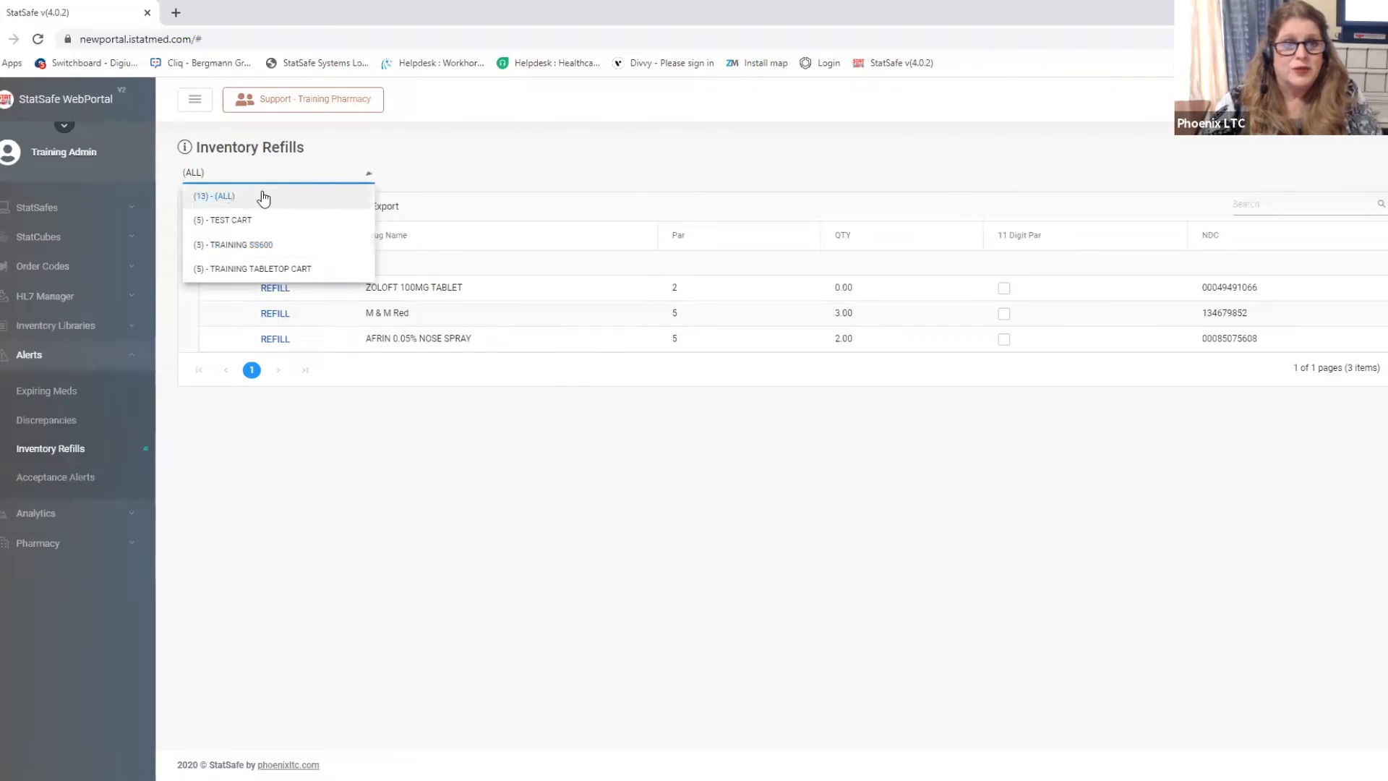
pyautogui.click(213, 195)
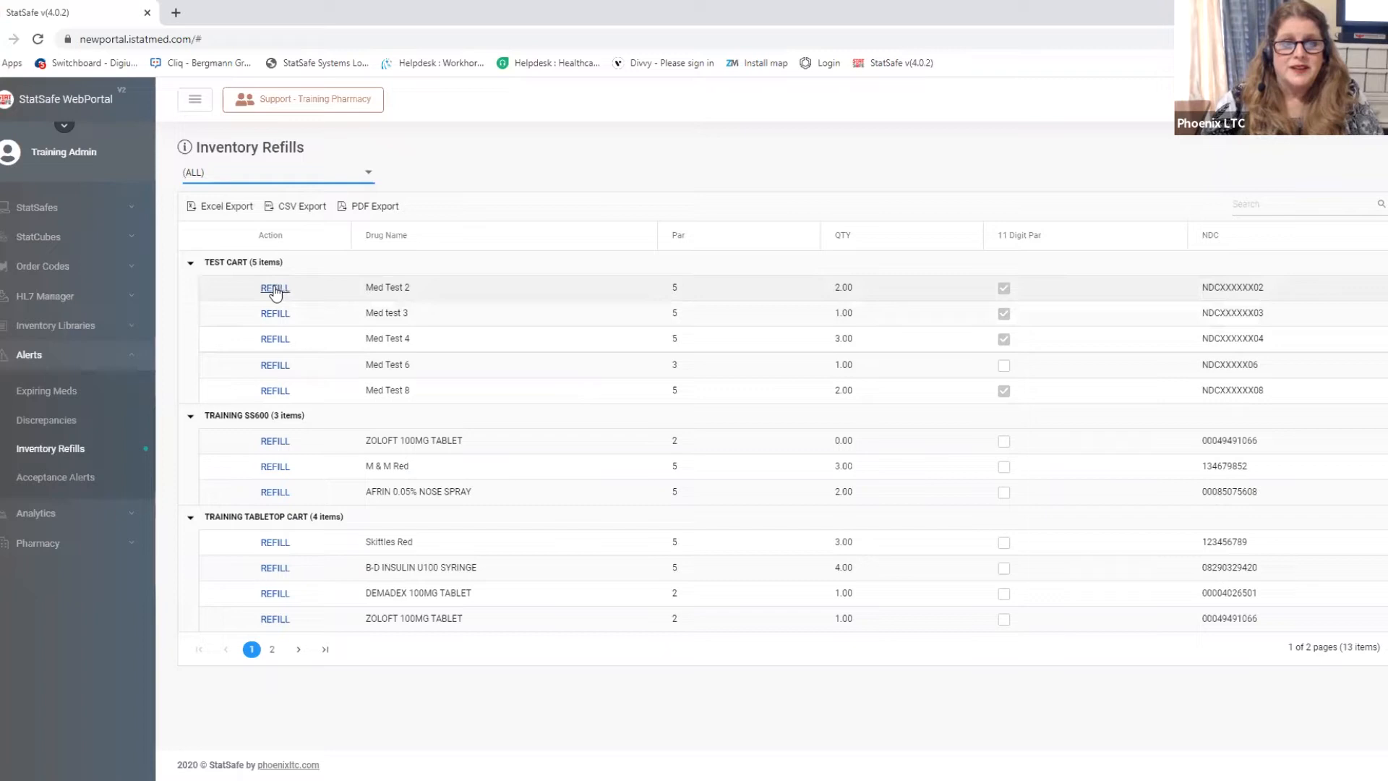
# Begin refilling Med Test 2 with current quantity 5 and lot 12345
pyautogui.click(275, 286)
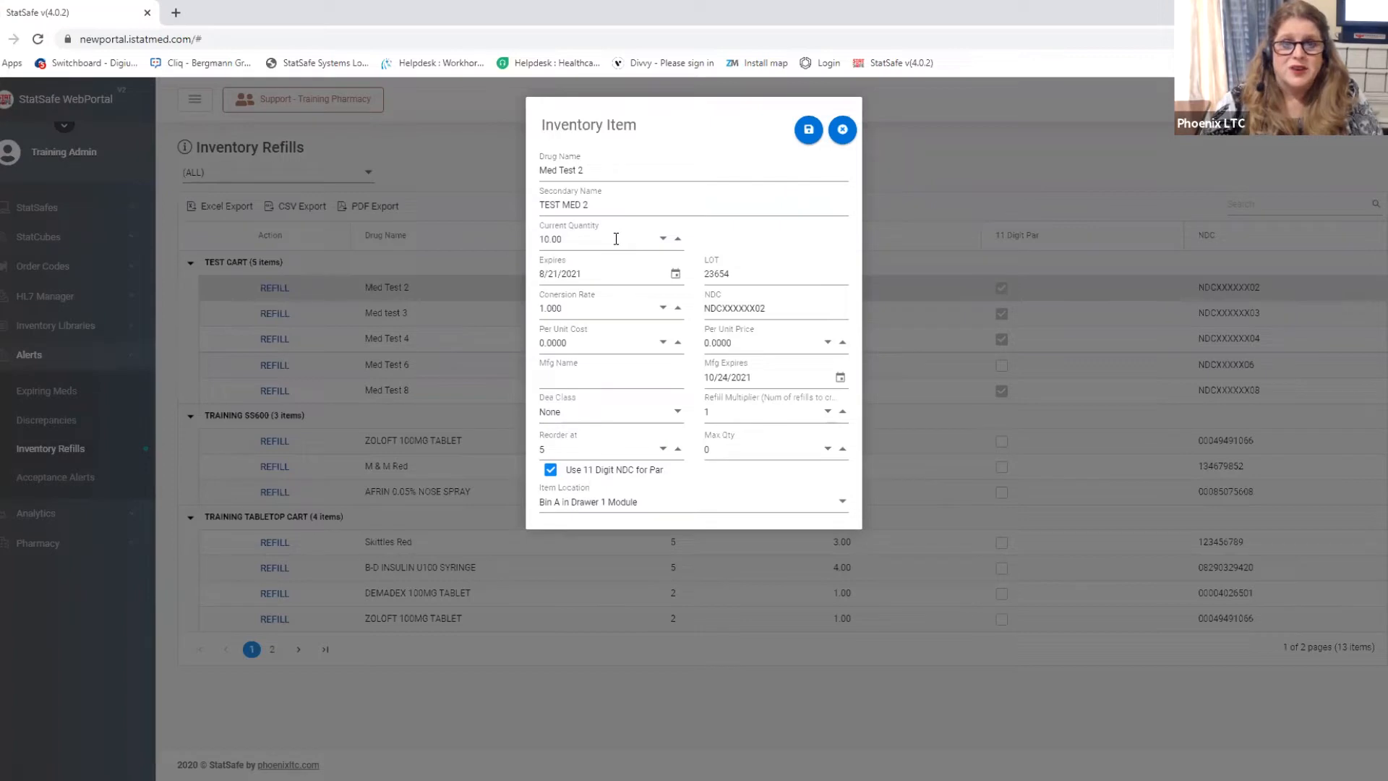
pyautogui.moveTo(607, 305)
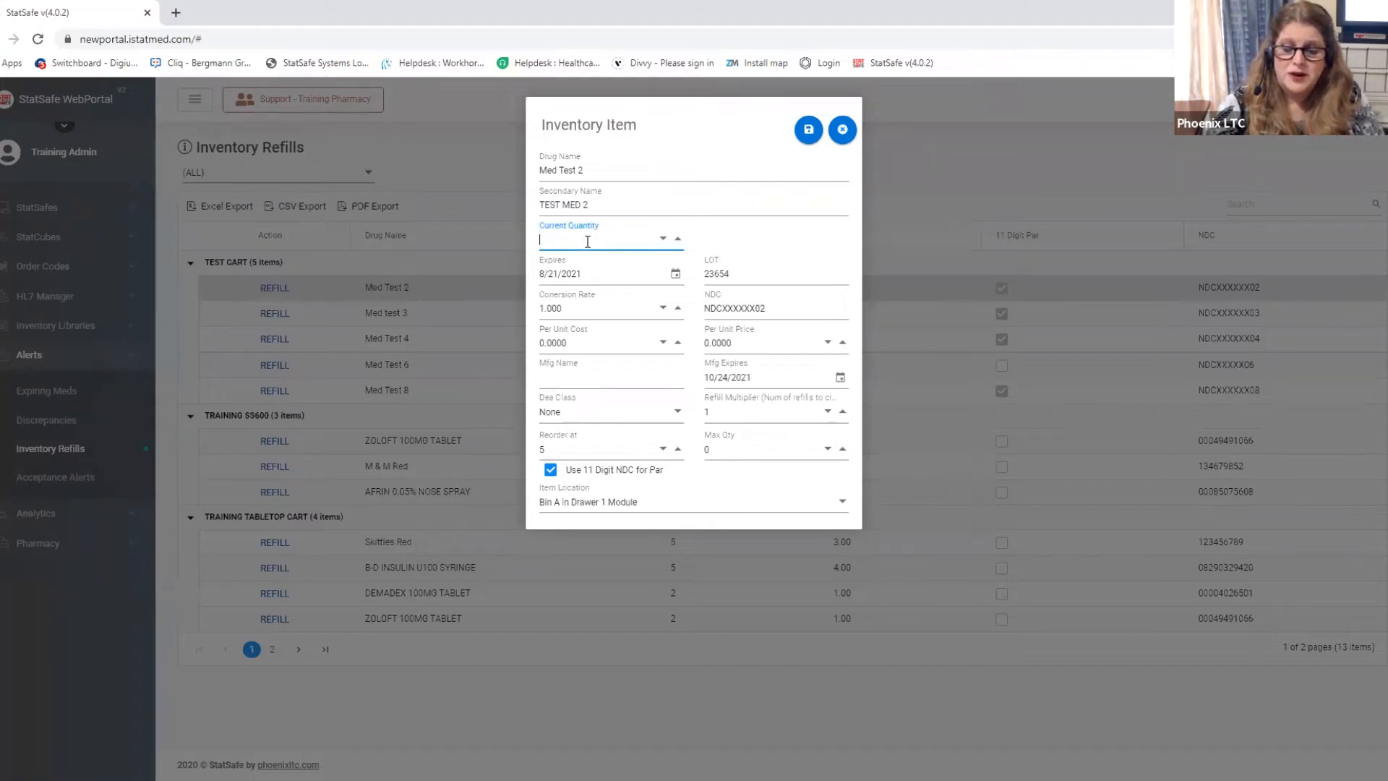
pyautogui.write('5.00')
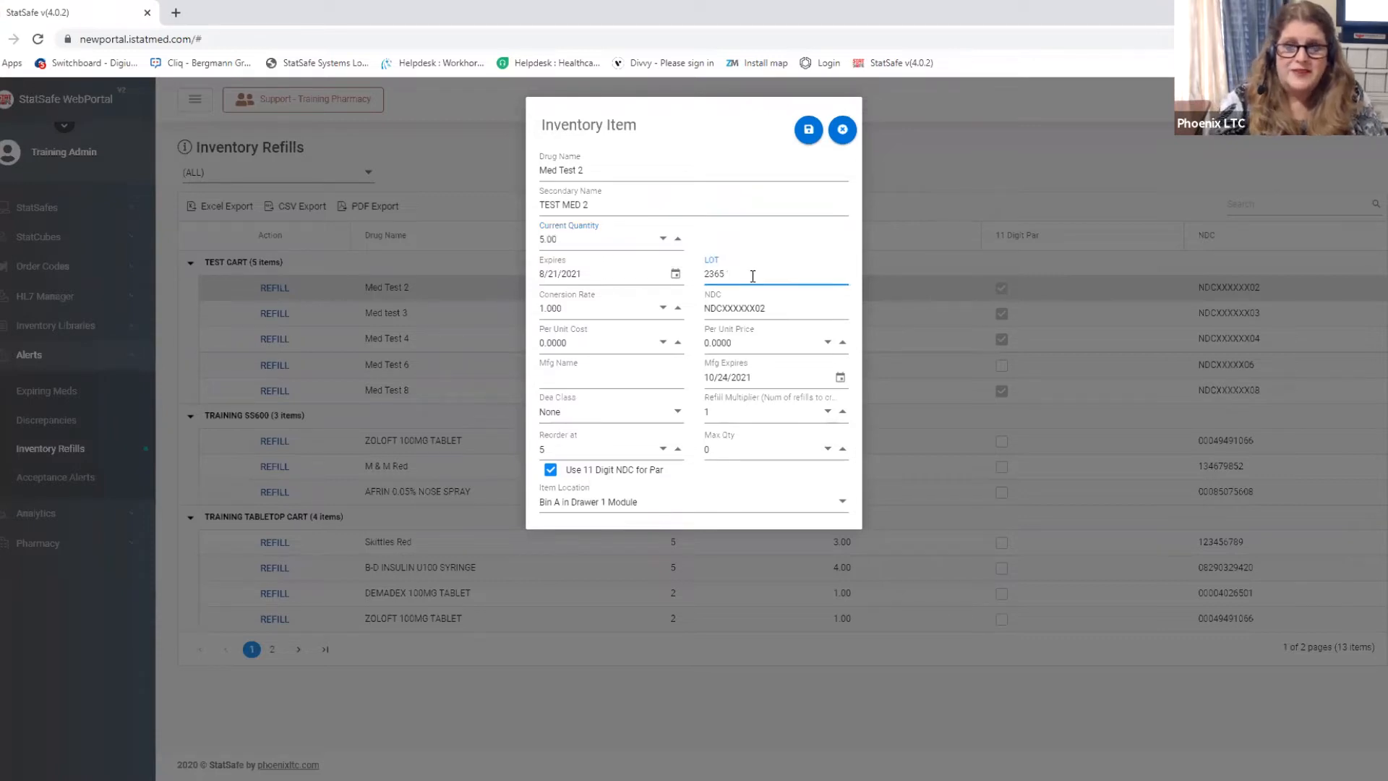
pyautogui.write('1234')
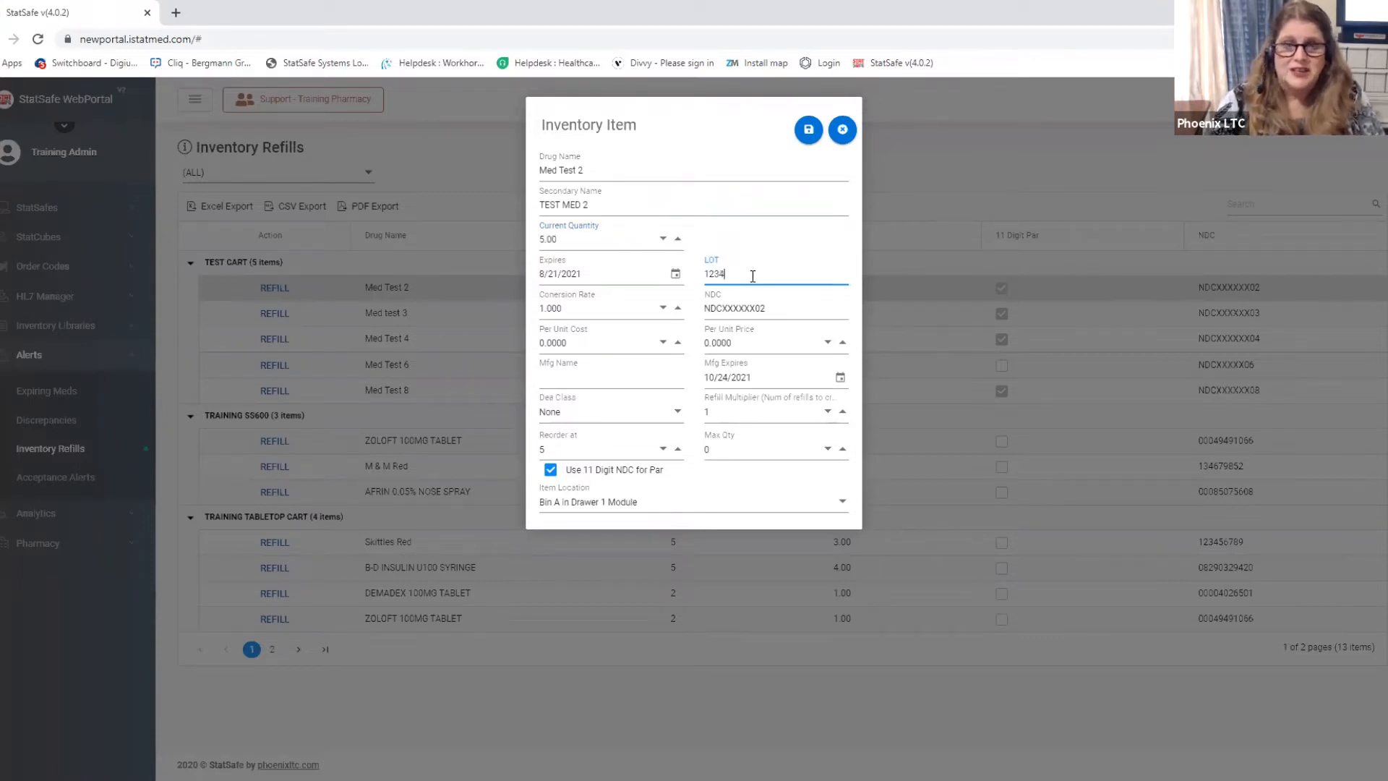
pyautogui.write('5')
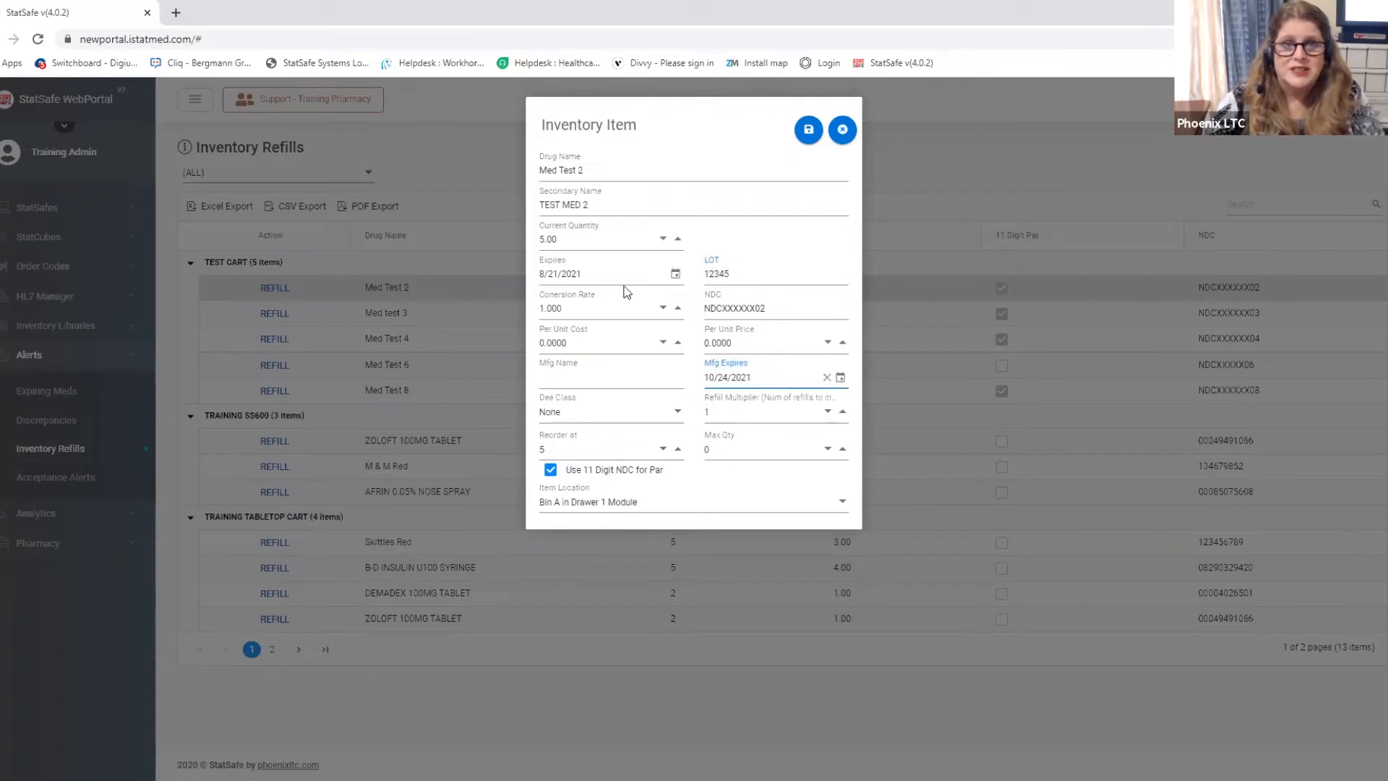
# Replace the expiry date with 6/01/2021 and save the refilled item
pyautogui.click(601, 273)
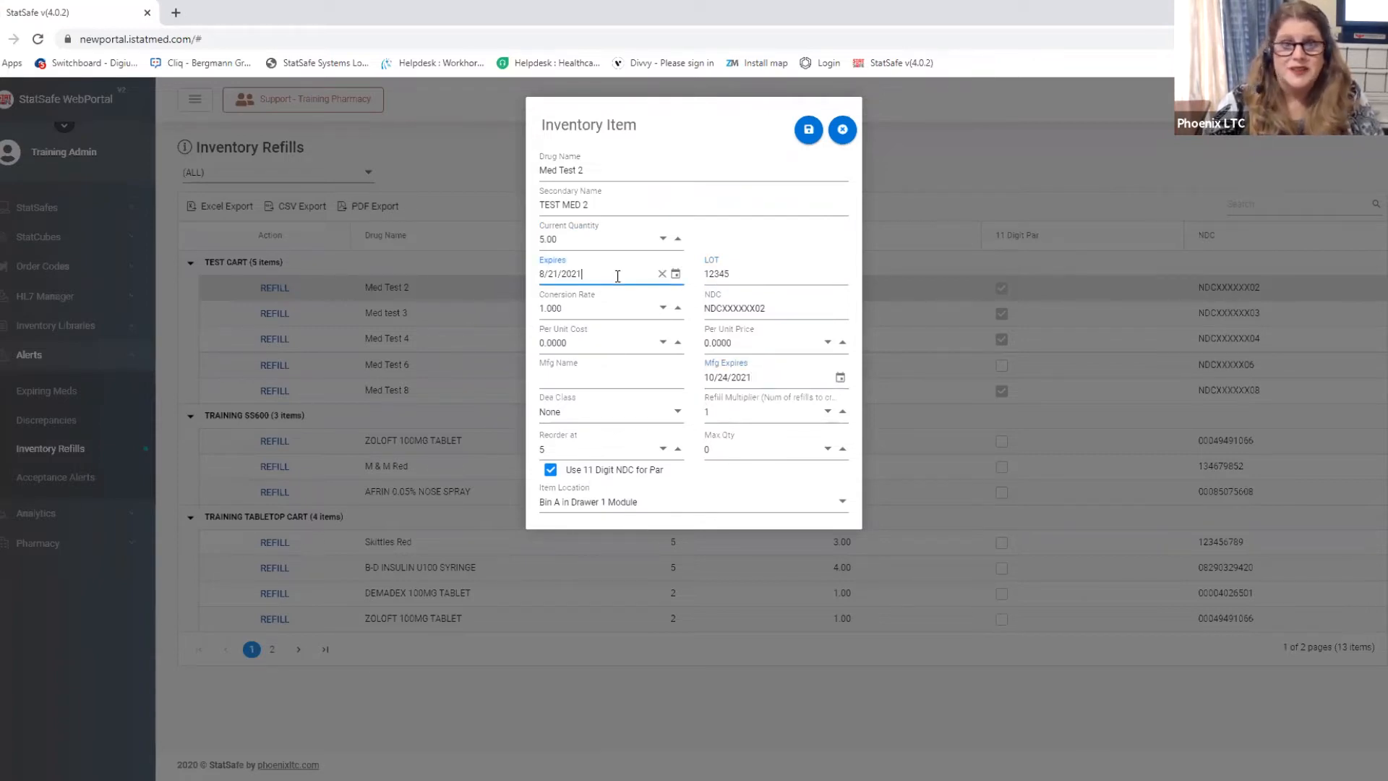
pyautogui.press('Backspace')
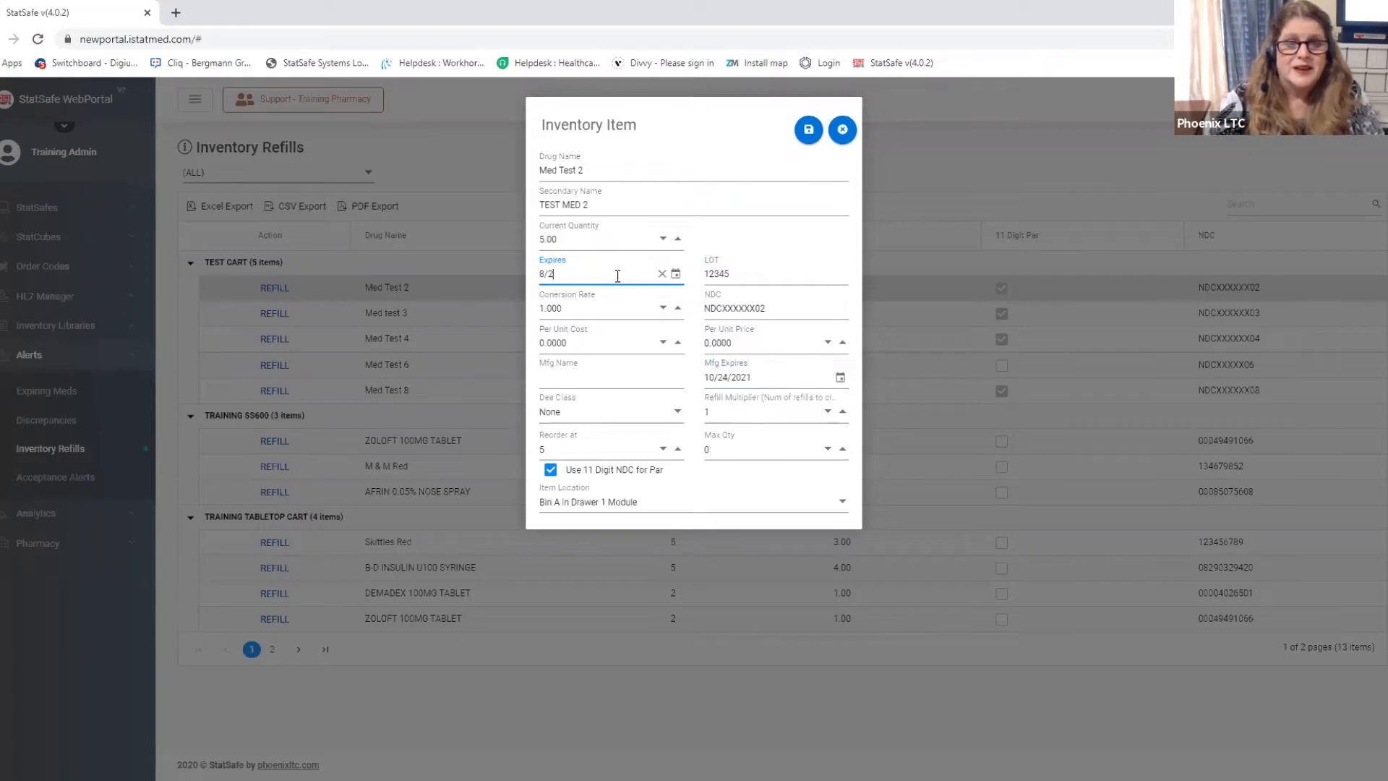
pyautogui.click(661, 273)
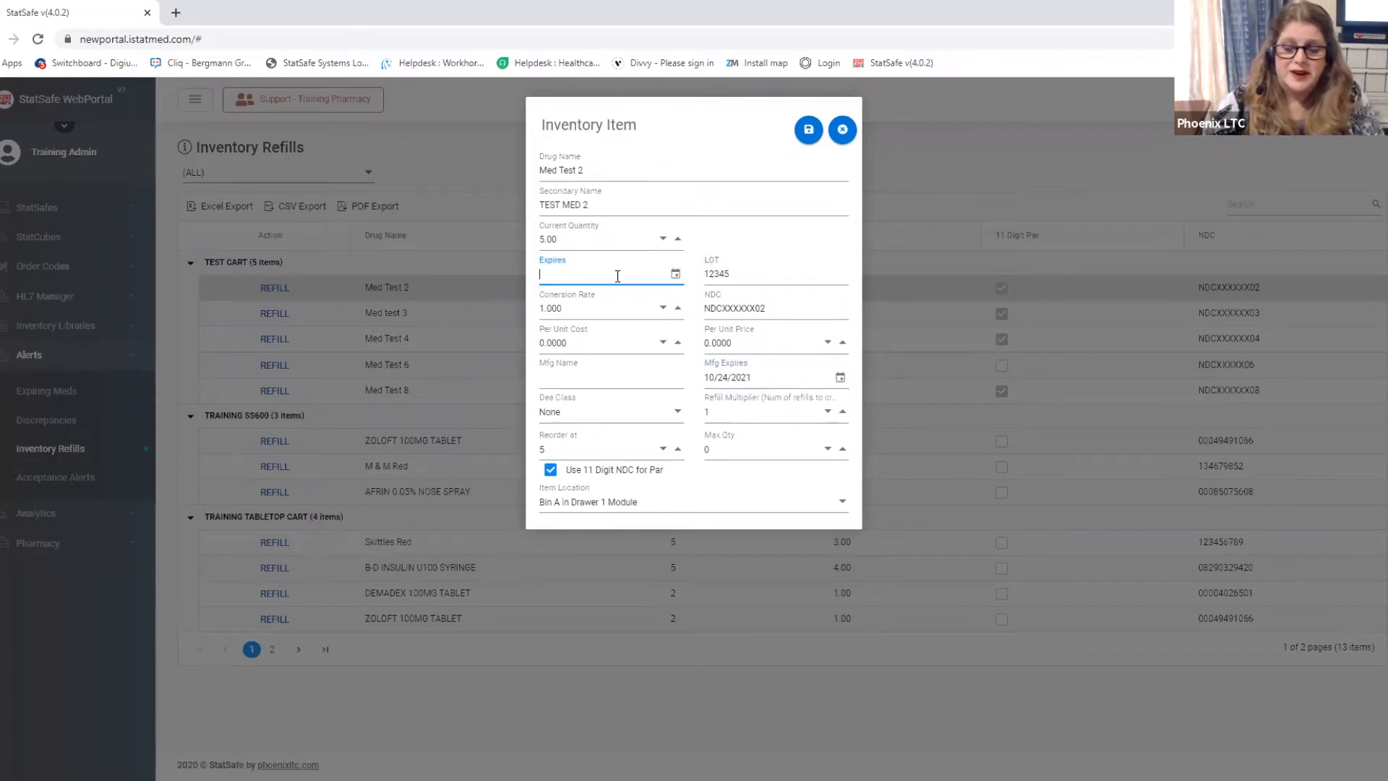
pyautogui.write('6/01/2')
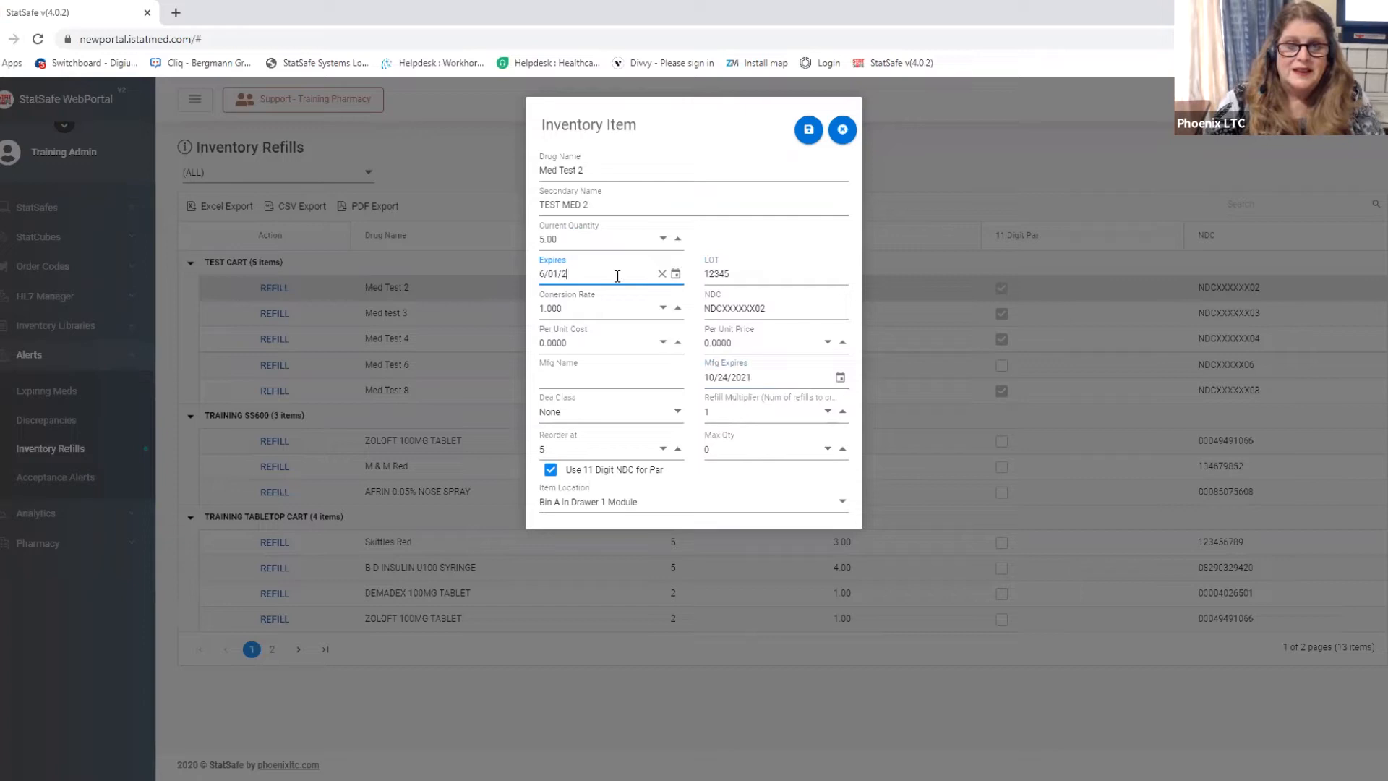
pyautogui.write('021')
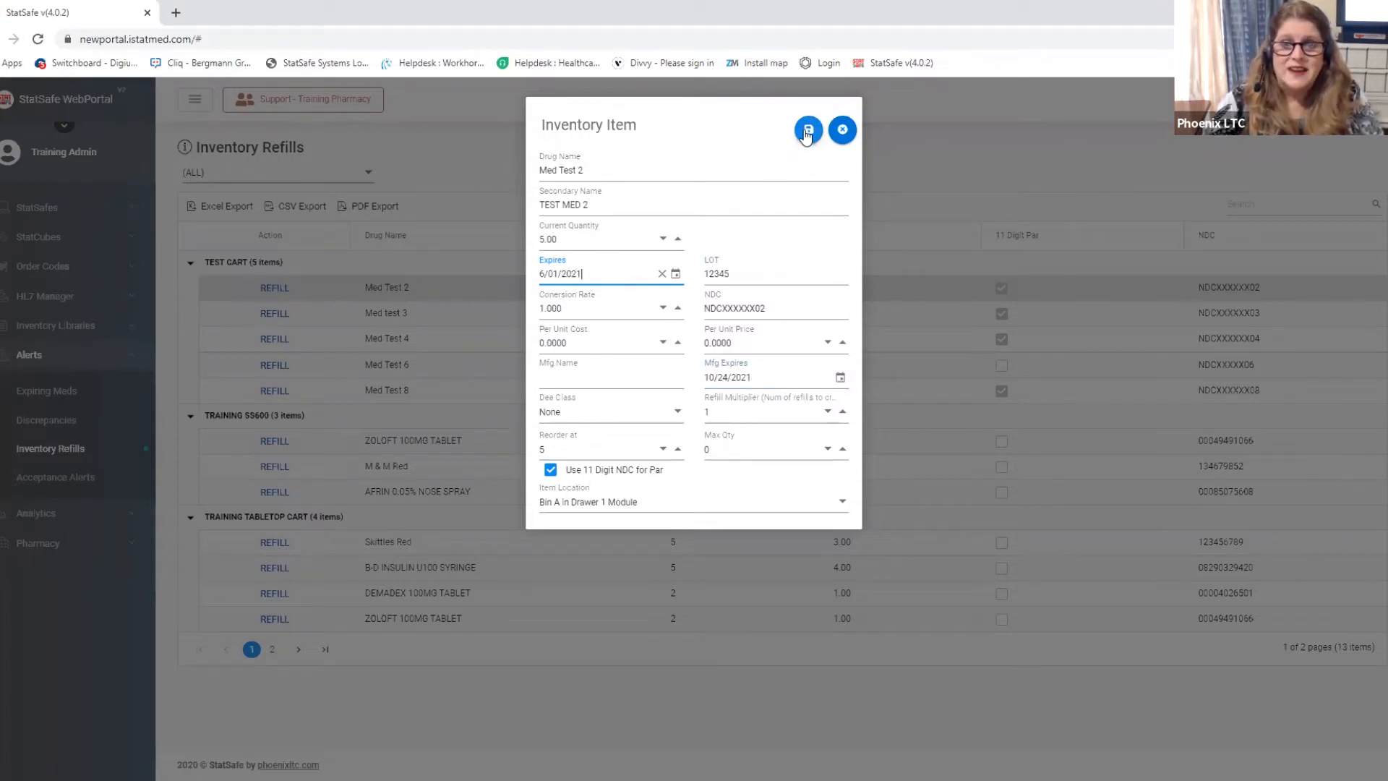
pyautogui.click(807, 131)
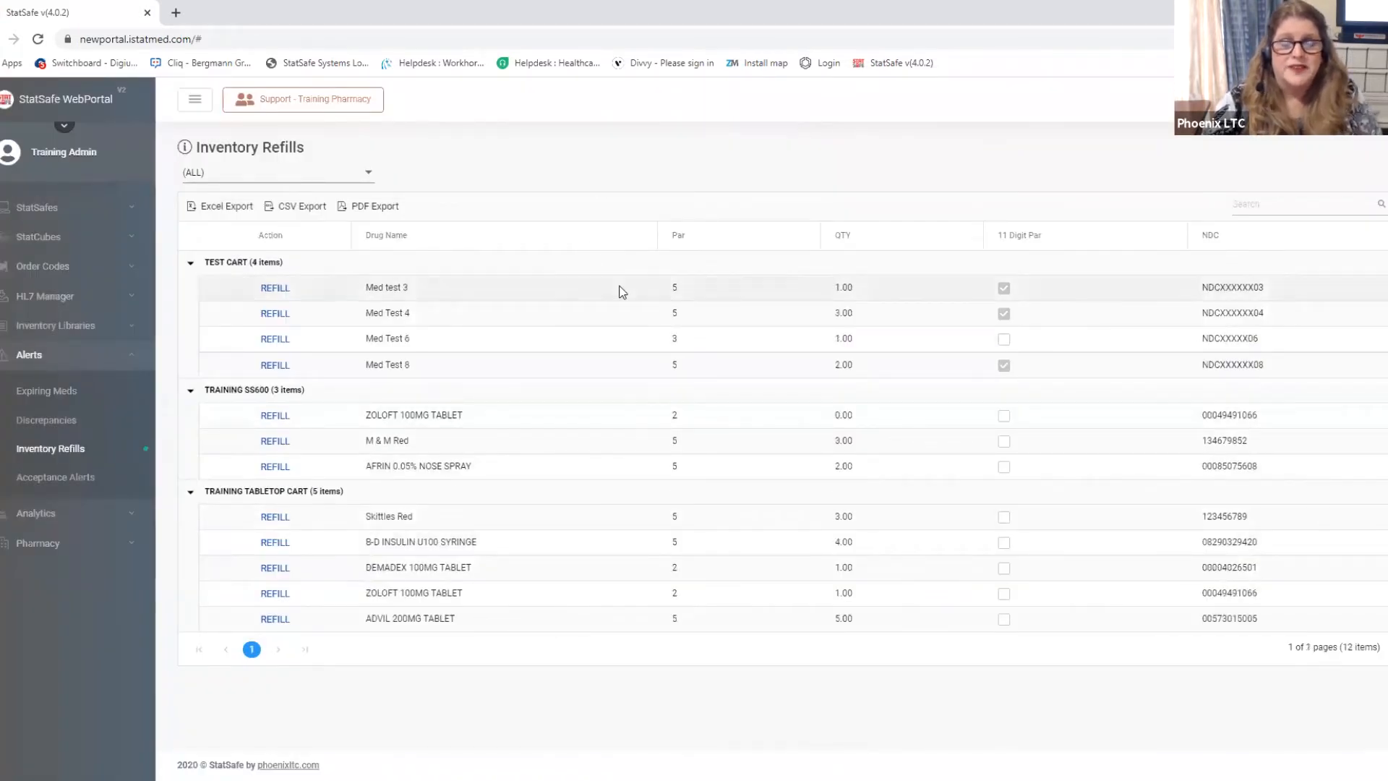
pyautogui.moveTo(360, 338)
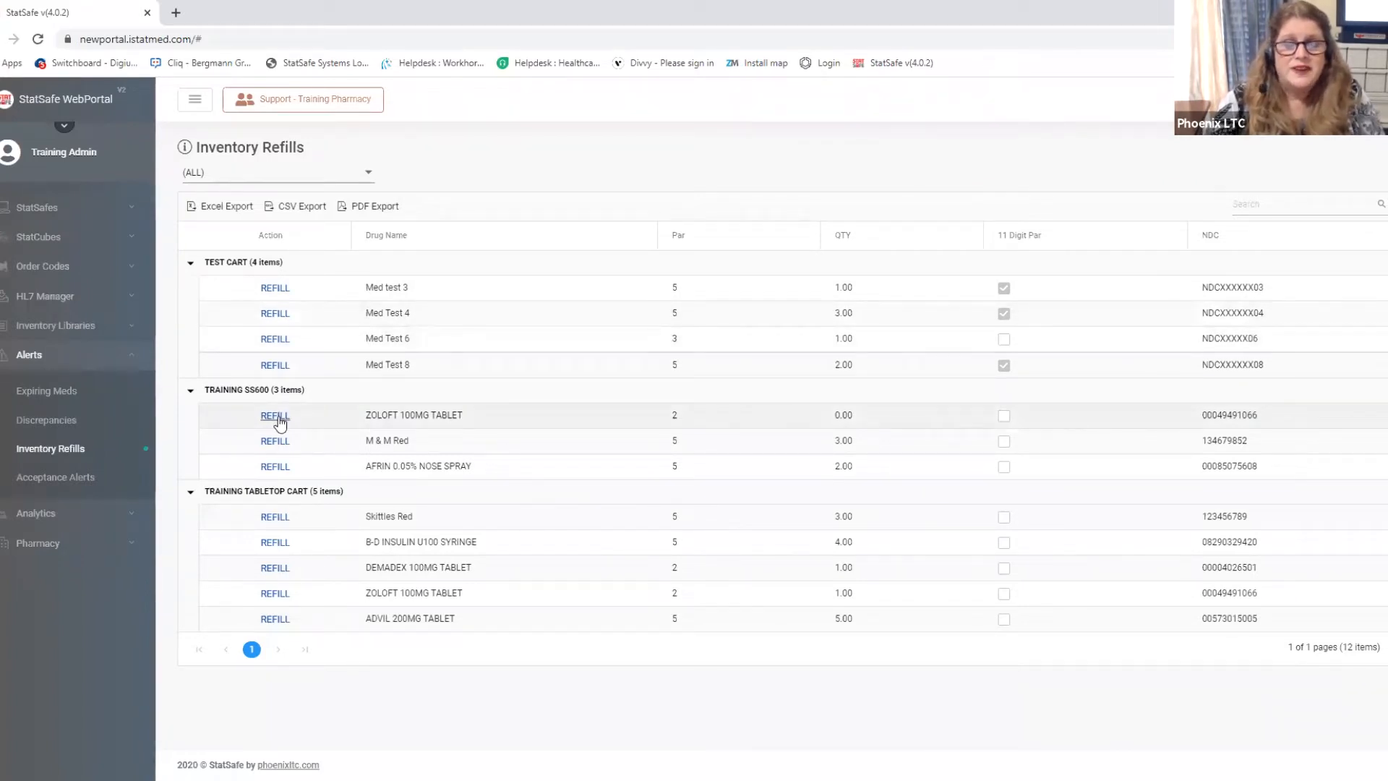
pyautogui.moveTo(279, 301)
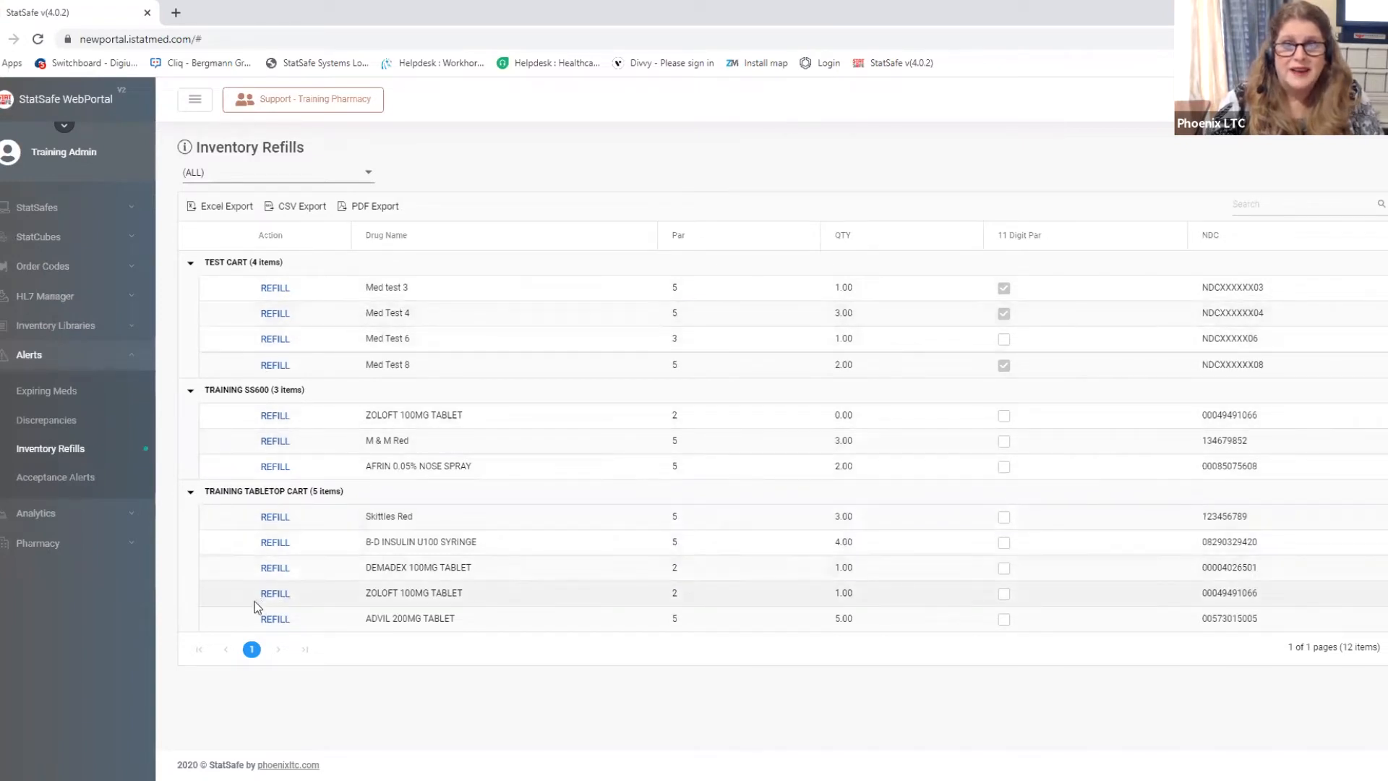
pyautogui.moveTo(257, 586)
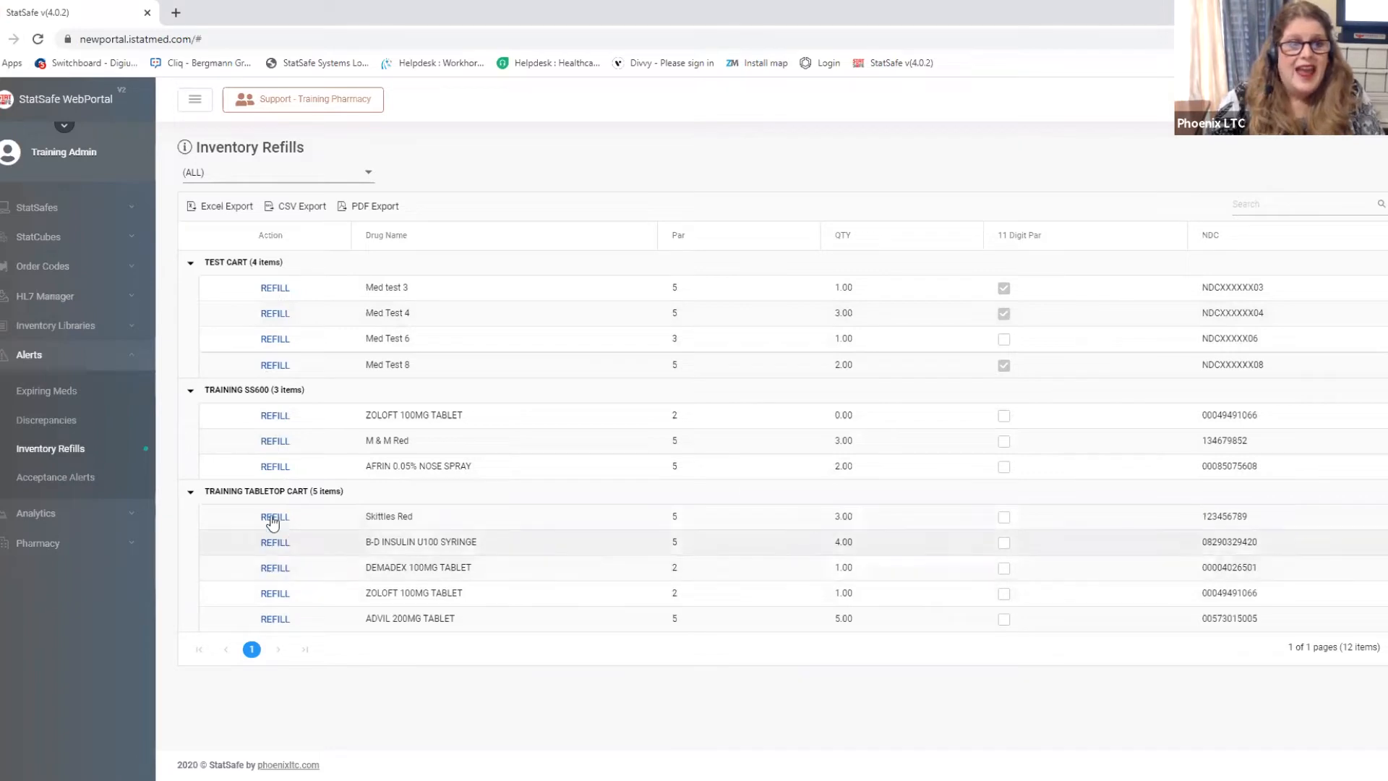
# Expand the Pharmacy section to show Portal Users, Pharmacy Reports and Auto Reports
pyautogui.click(37, 413)
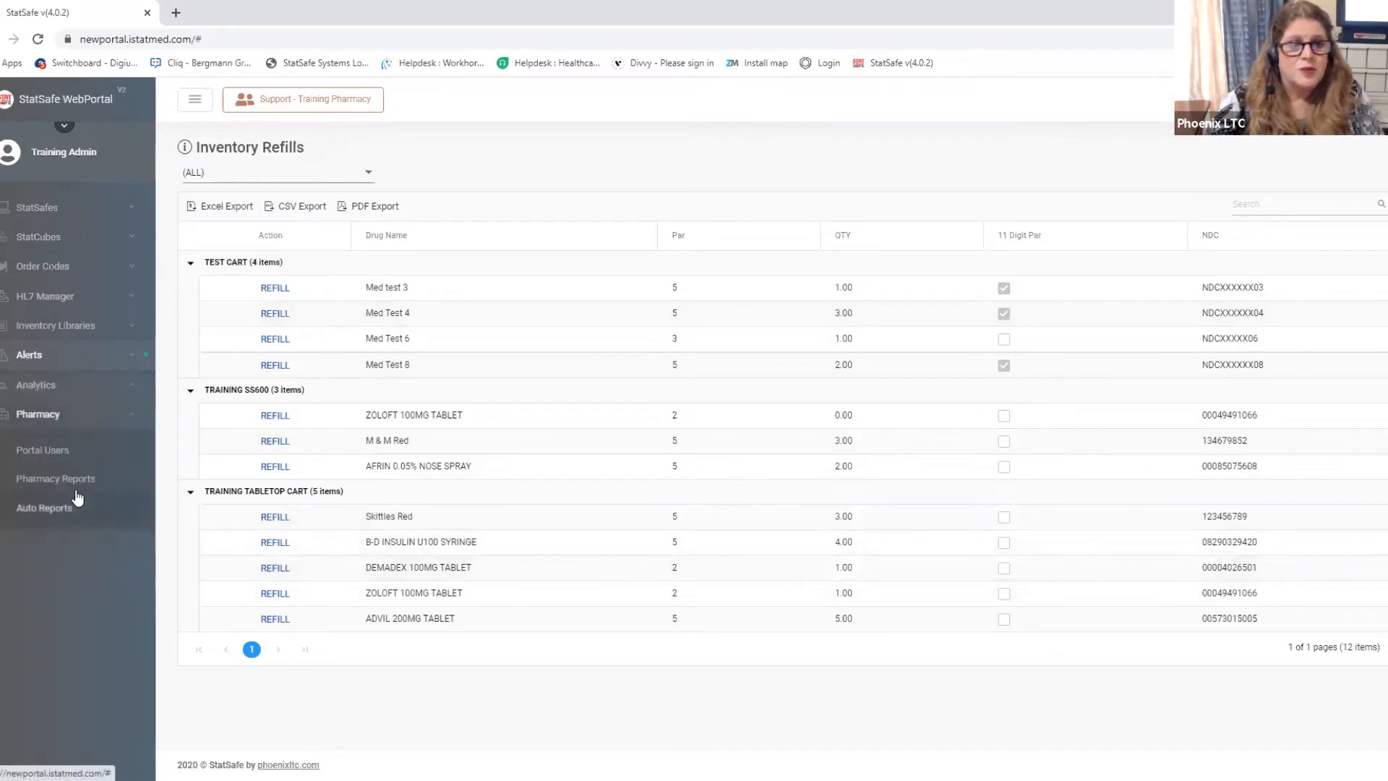
# Open Pharmacy Reports and view the Print All Unprinted Labels report
pyautogui.click(55, 478)
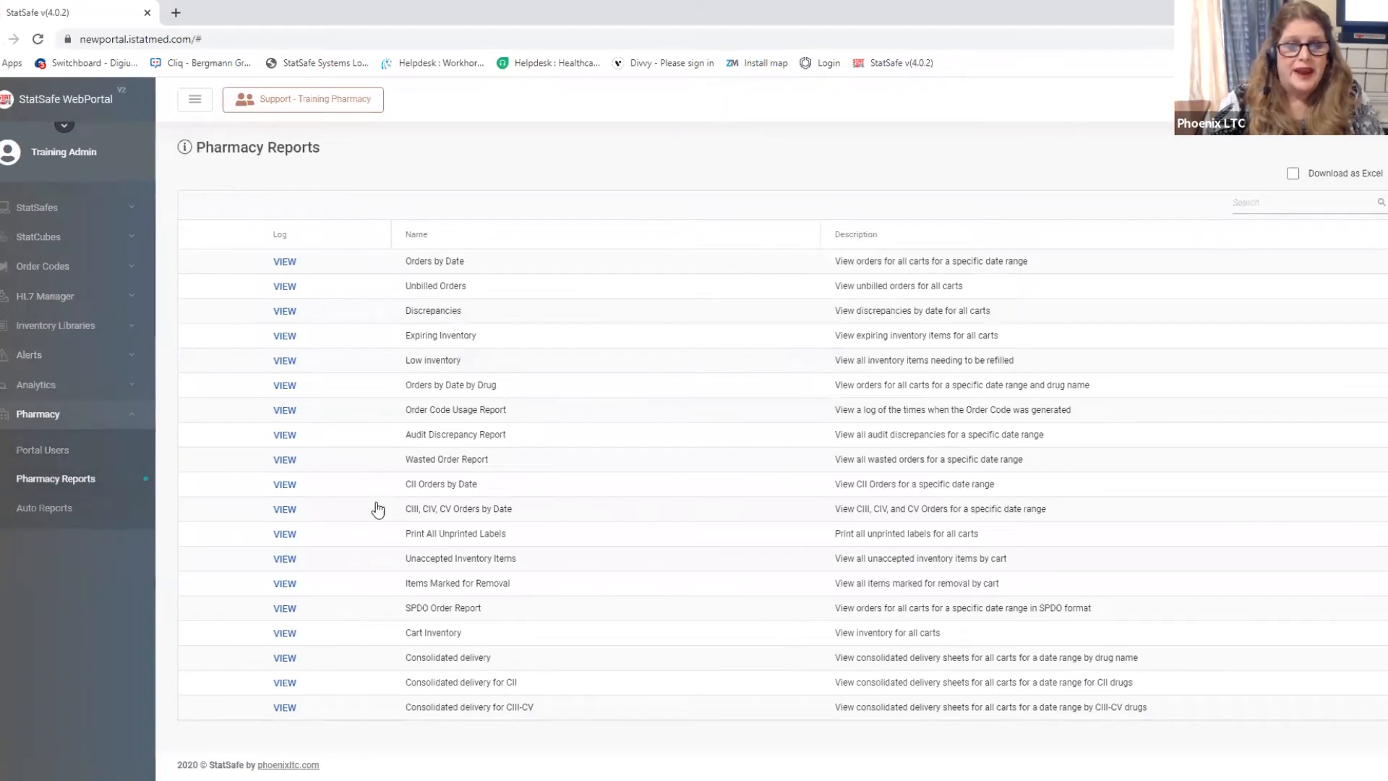
pyautogui.moveTo(401, 444)
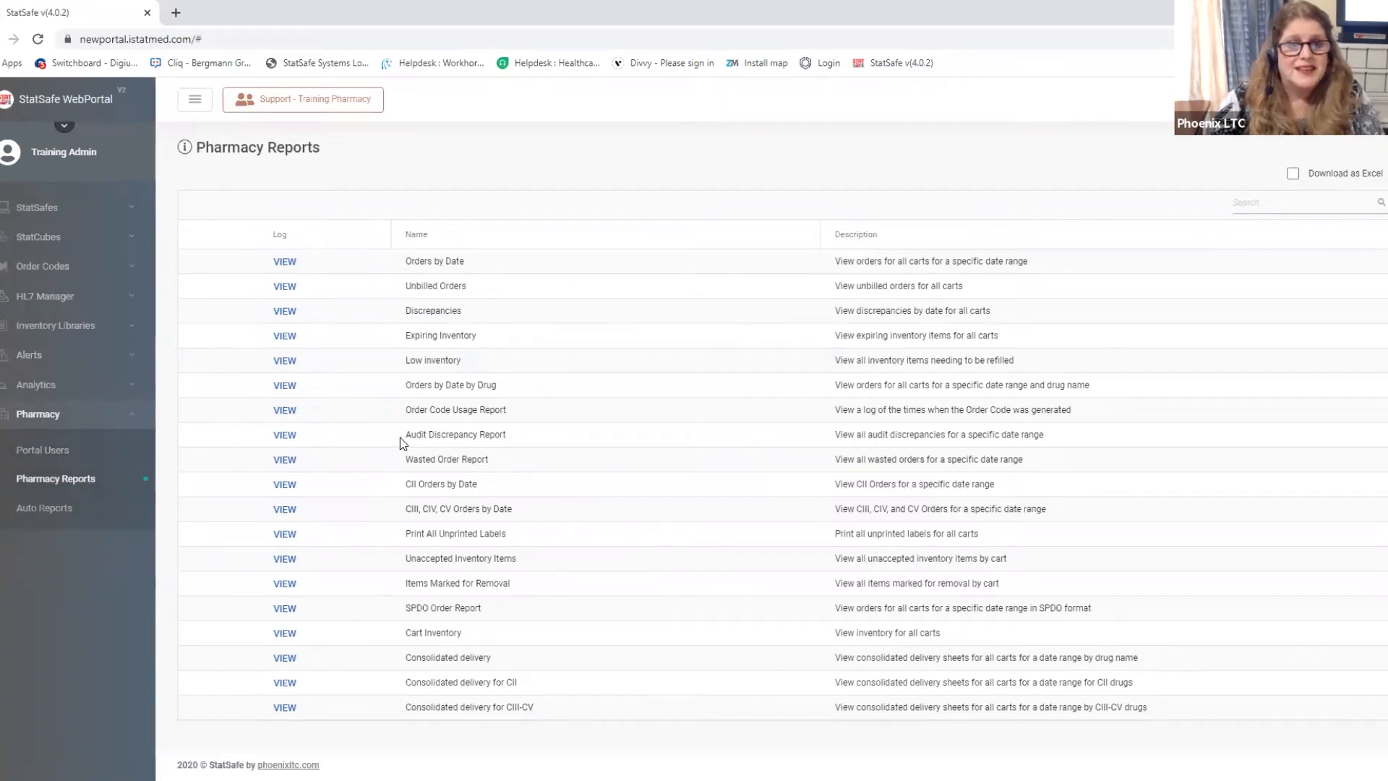
pyautogui.moveTo(425, 522)
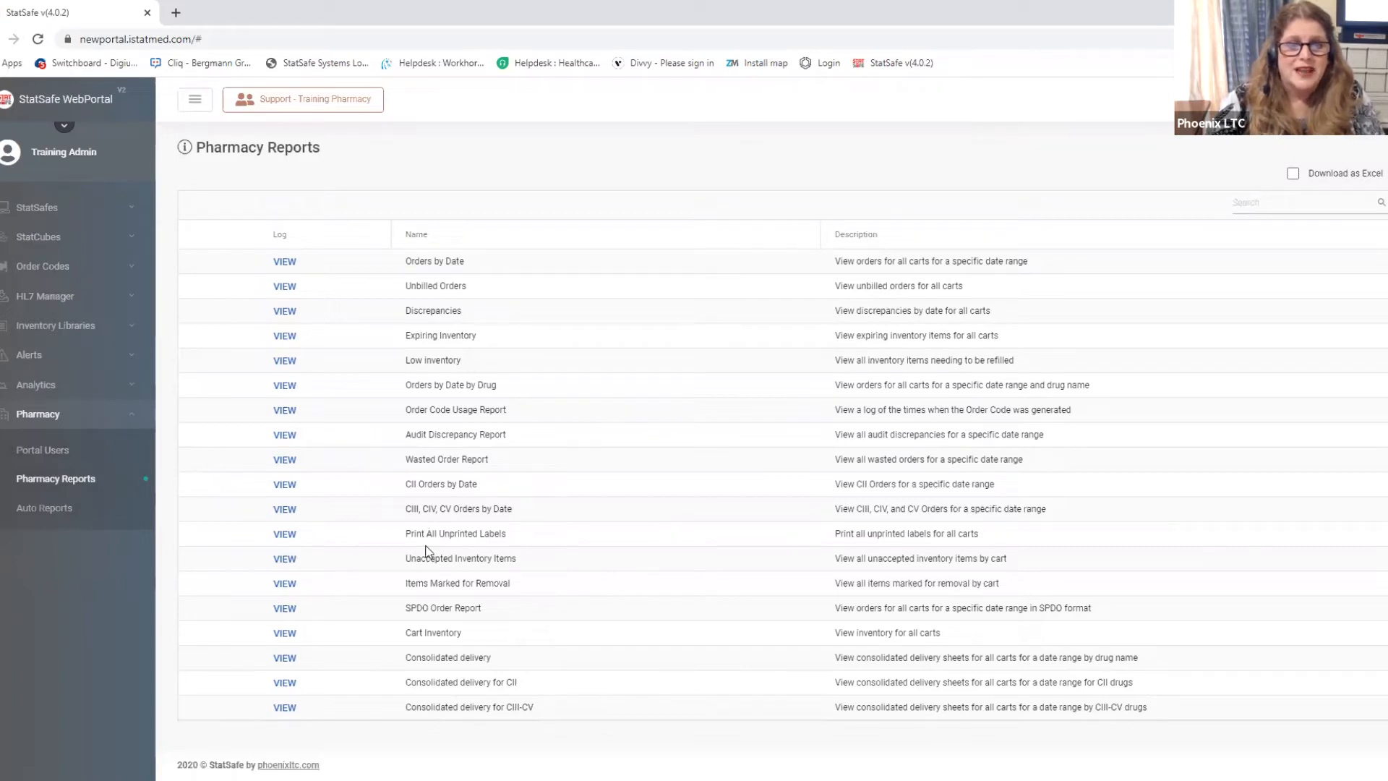
pyautogui.moveTo(475, 554)
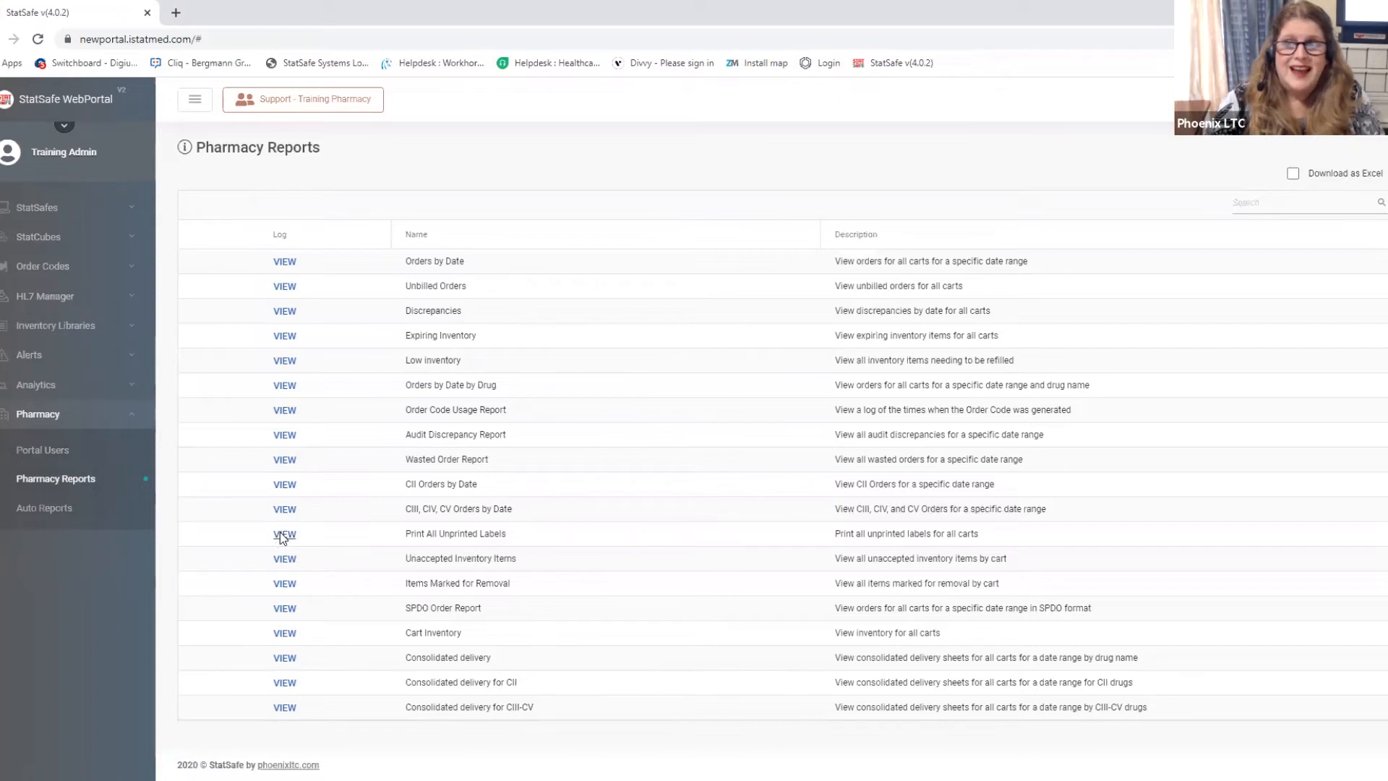
pyautogui.click(285, 534)
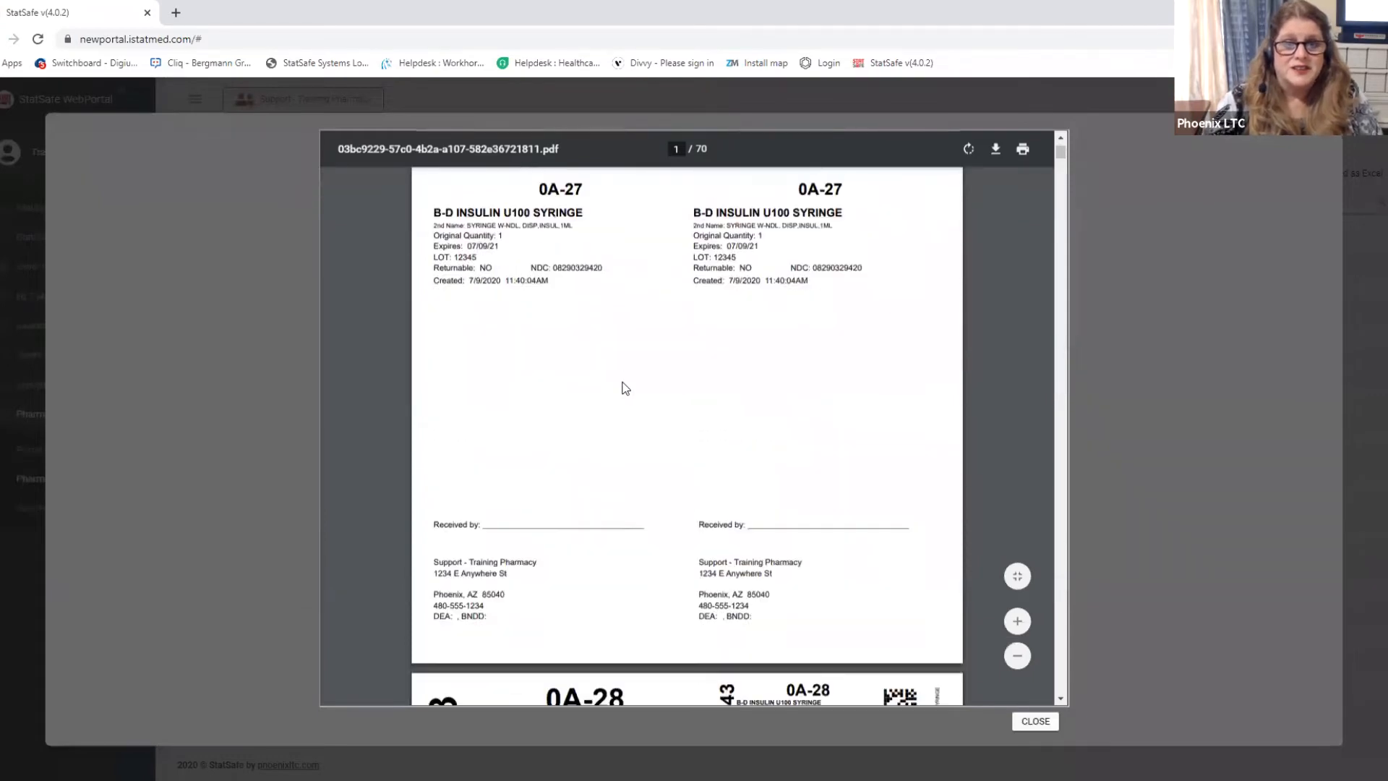
# Scroll through the 70-page label PDF to review the insulin syringe labels
pyautogui.scroll(-3)
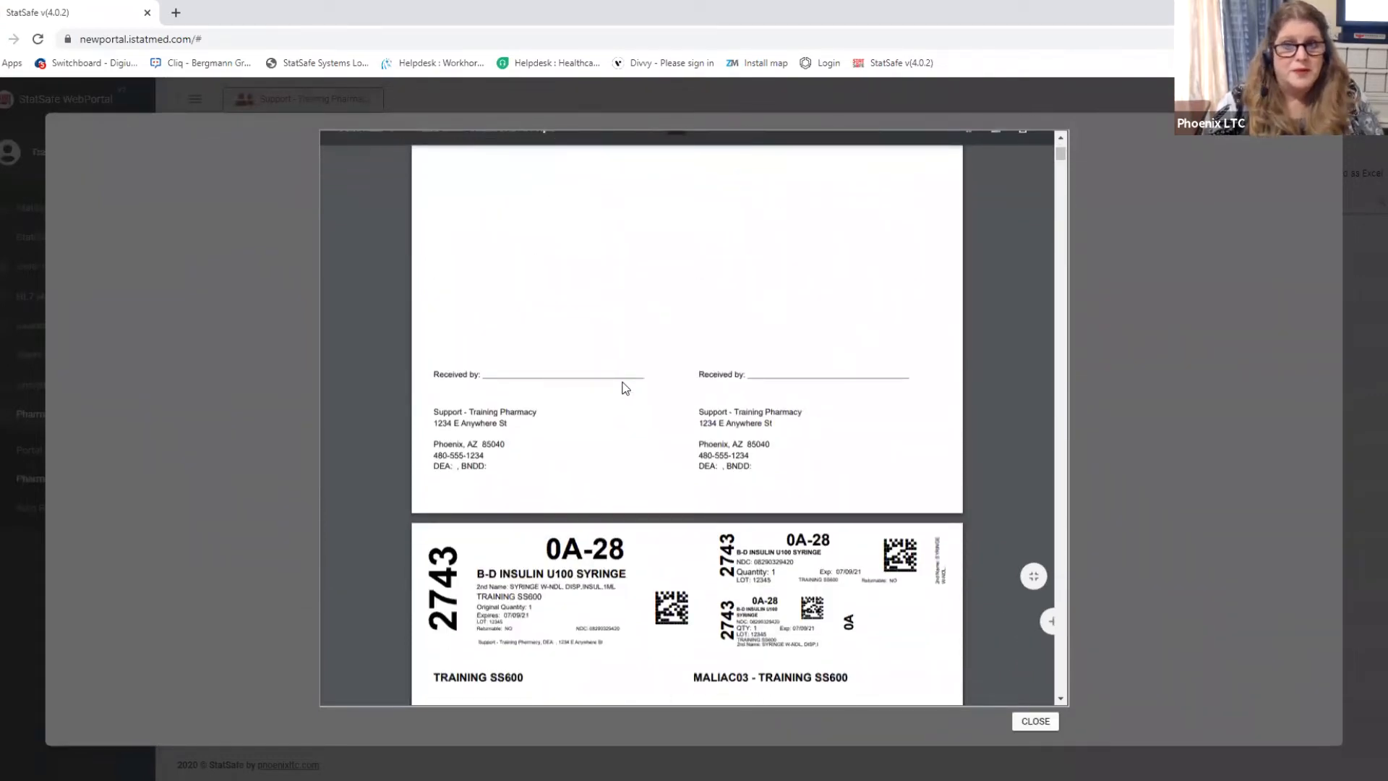
pyautogui.scroll(-3)
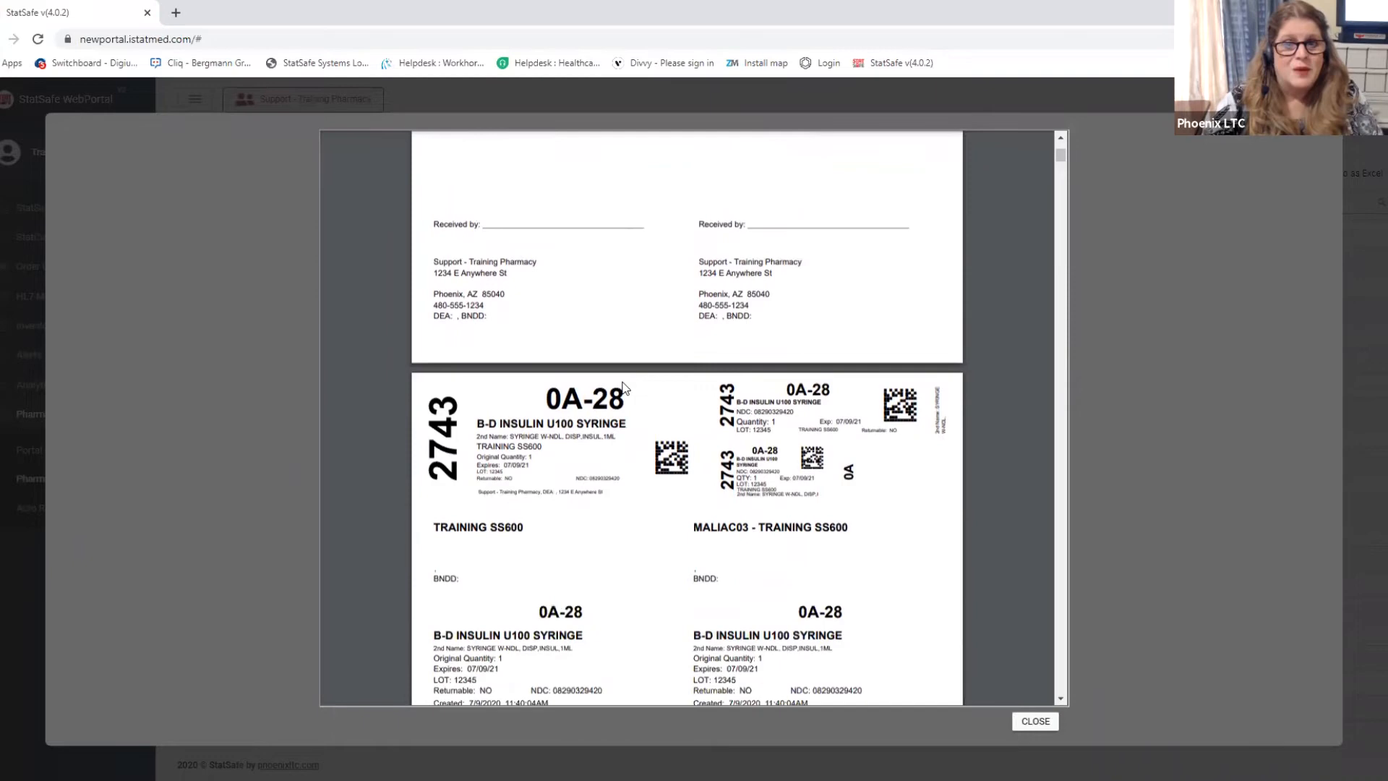
pyautogui.scroll(-3)
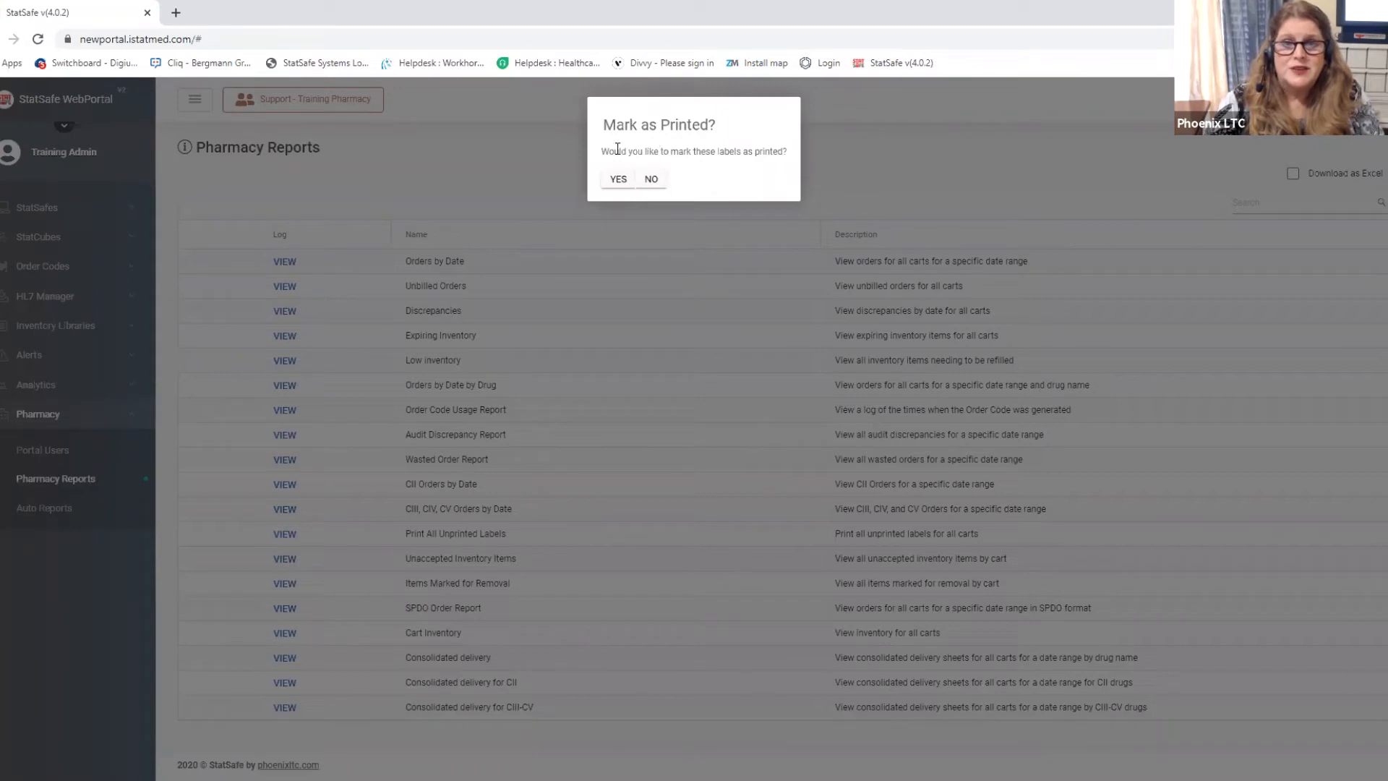
pyautogui.moveTo(614, 198)
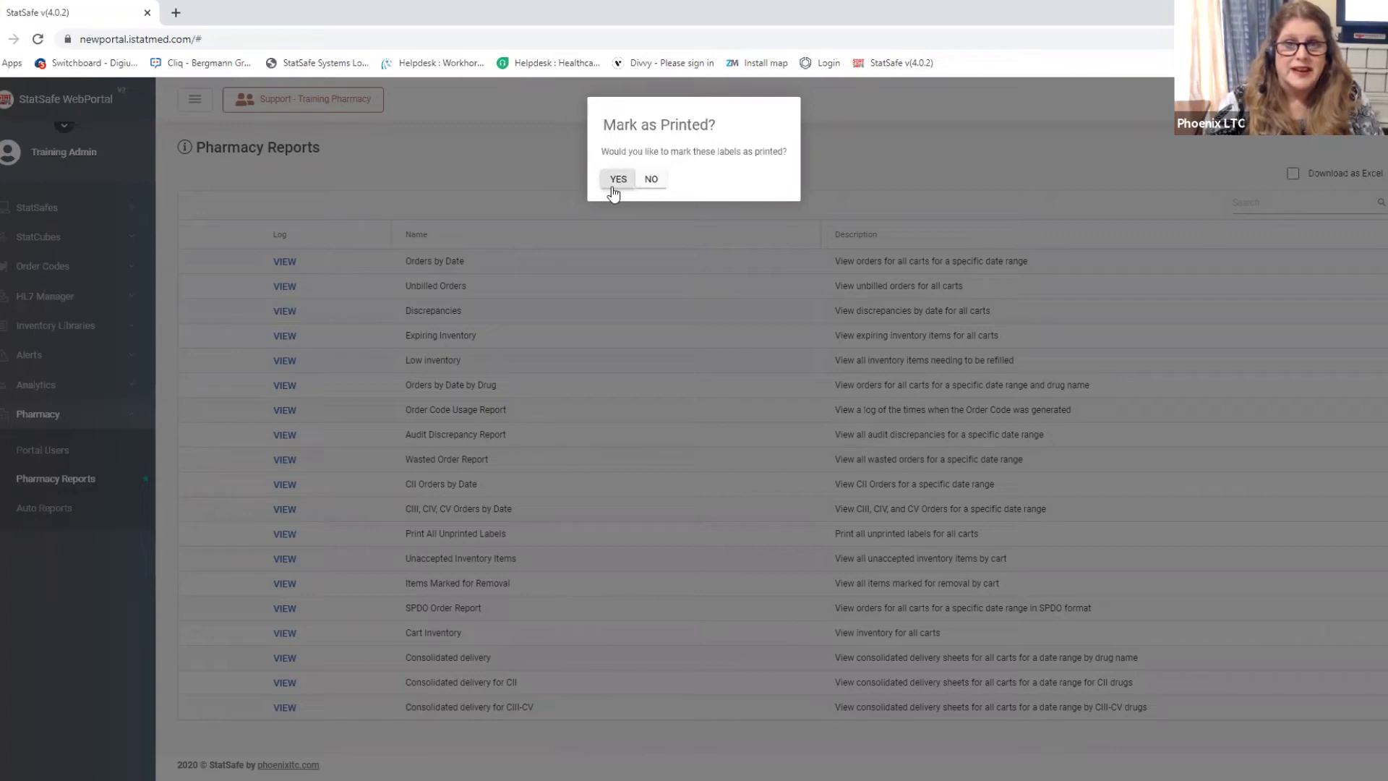
pyautogui.moveTo(650, 179)
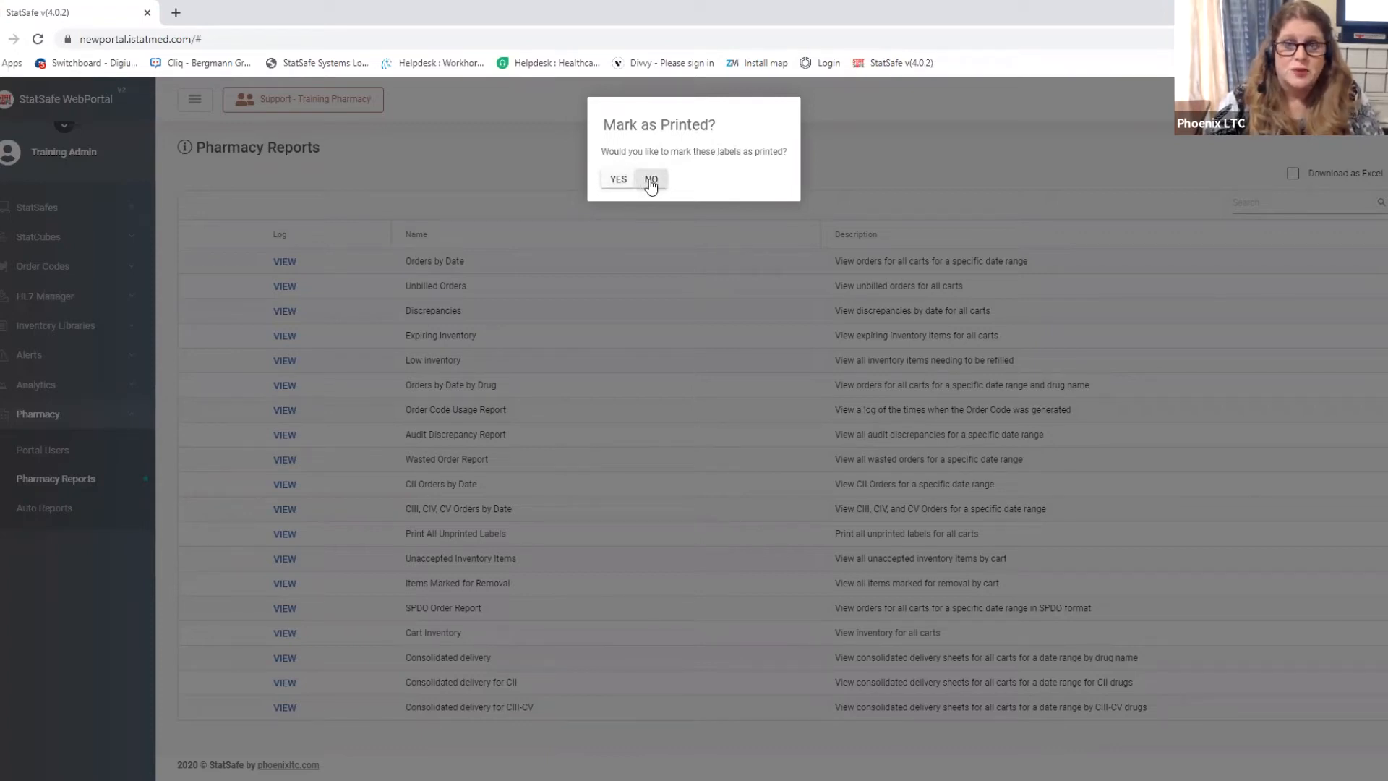
pyautogui.moveTo(637, 179)
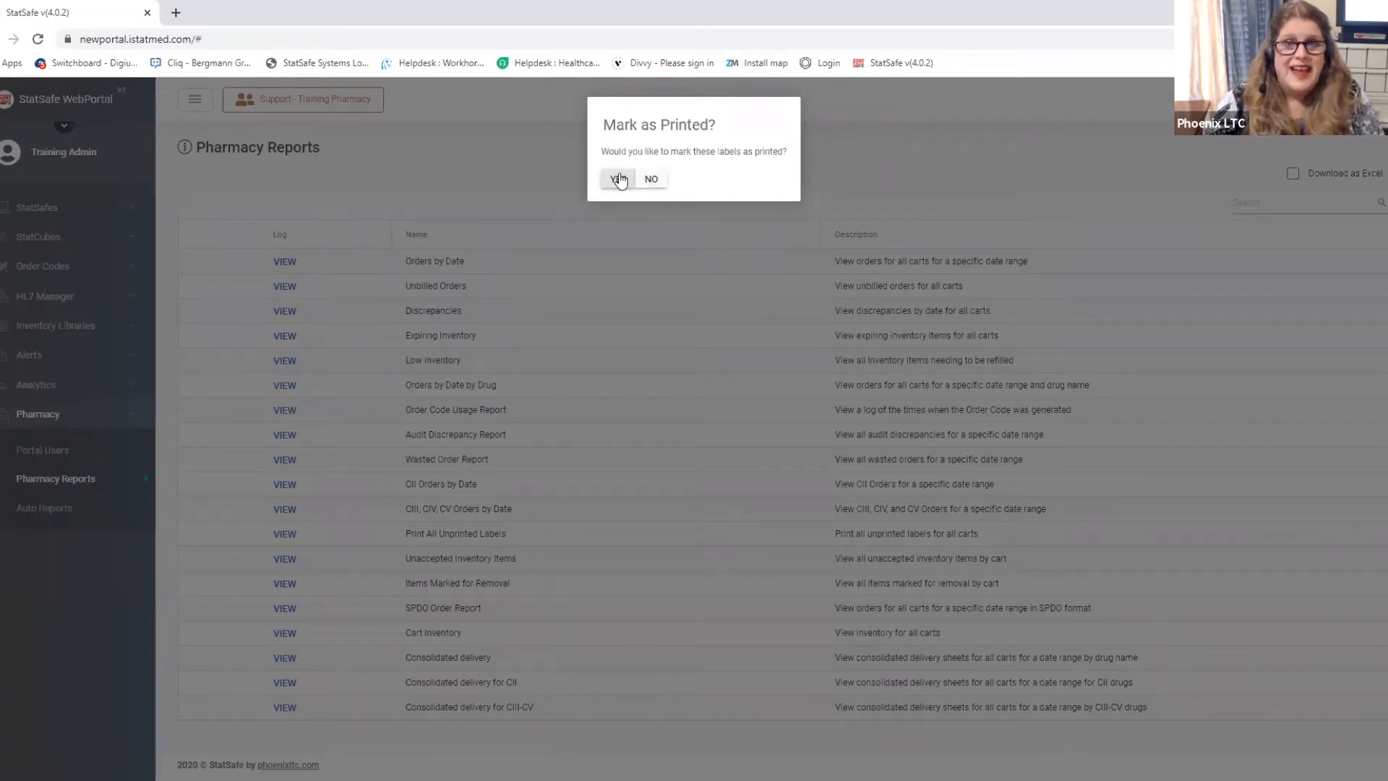
pyautogui.moveTo(617, 179)
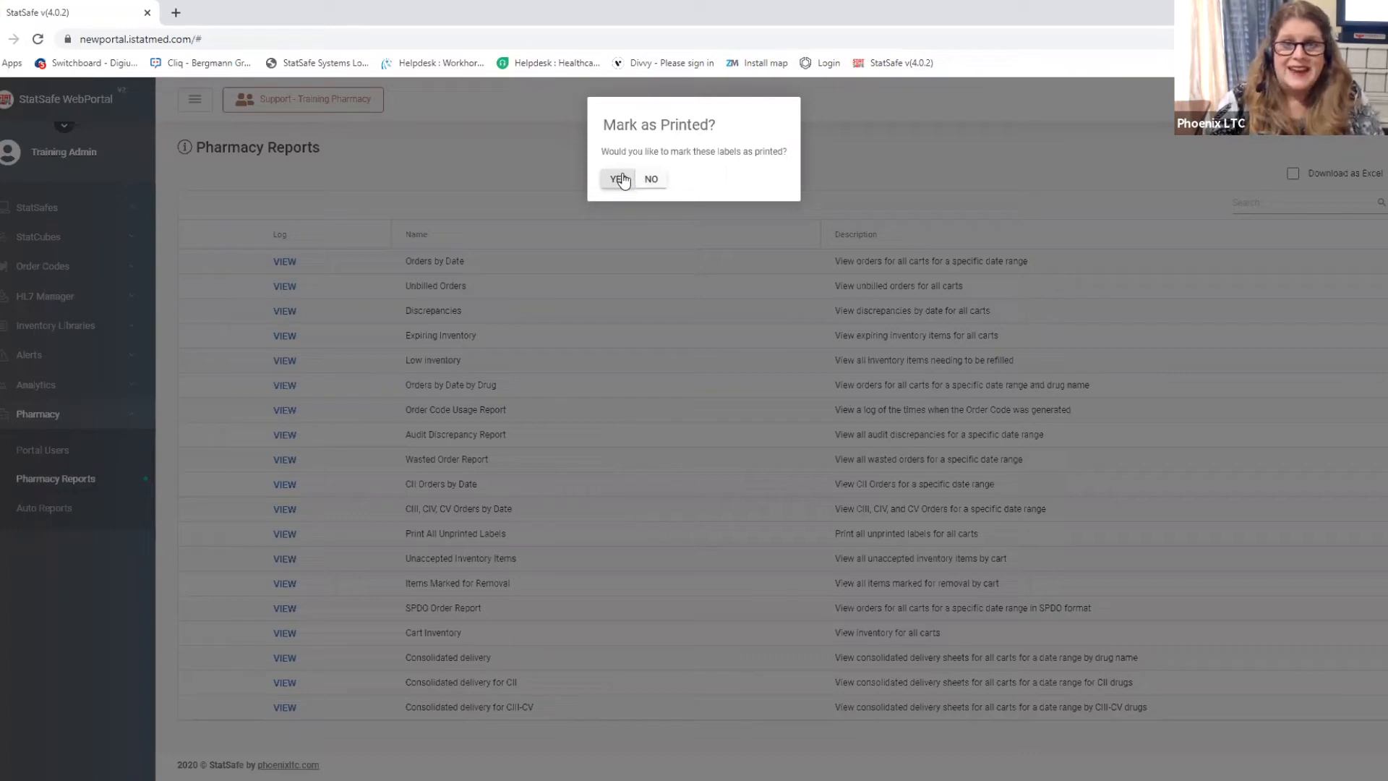
pyautogui.moveTo(652, 179)
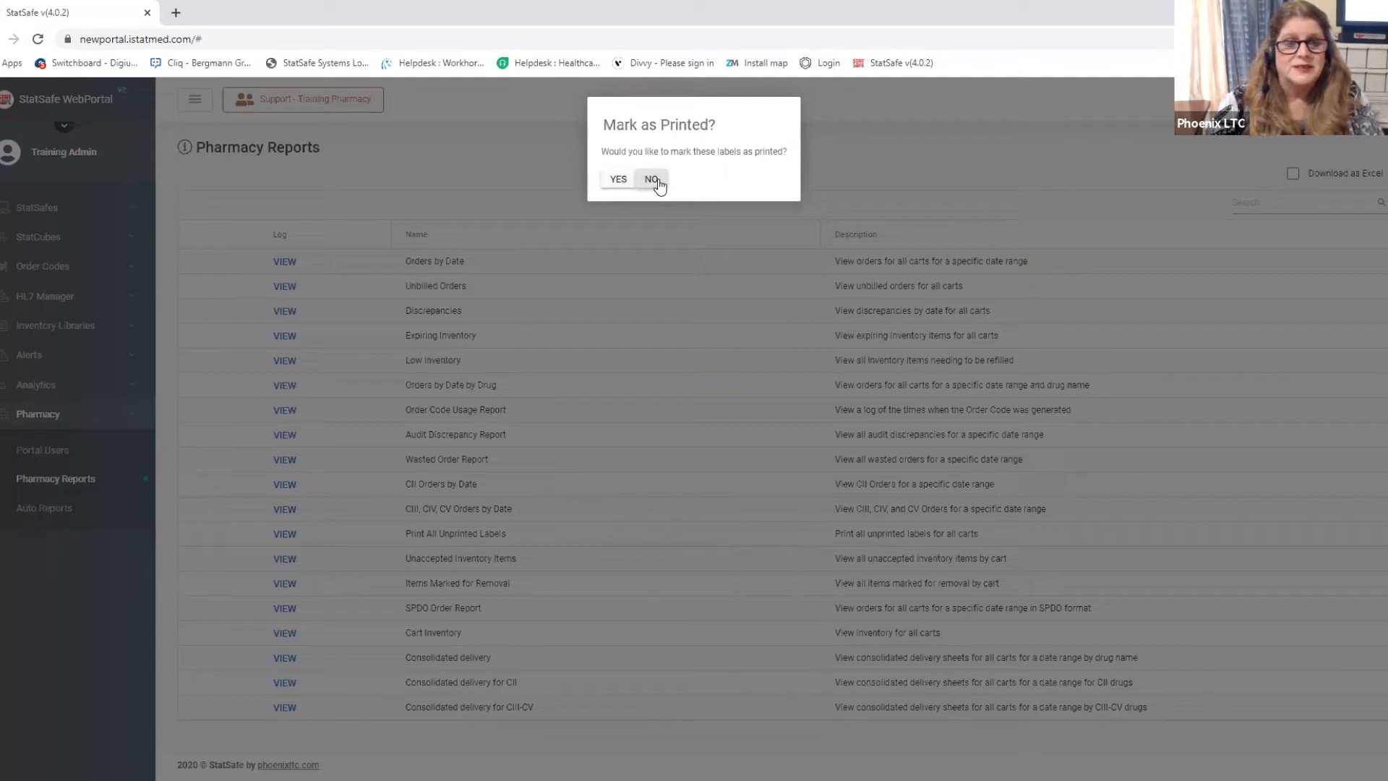
# Answer NO to the Mark as Printed? prompt, returning to Pharmacy Reports
pyautogui.click(652, 179)
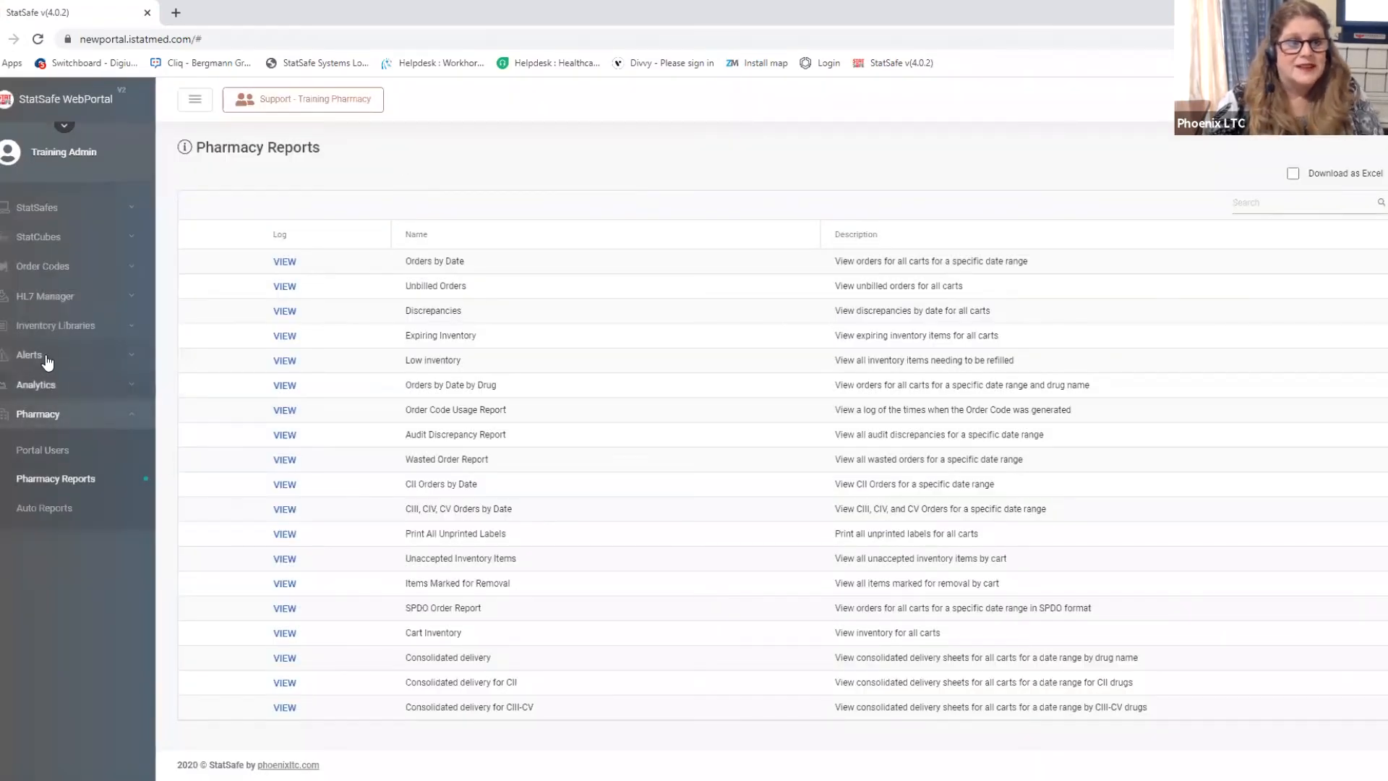
# Open Acceptance Alerts, filter to TRAINING SS600, then back to (ALL) with 10 items
pyautogui.click(29, 355)
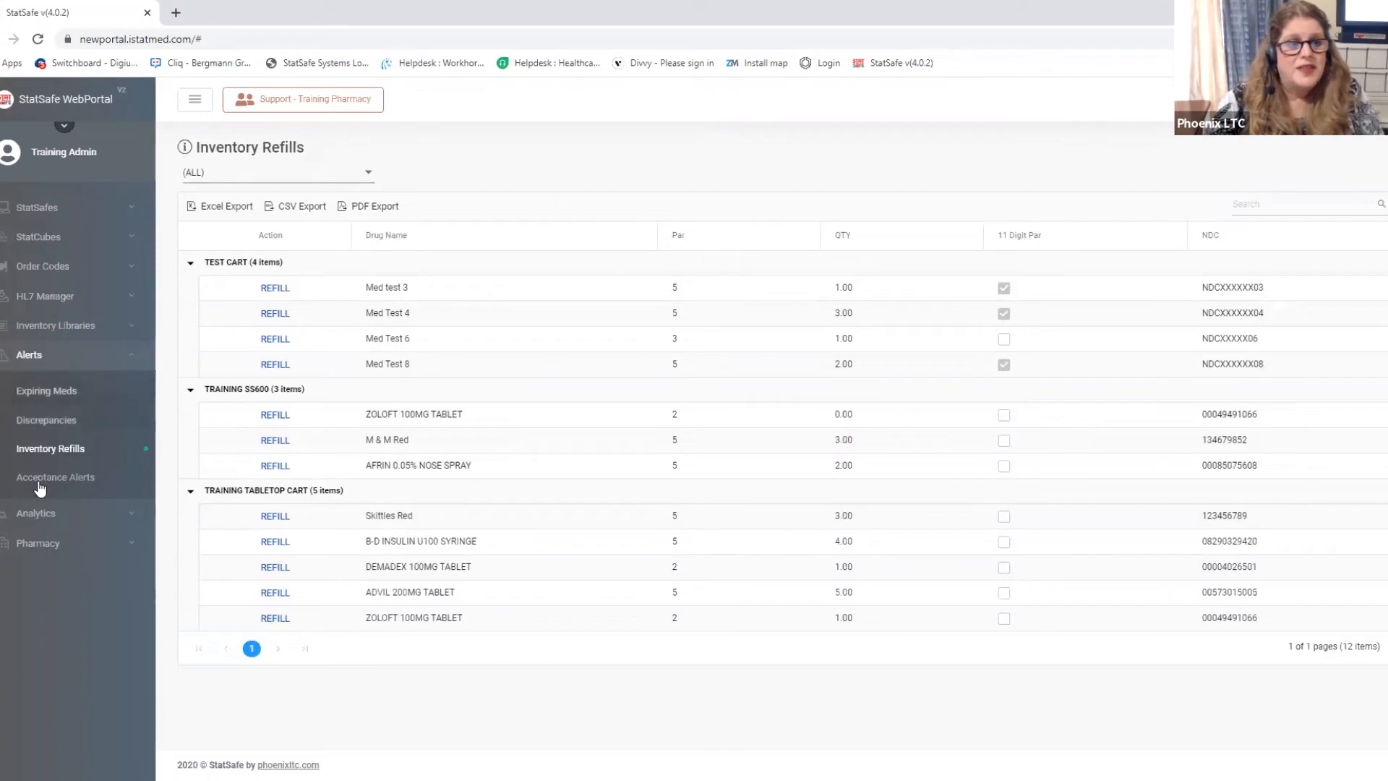
pyautogui.click(55, 475)
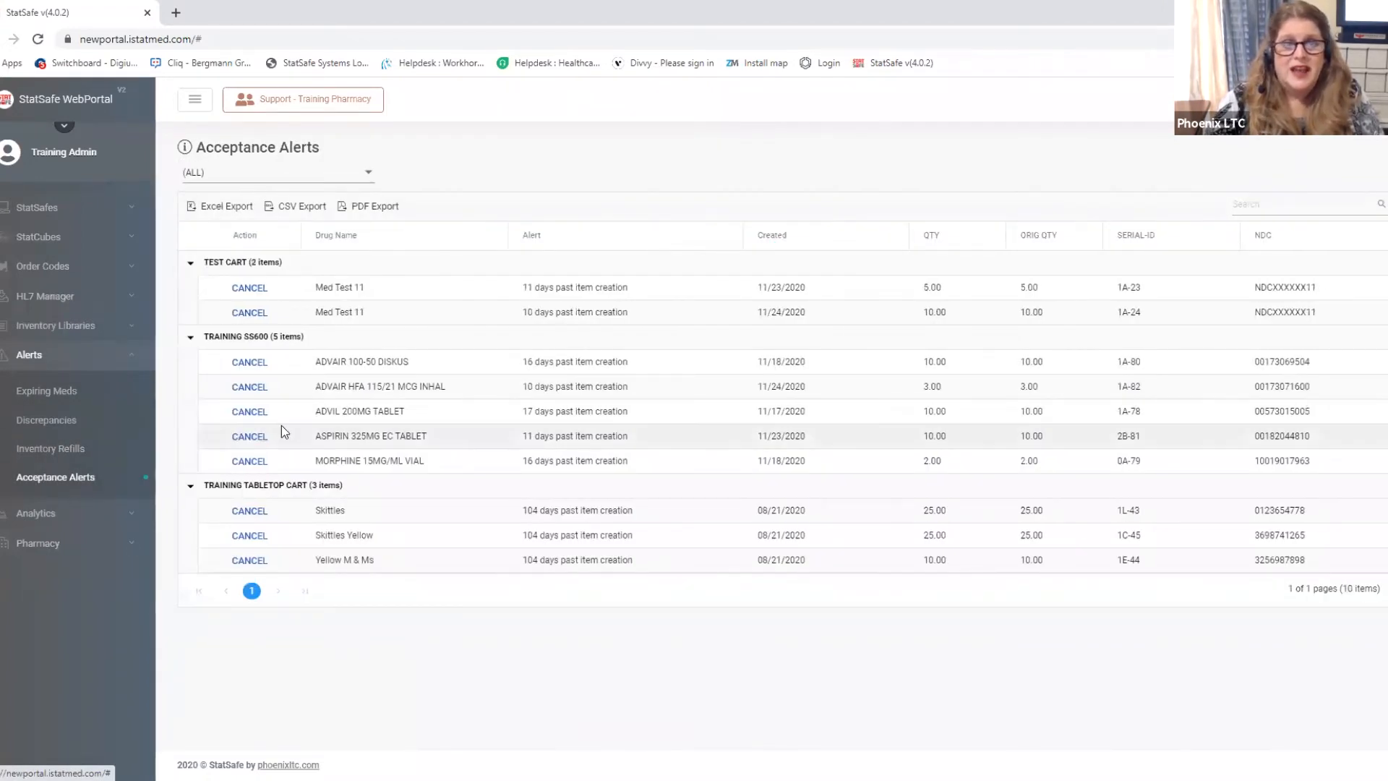
pyautogui.moveTo(335, 263)
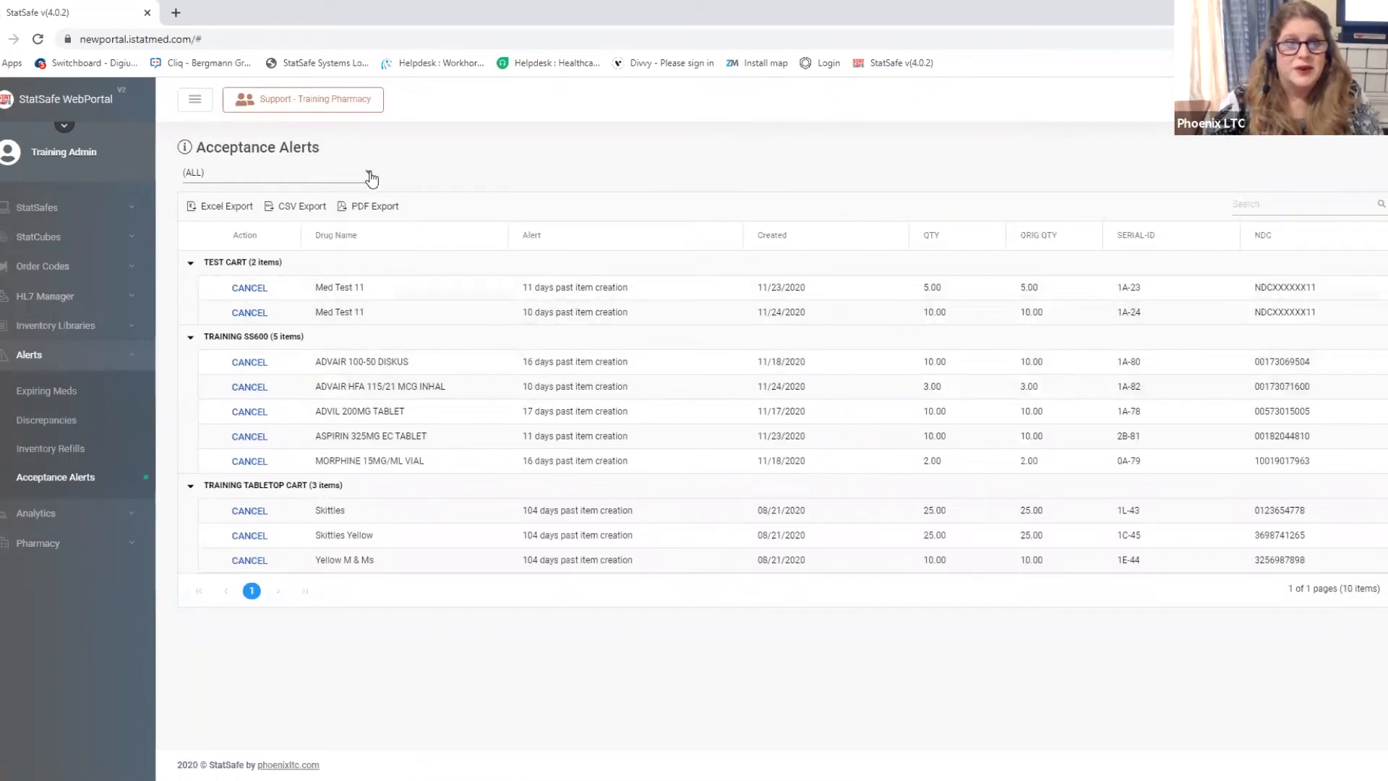
pyautogui.click(277, 172)
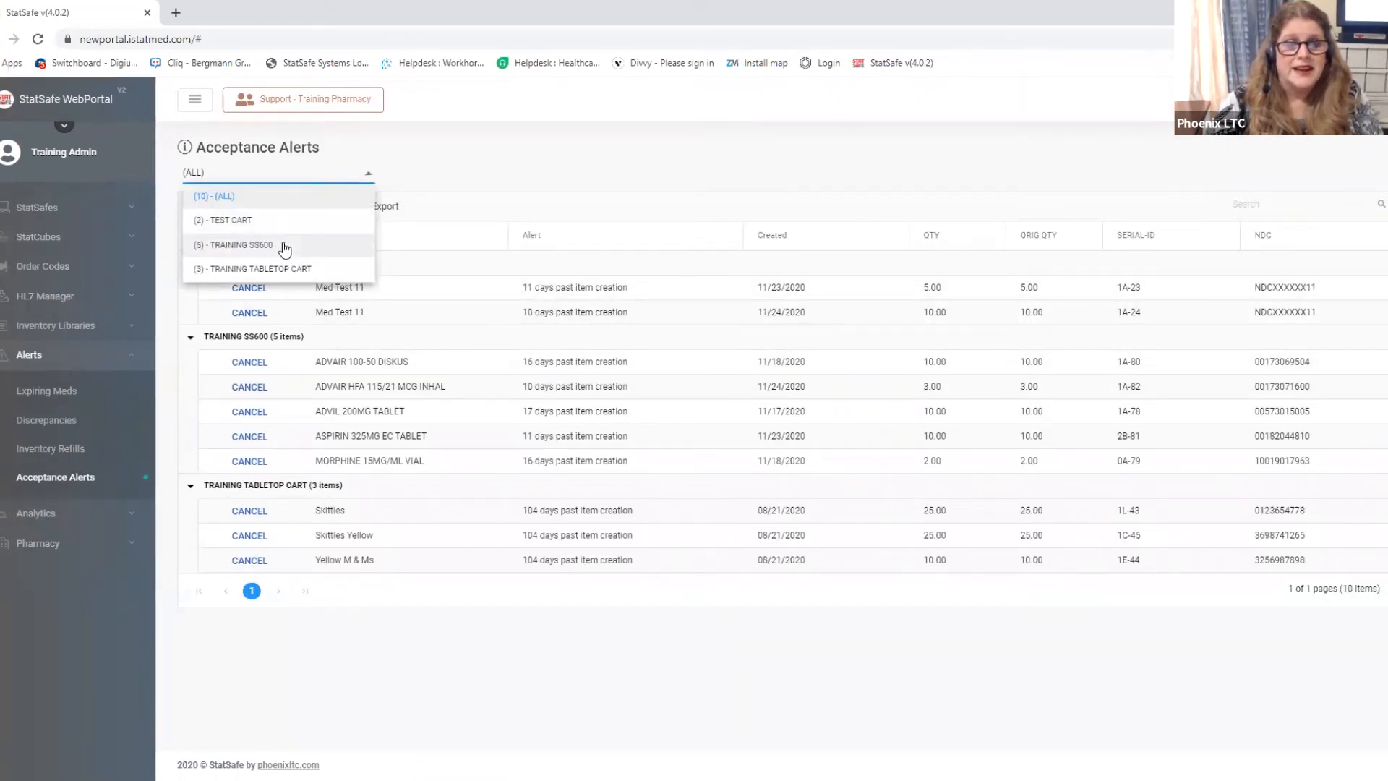
pyautogui.click(237, 244)
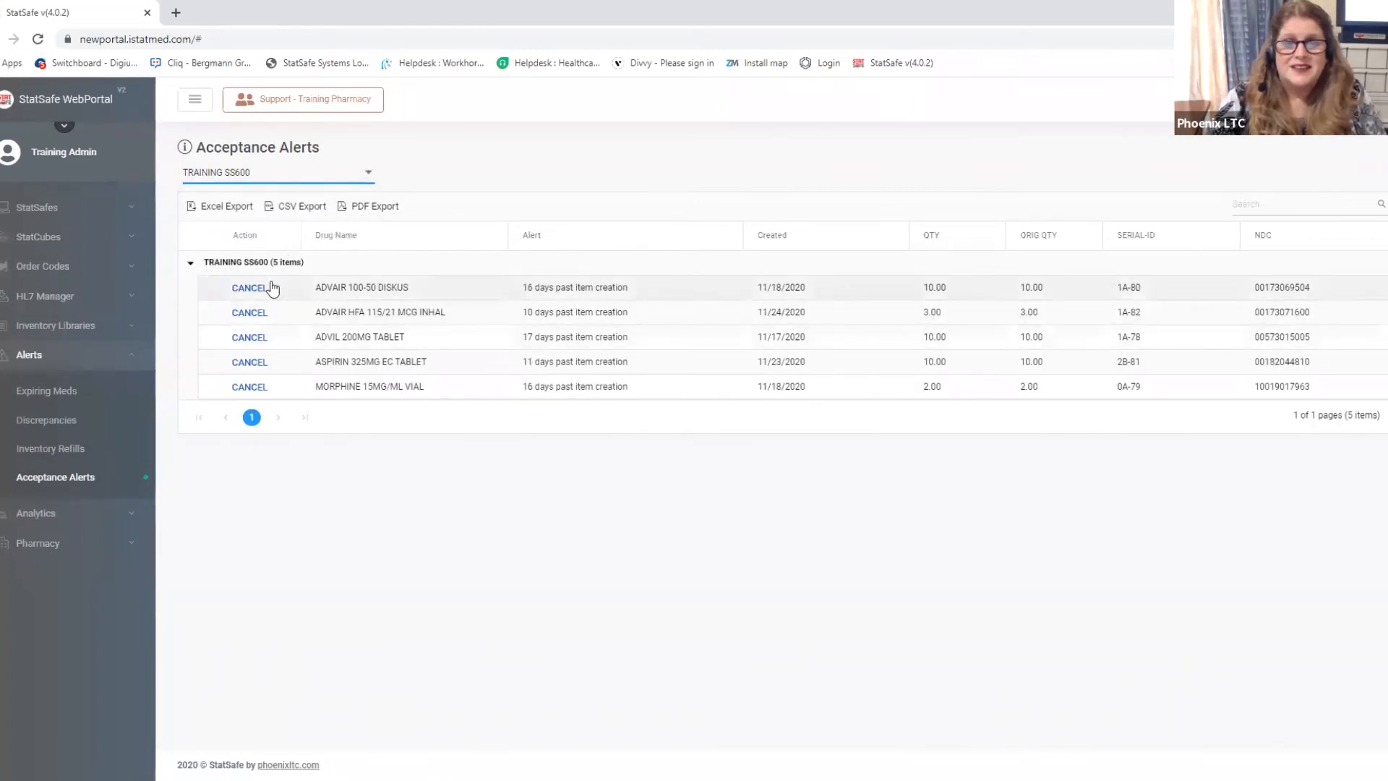
pyautogui.click(365, 173)
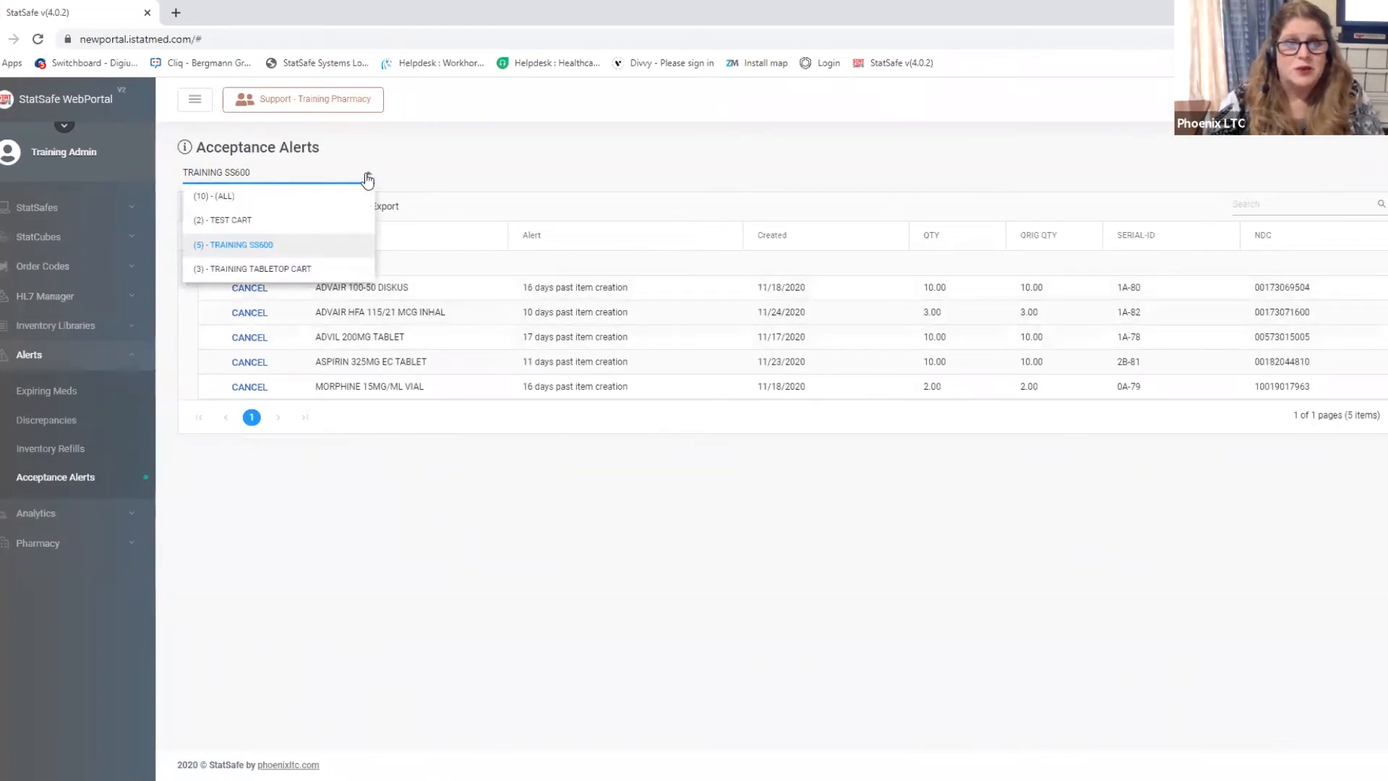
pyautogui.click(214, 195)
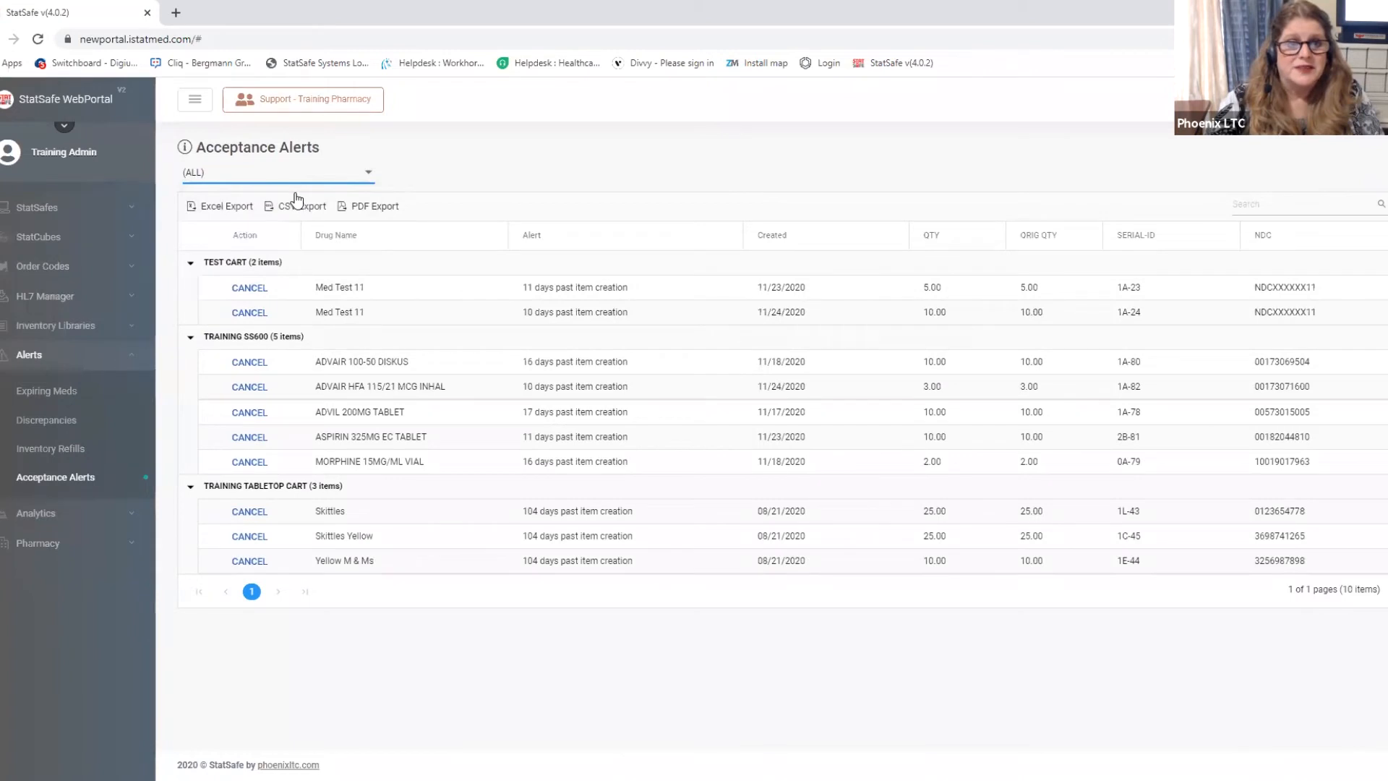
pyautogui.moveTo(344, 333)
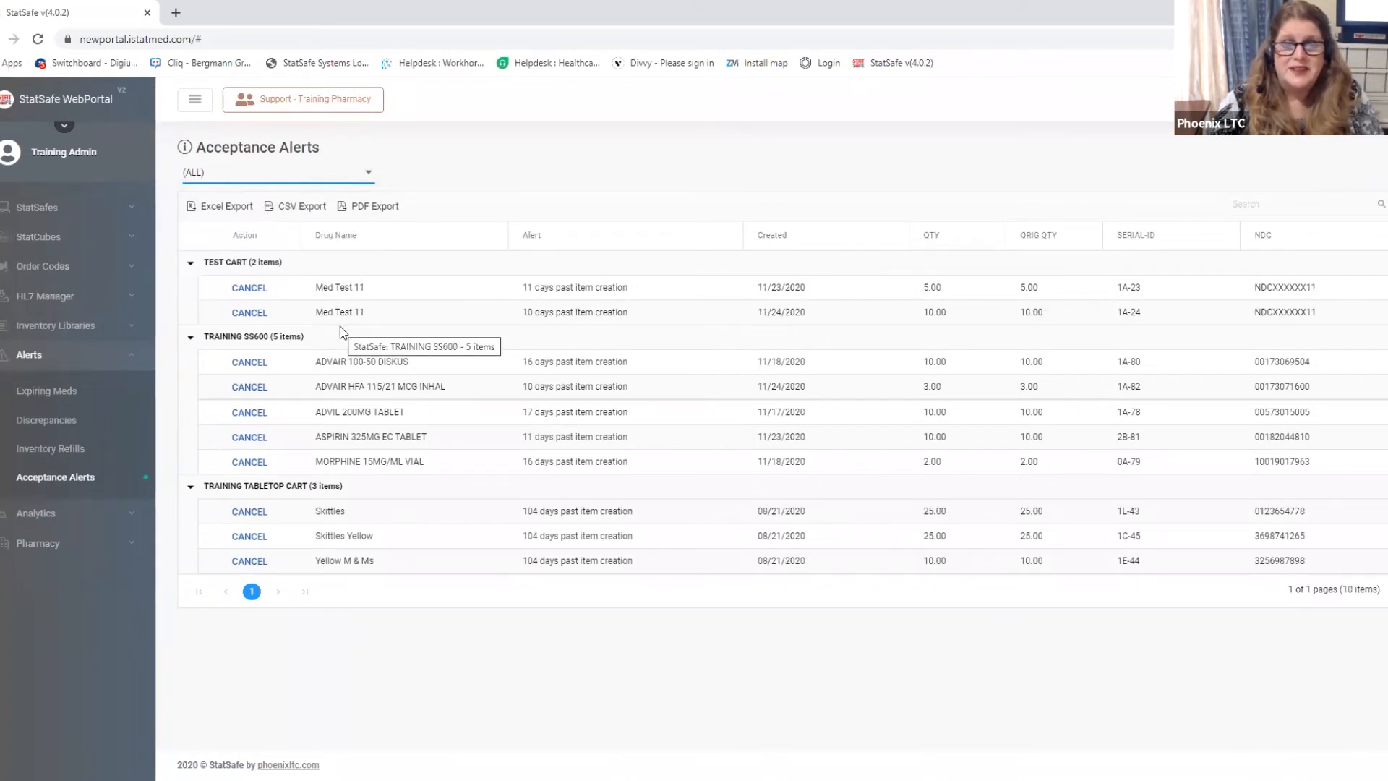
pyautogui.moveTo(360, 325)
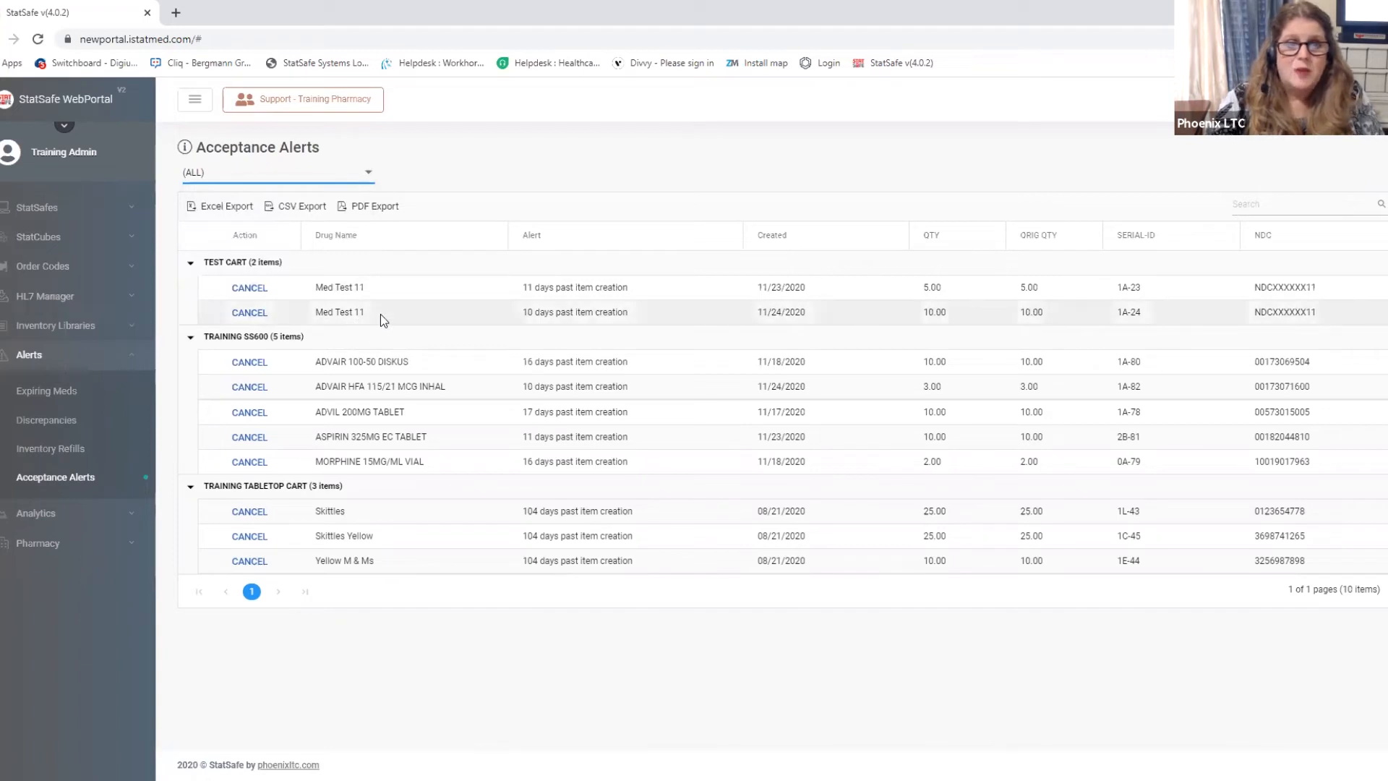
pyautogui.moveTo(357, 303)
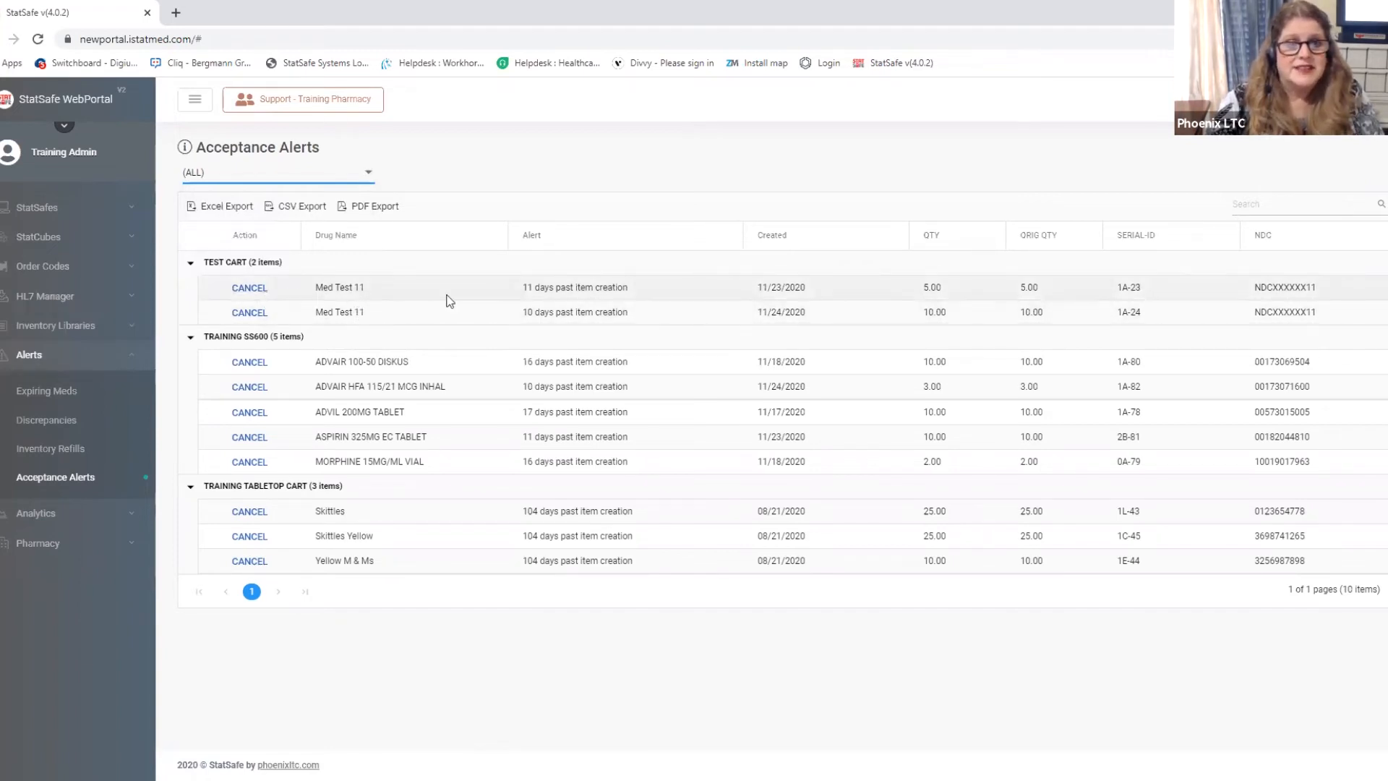
pyautogui.moveTo(575, 301)
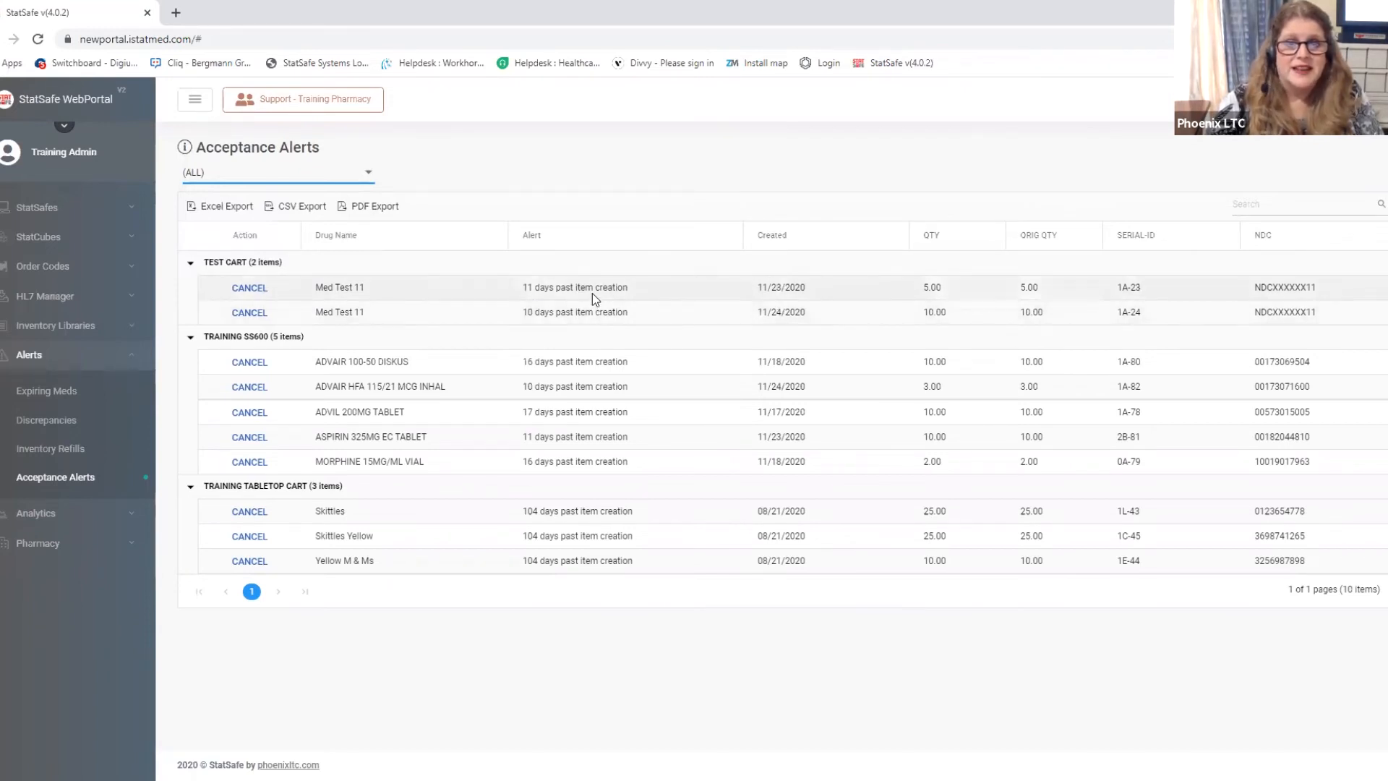
pyautogui.moveTo(586, 331)
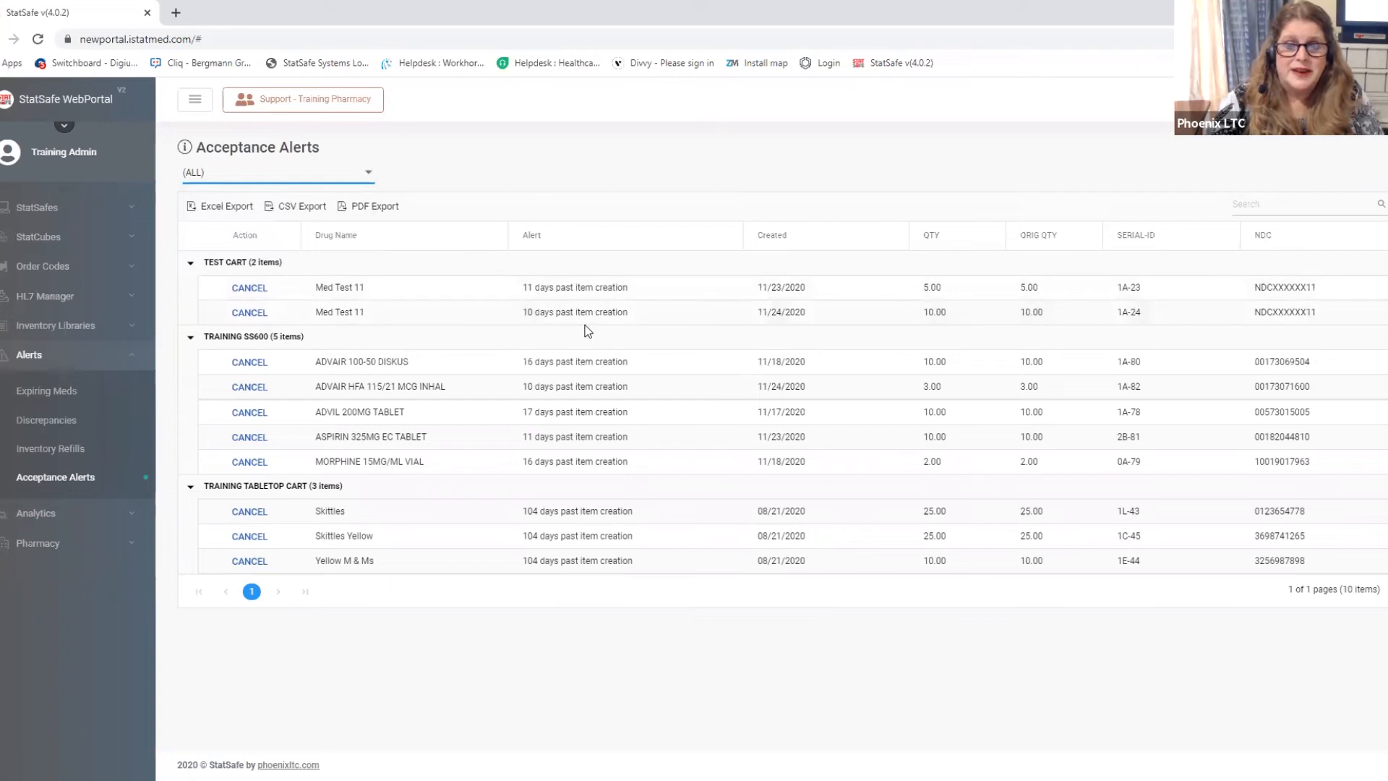
pyautogui.moveTo(545, 361)
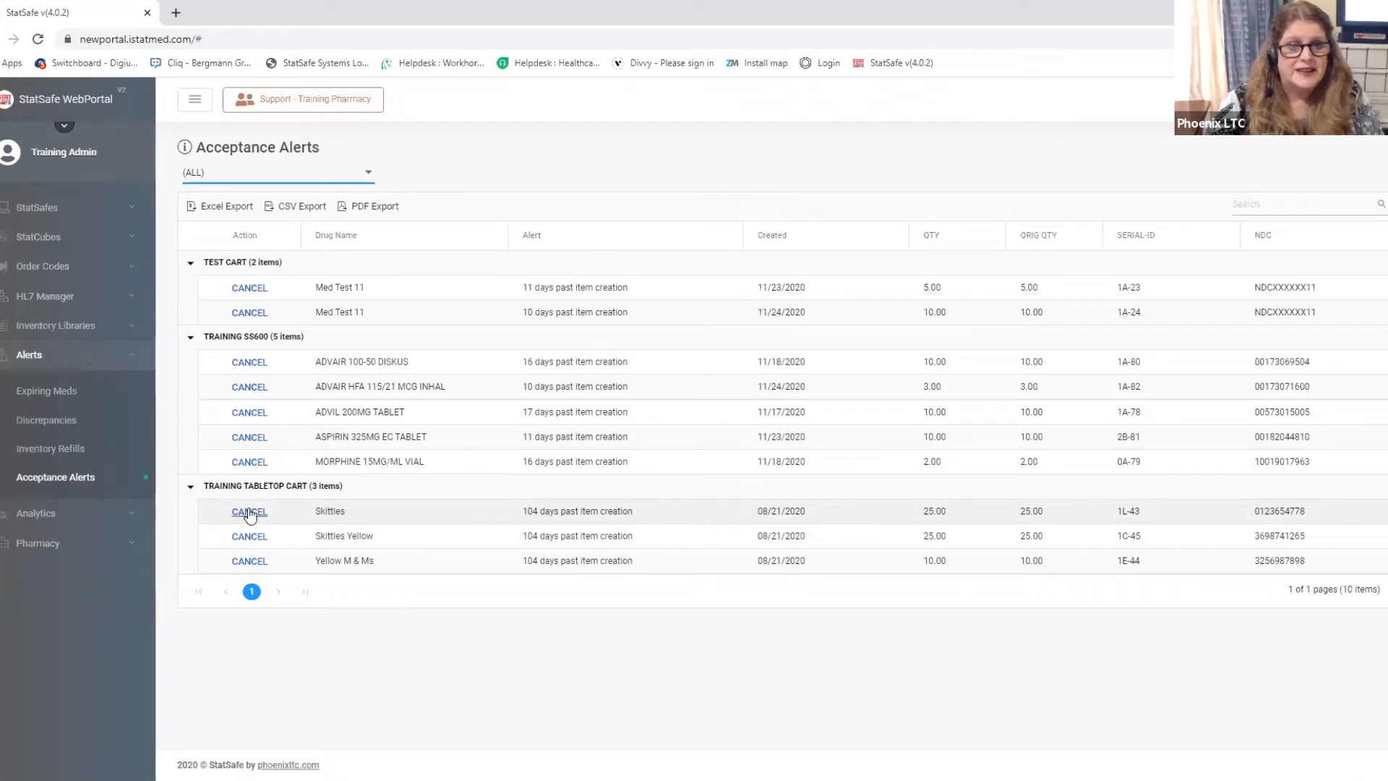
# Cancel the Skittles acceptance alert and confirm, leaving 9 items in the list
pyautogui.click(249, 511)
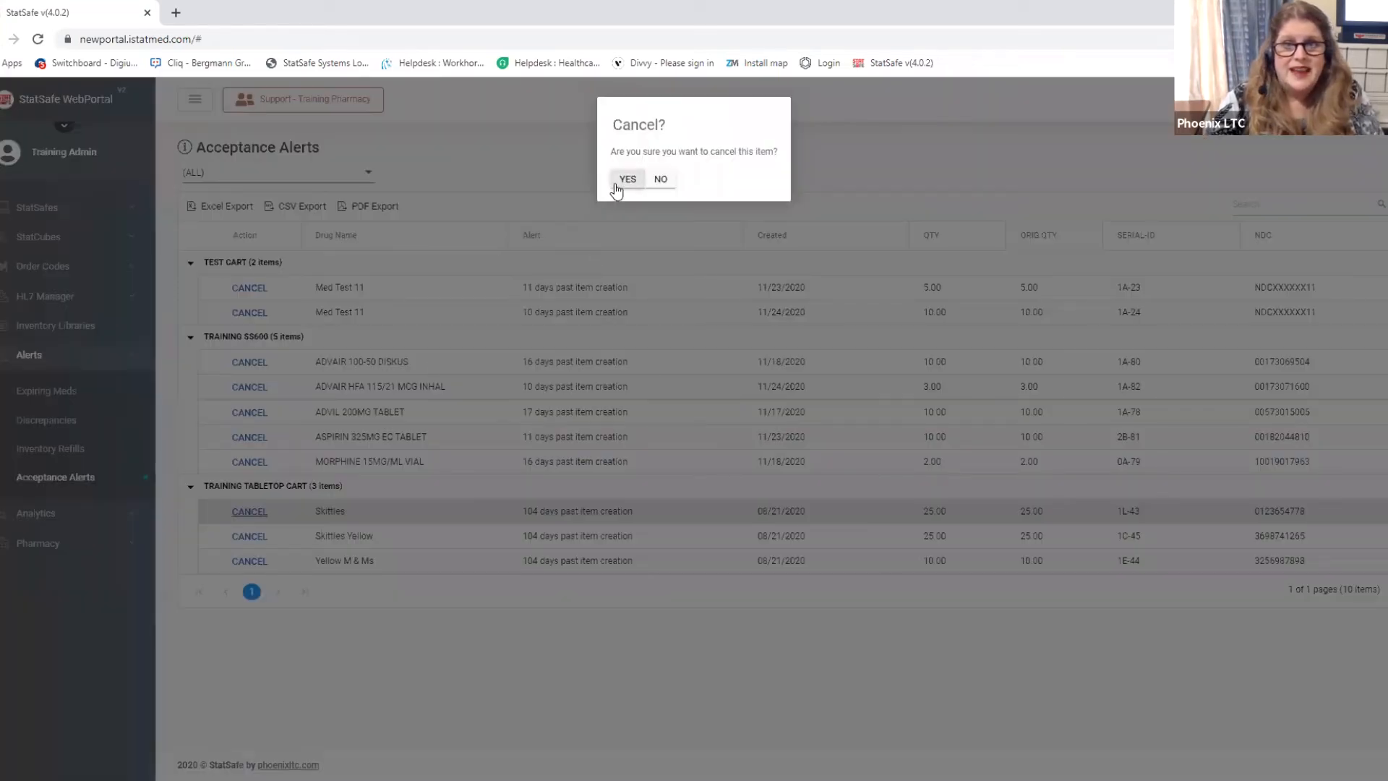
pyautogui.click(626, 180)
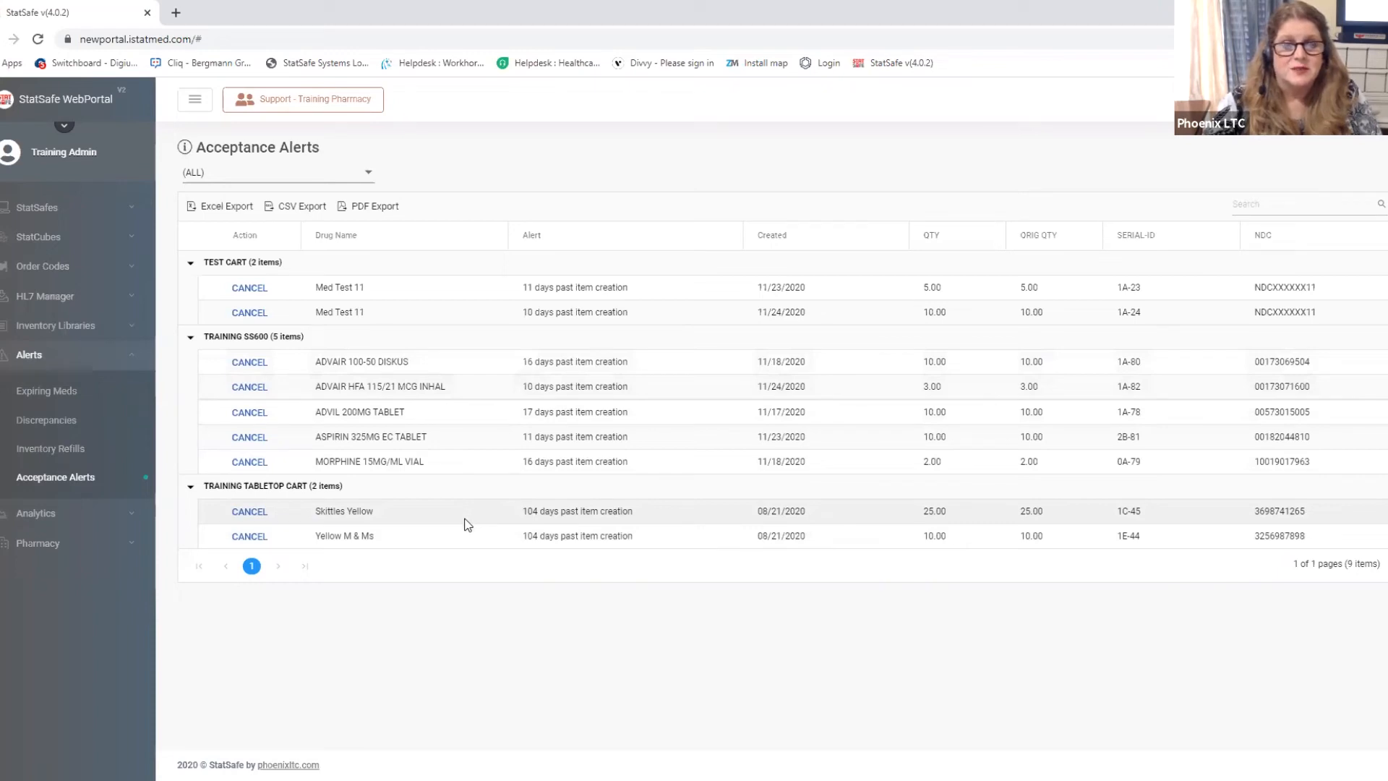
pyautogui.moveTo(30, 364)
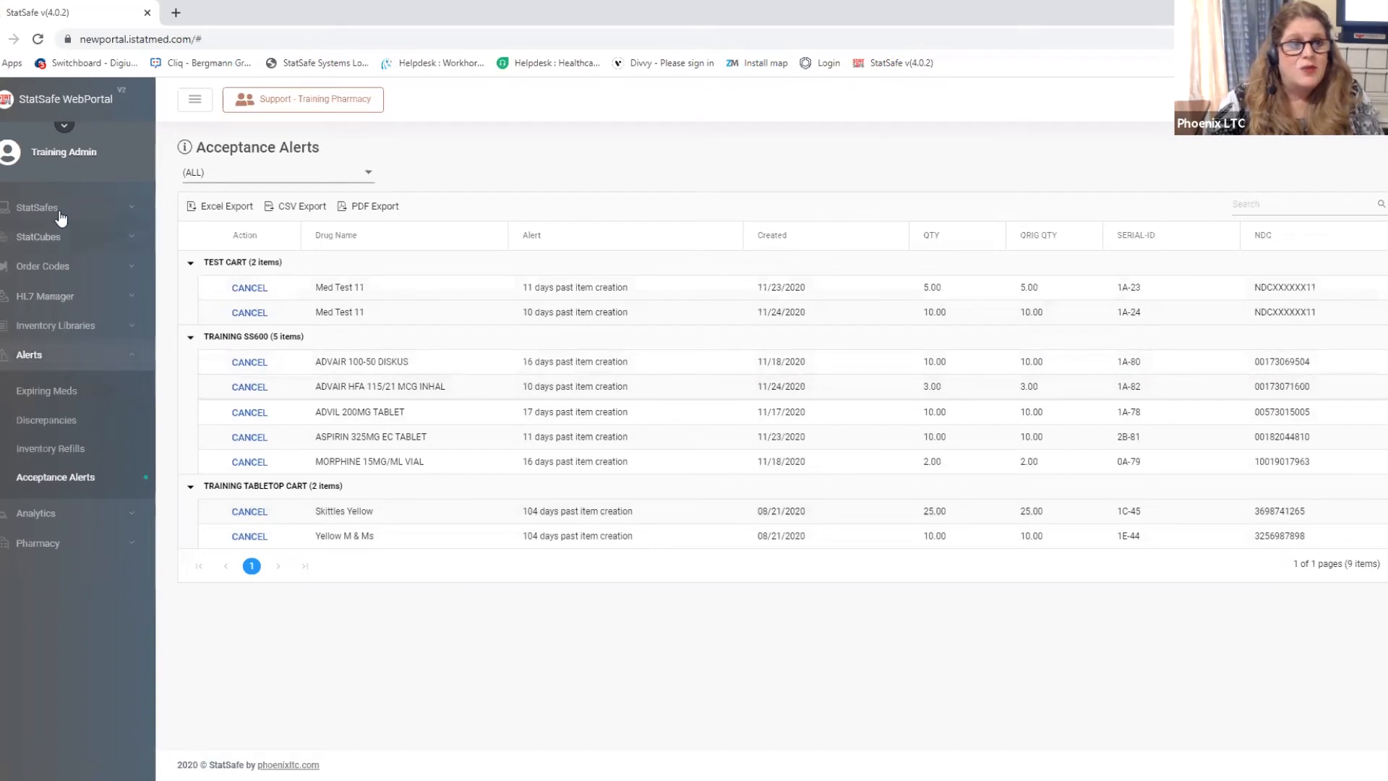
# Navigate via StatSafes > My StatSafes to the TRAINING SS600 cart's Machine Detail inventory of 66 items
pyautogui.click(37, 207)
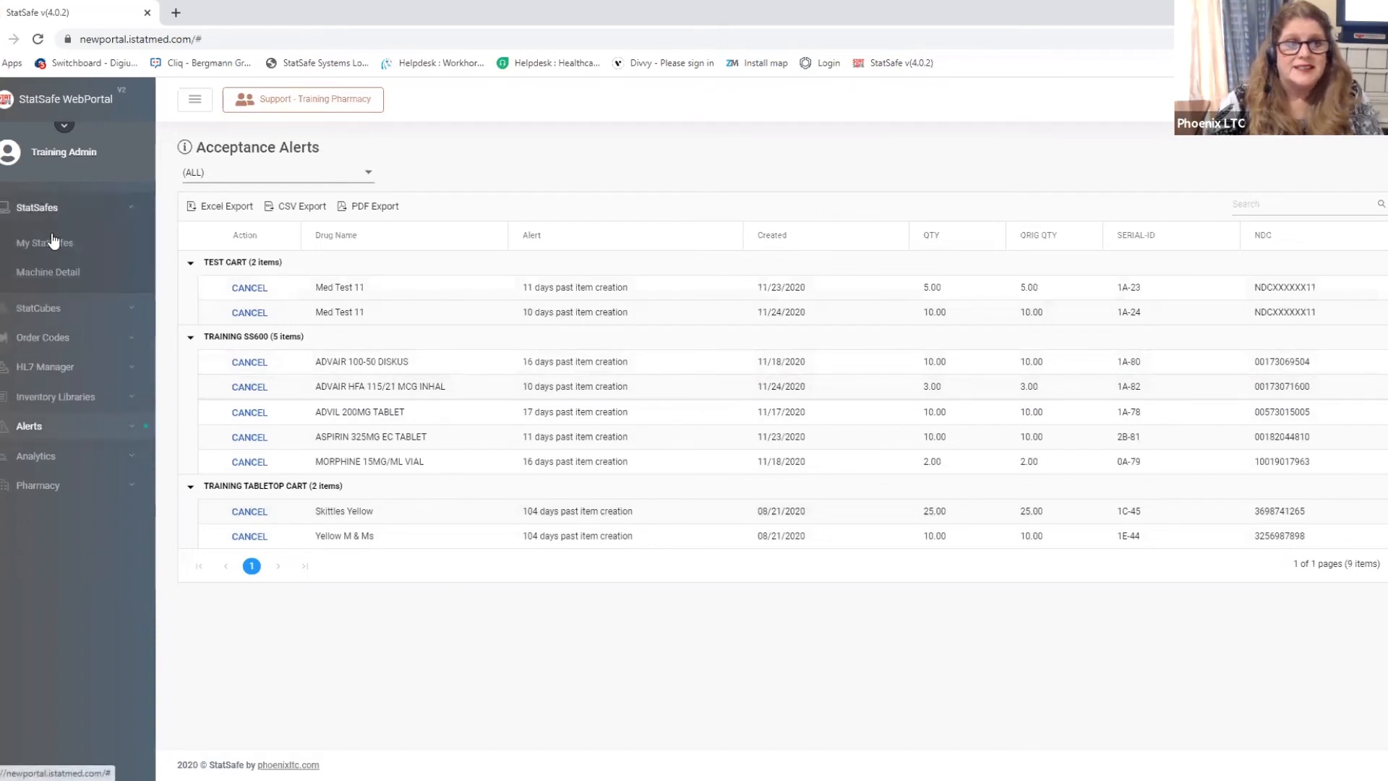
pyautogui.click(45, 243)
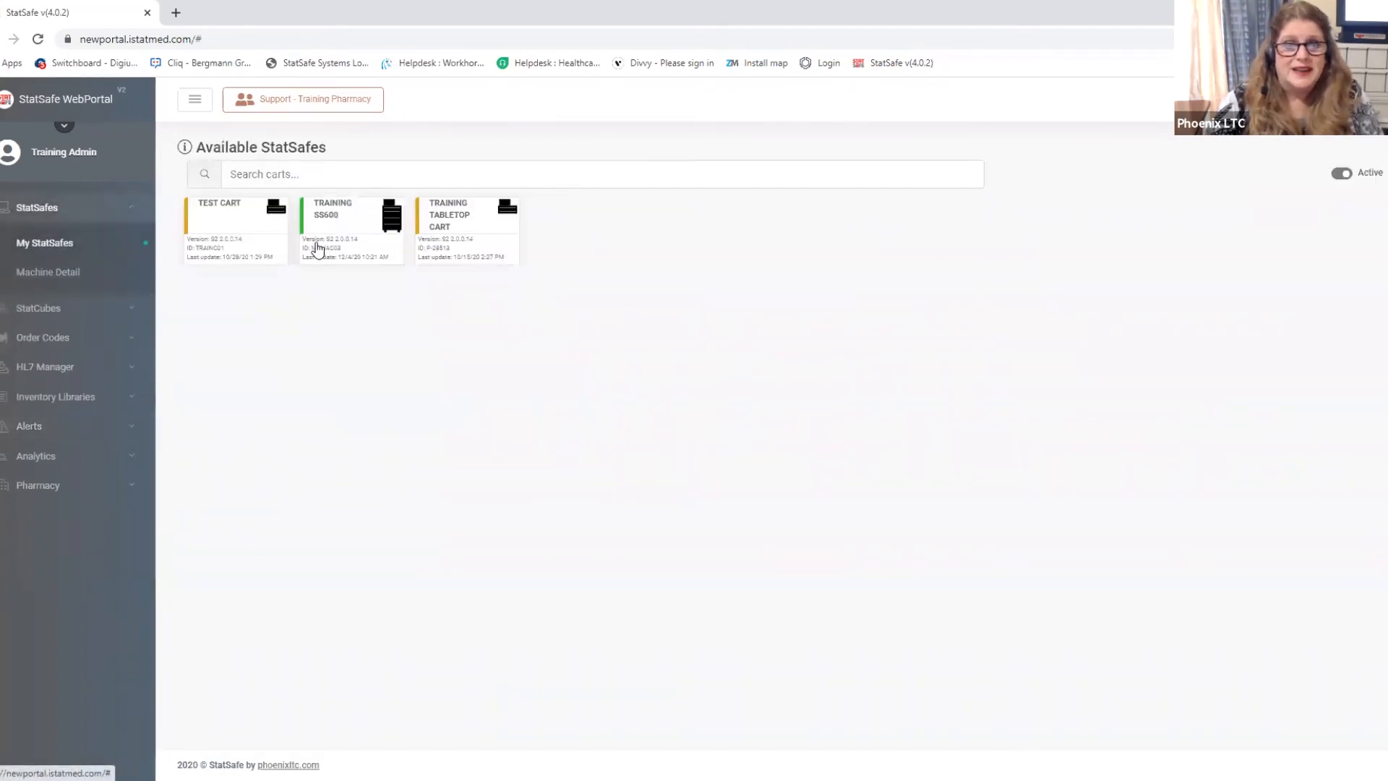
pyautogui.click(348, 225)
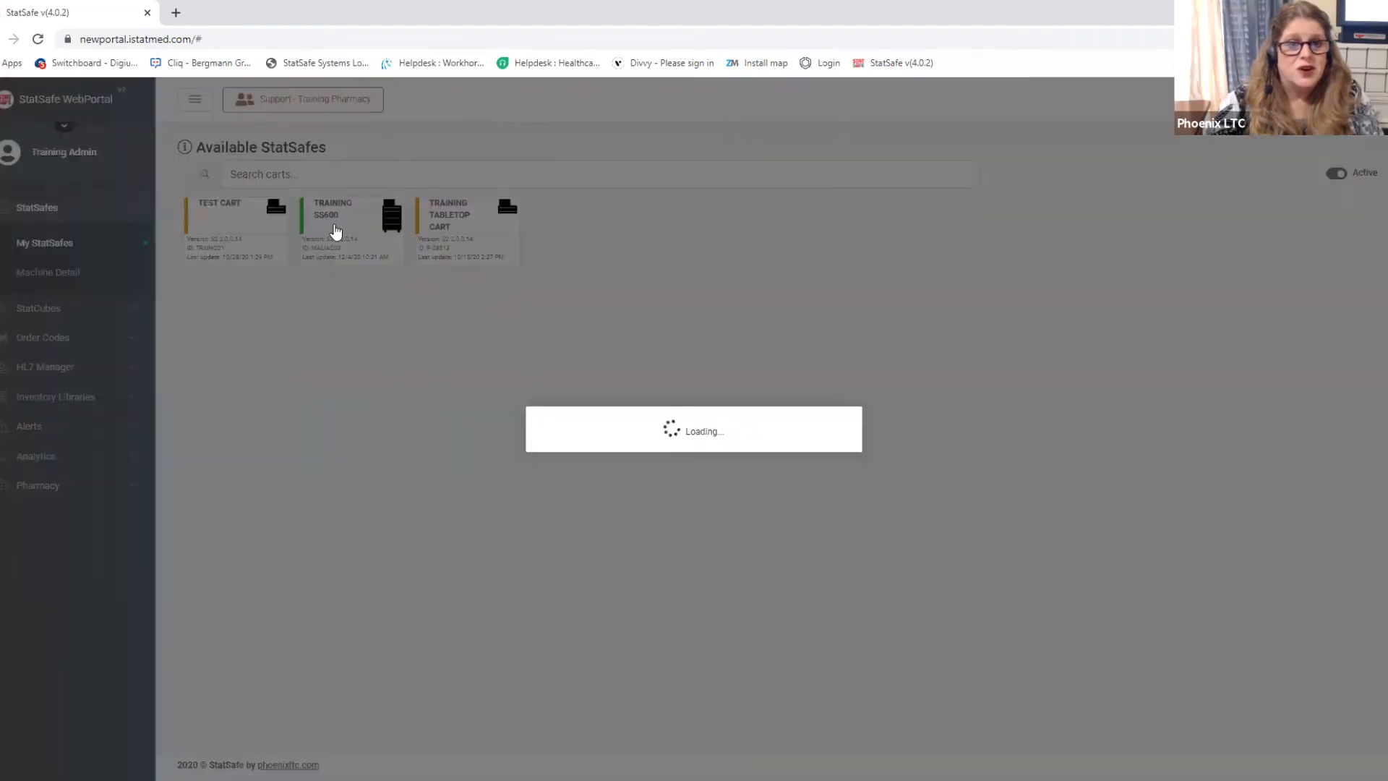
pyautogui.click(331, 215)
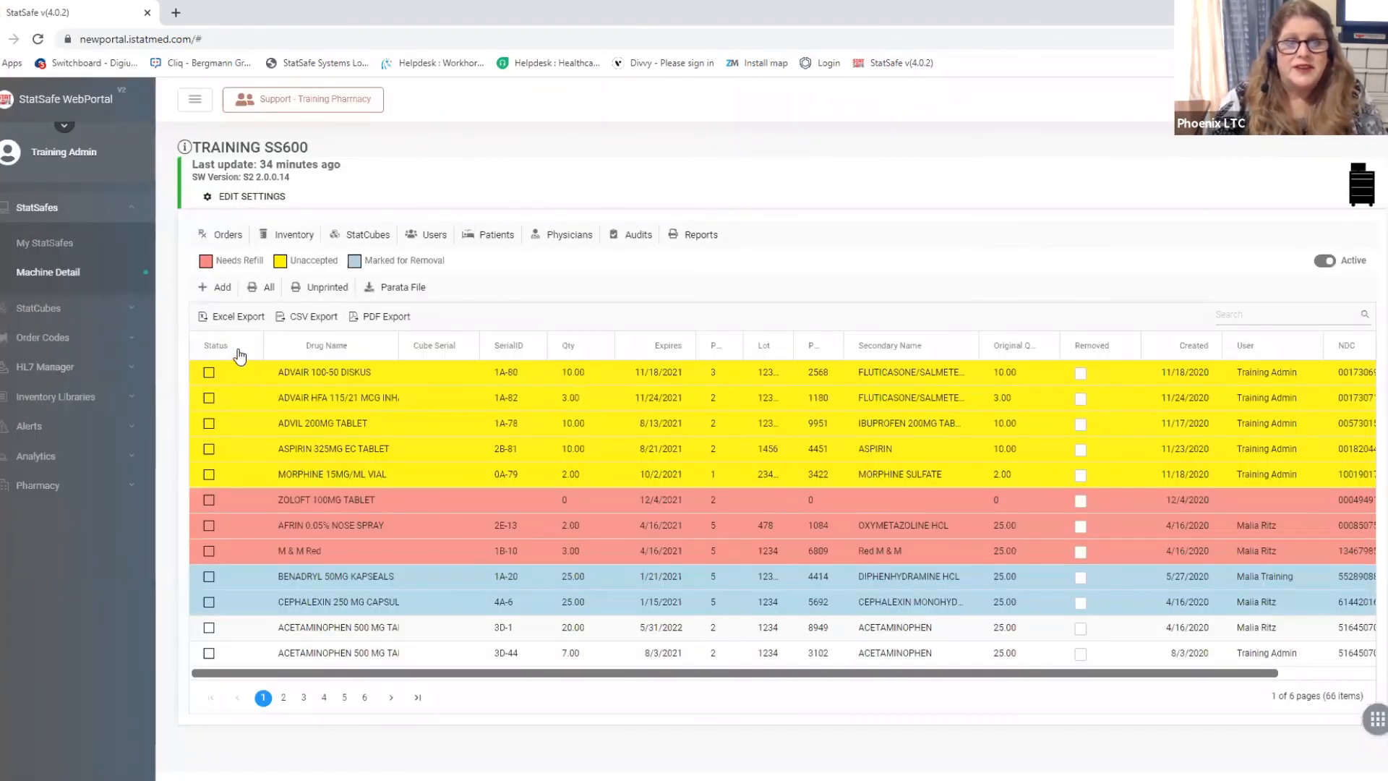
pyautogui.moveTo(302, 376)
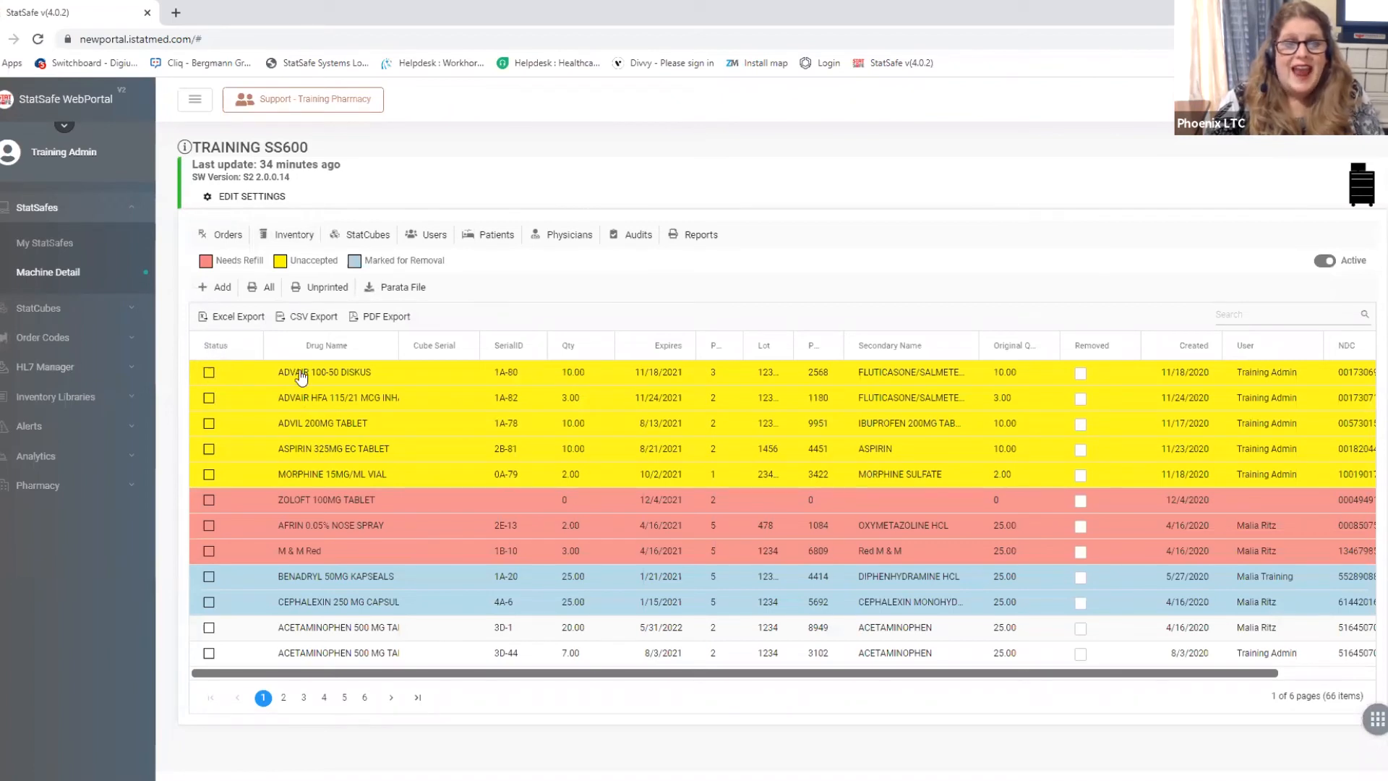
pyautogui.moveTo(234, 558)
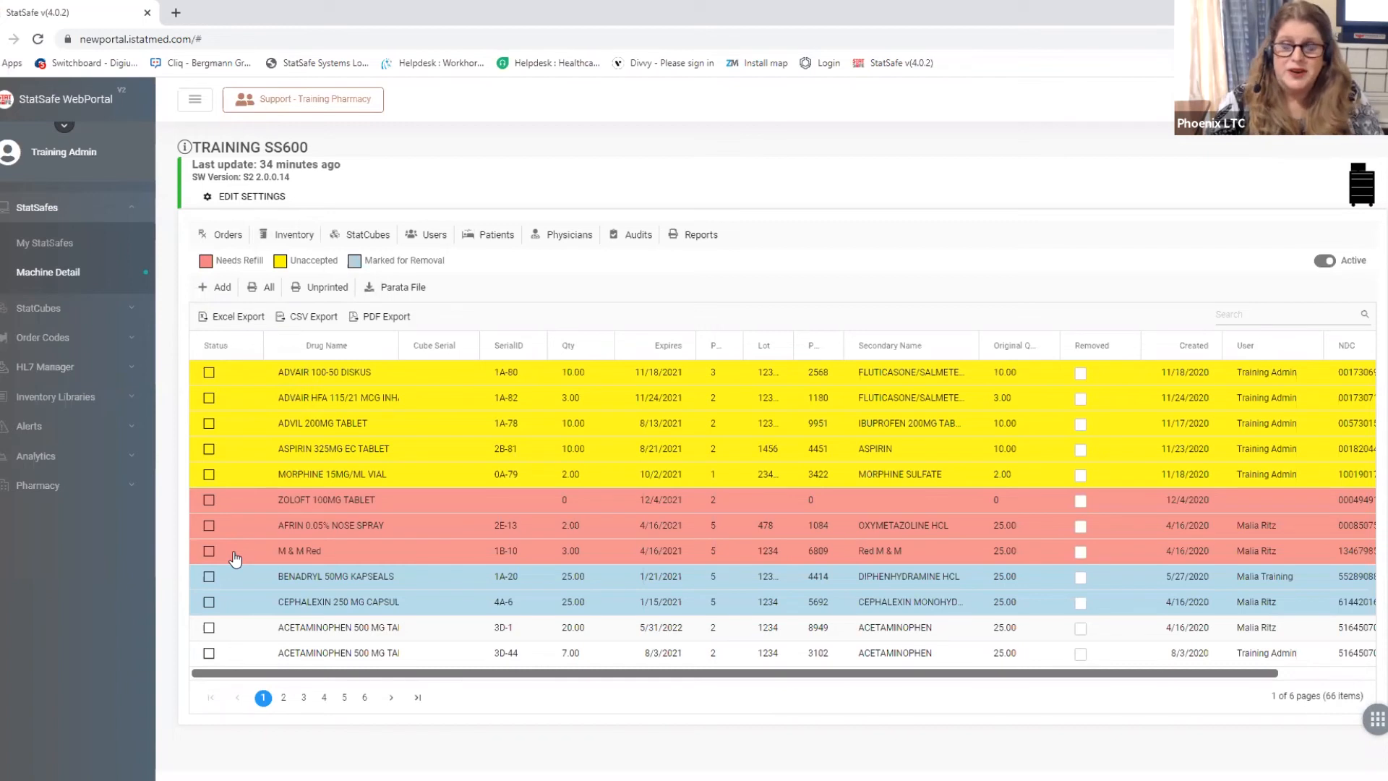
pyautogui.moveTo(355, 388)
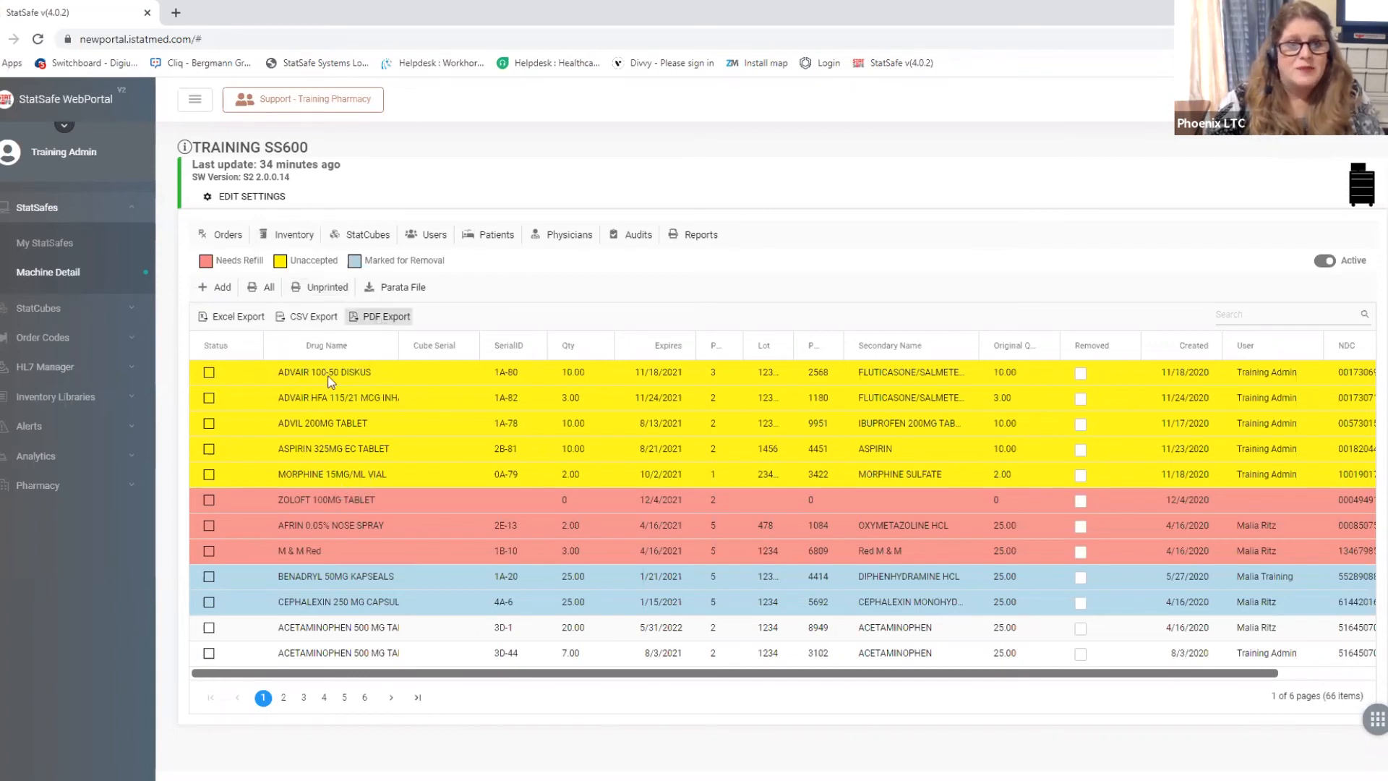
pyautogui.moveTo(276, 598)
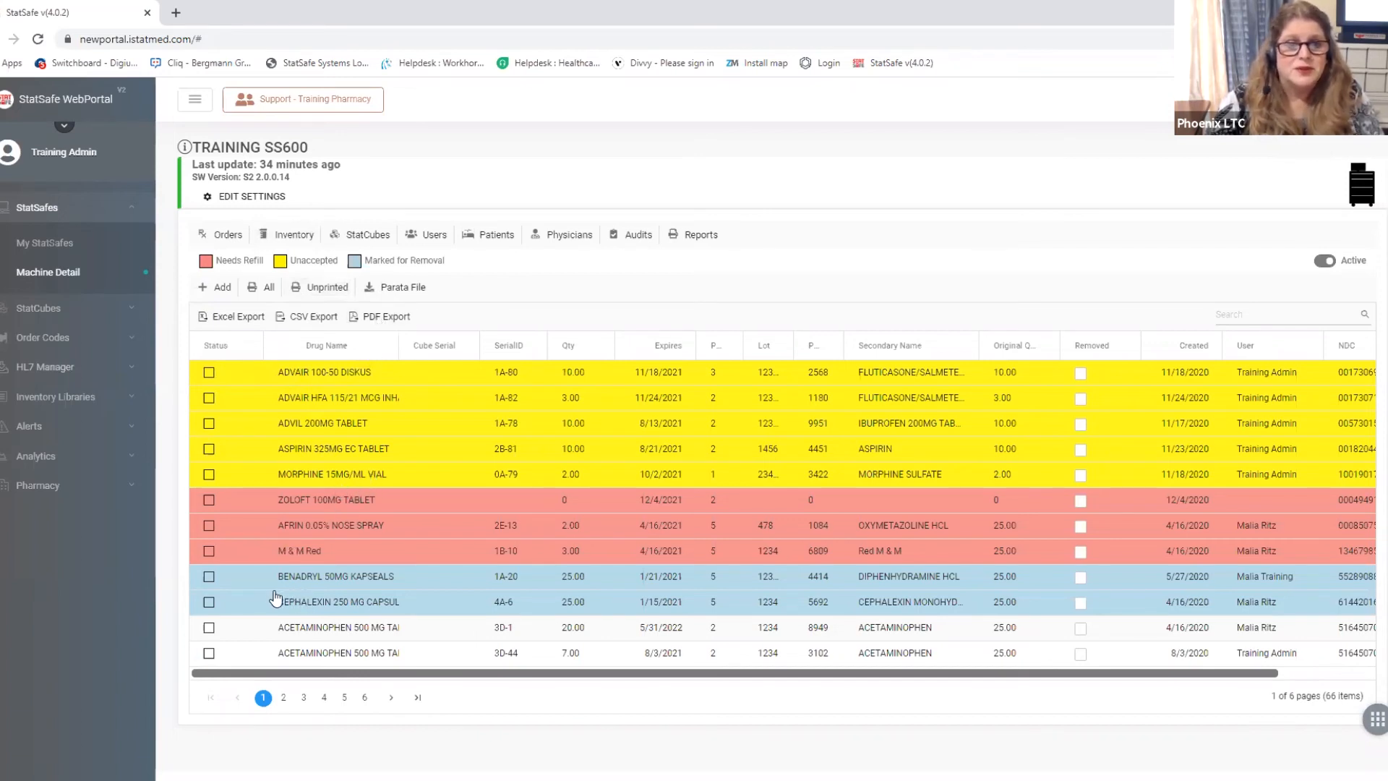
pyautogui.moveTo(318, 586)
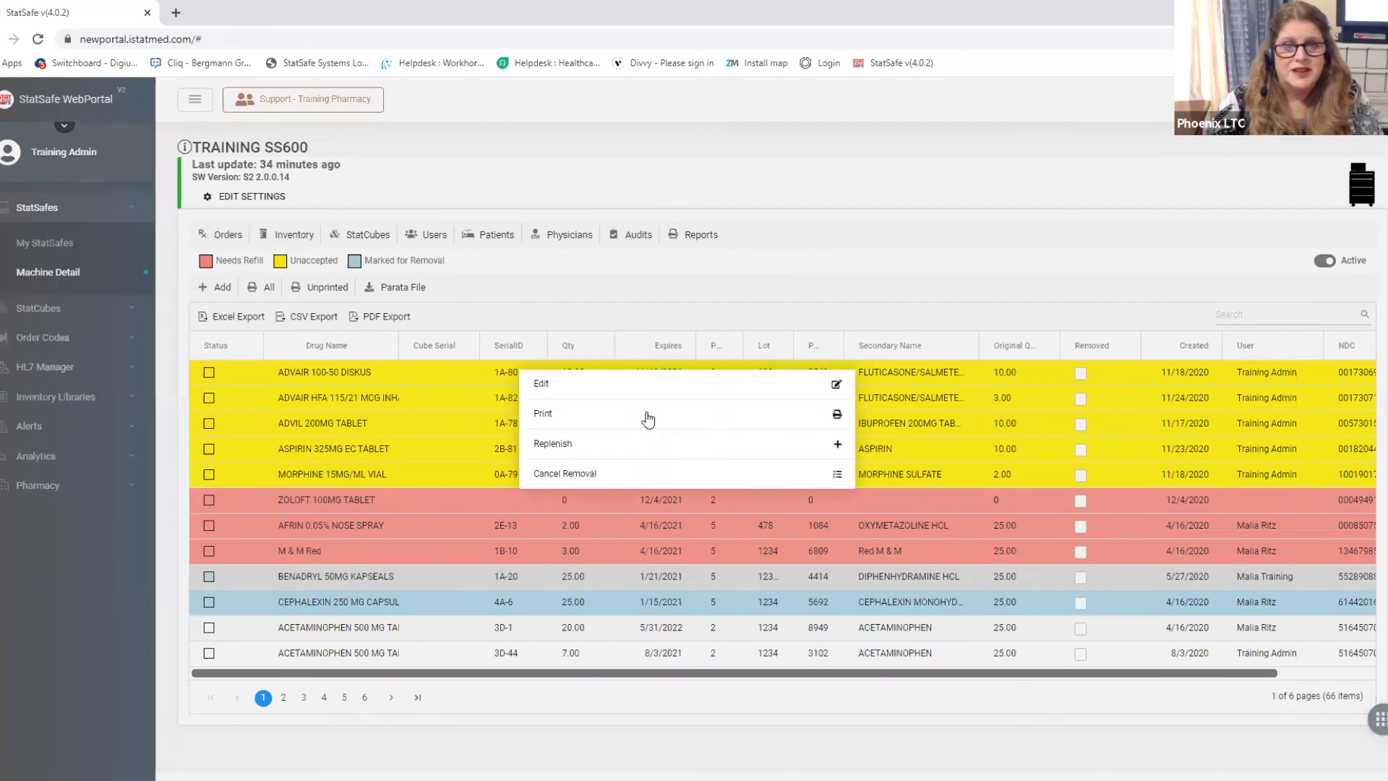
pyautogui.moveTo(574, 422)
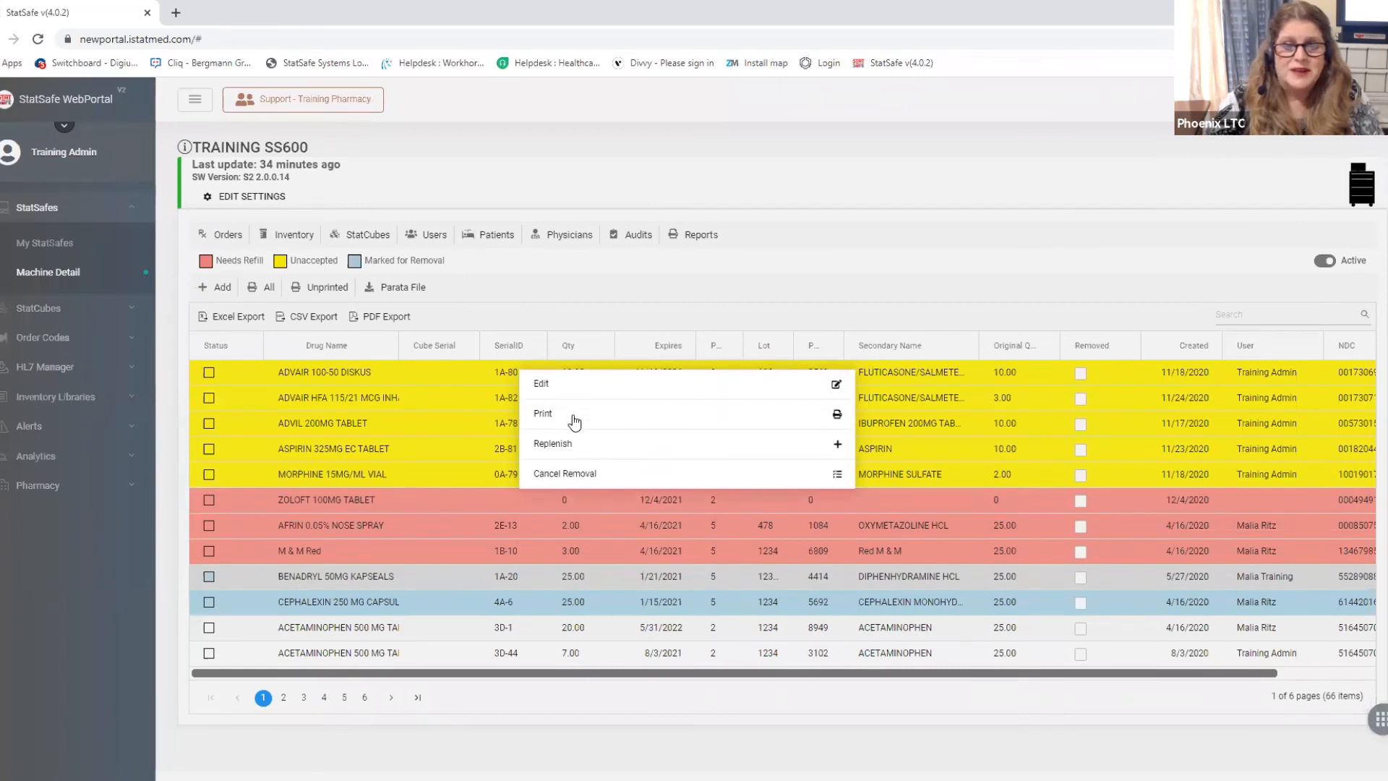
pyautogui.moveTo(555, 480)
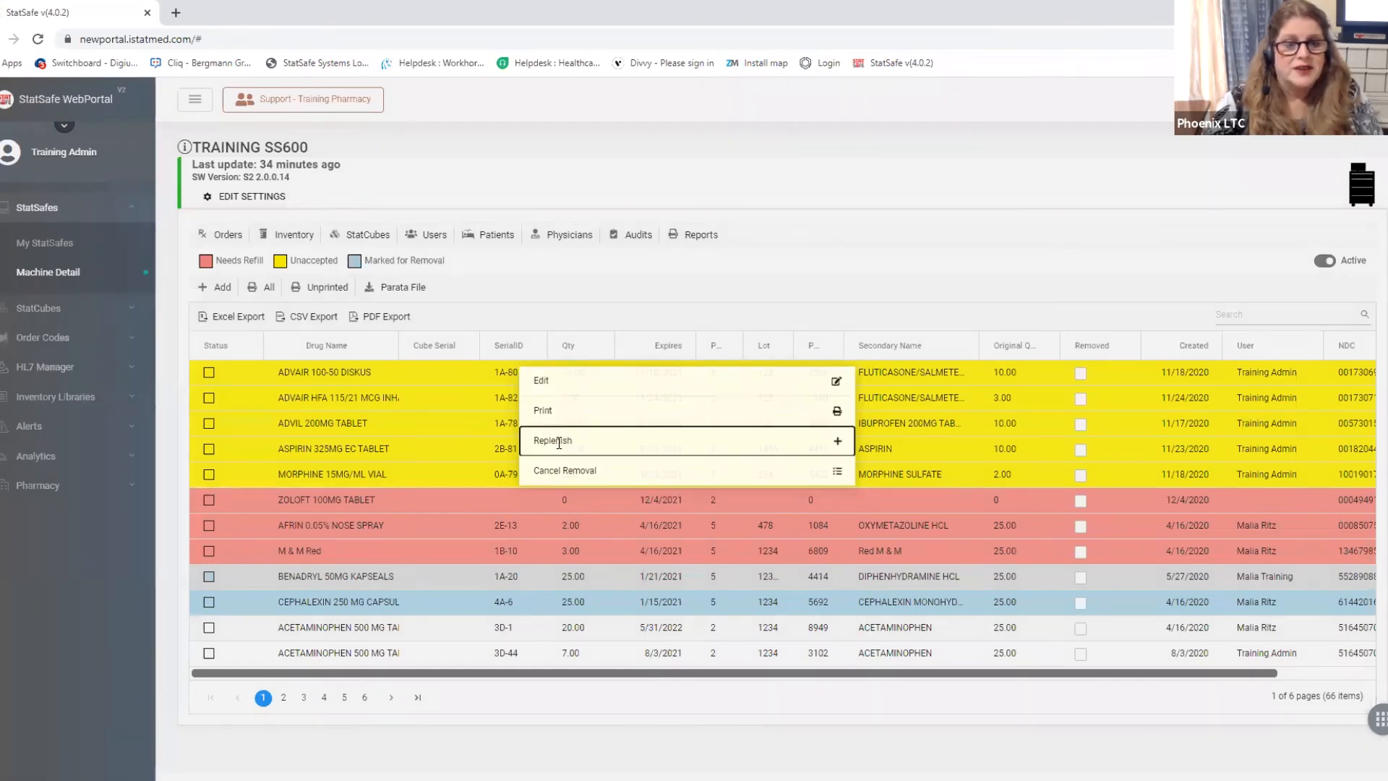
# Replenish BENADRYL 50MG KAPSEALS from its row menu and close the Inventory Item dialog
pyautogui.click(540, 380)
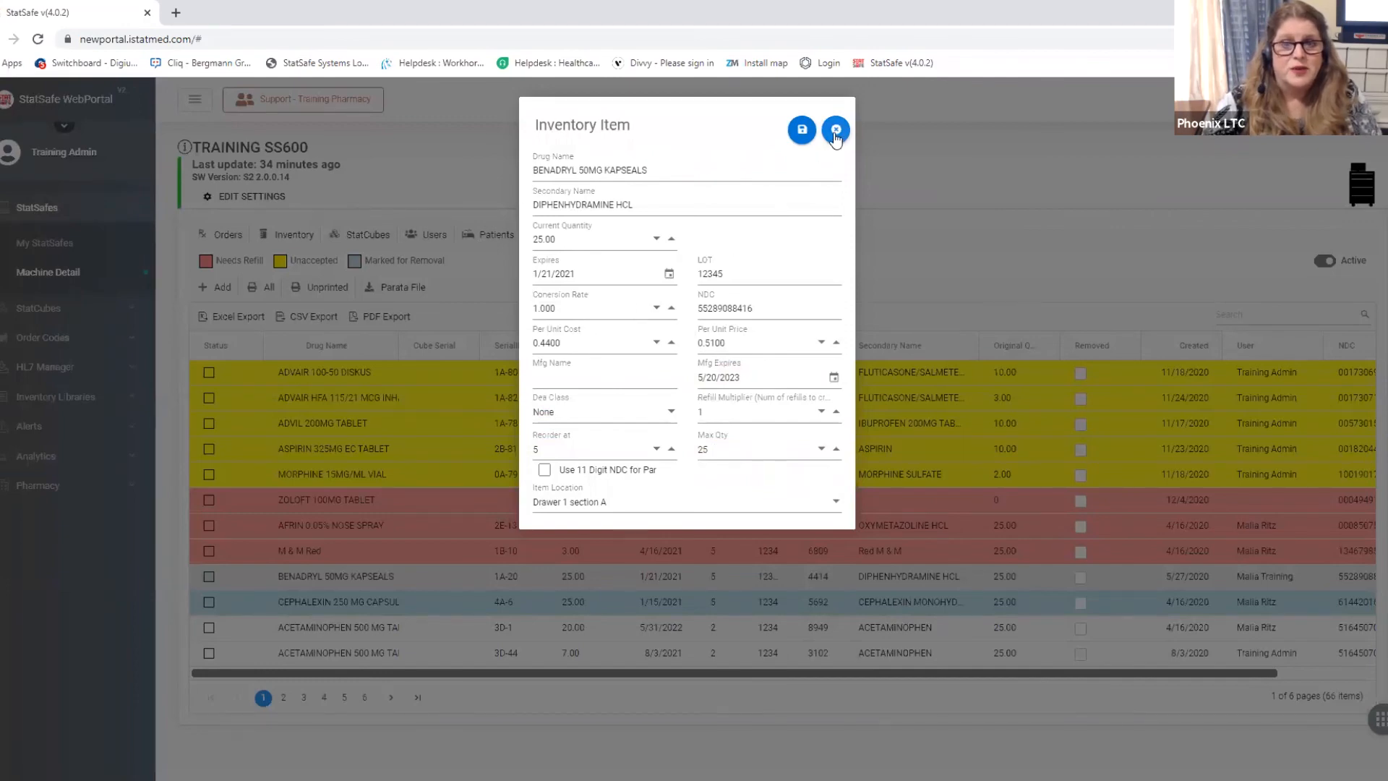
pyautogui.click(833, 130)
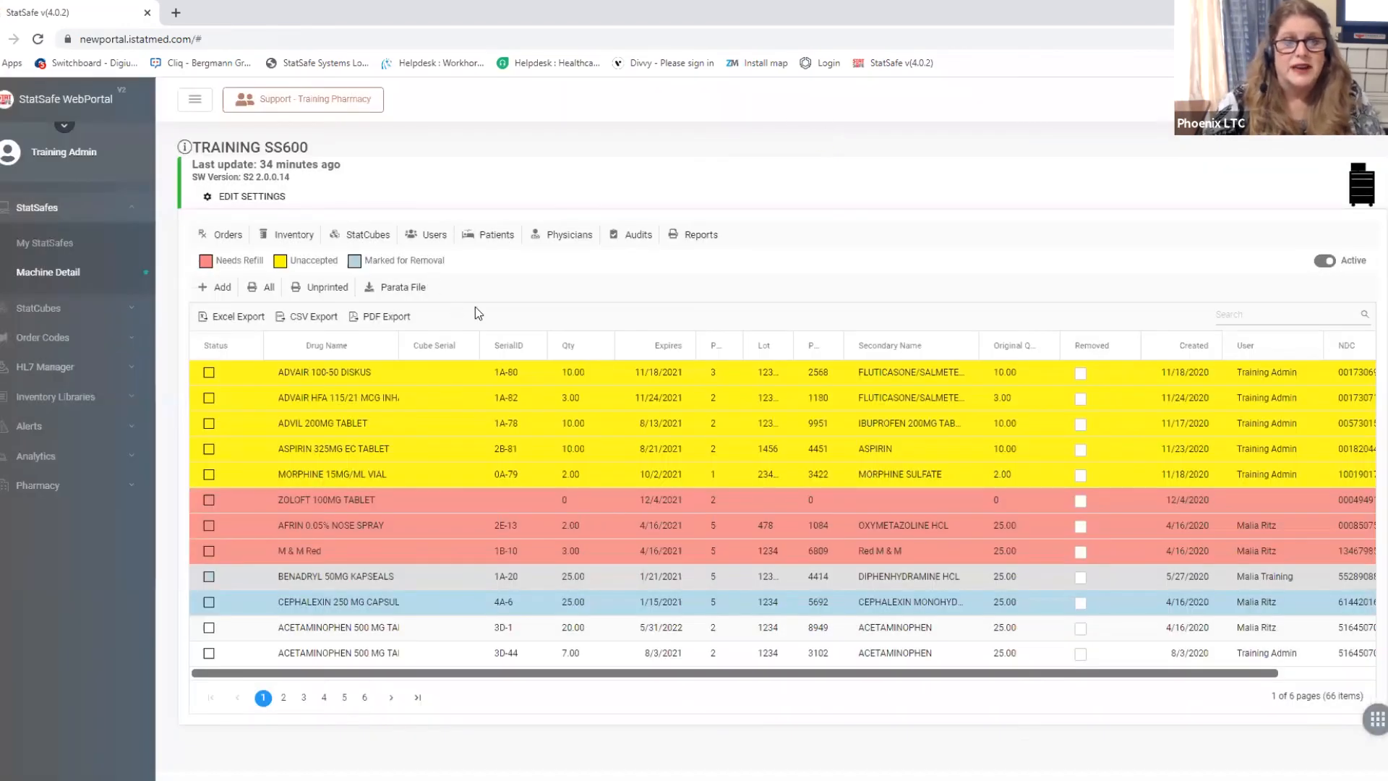
pyautogui.moveTo(226, 349)
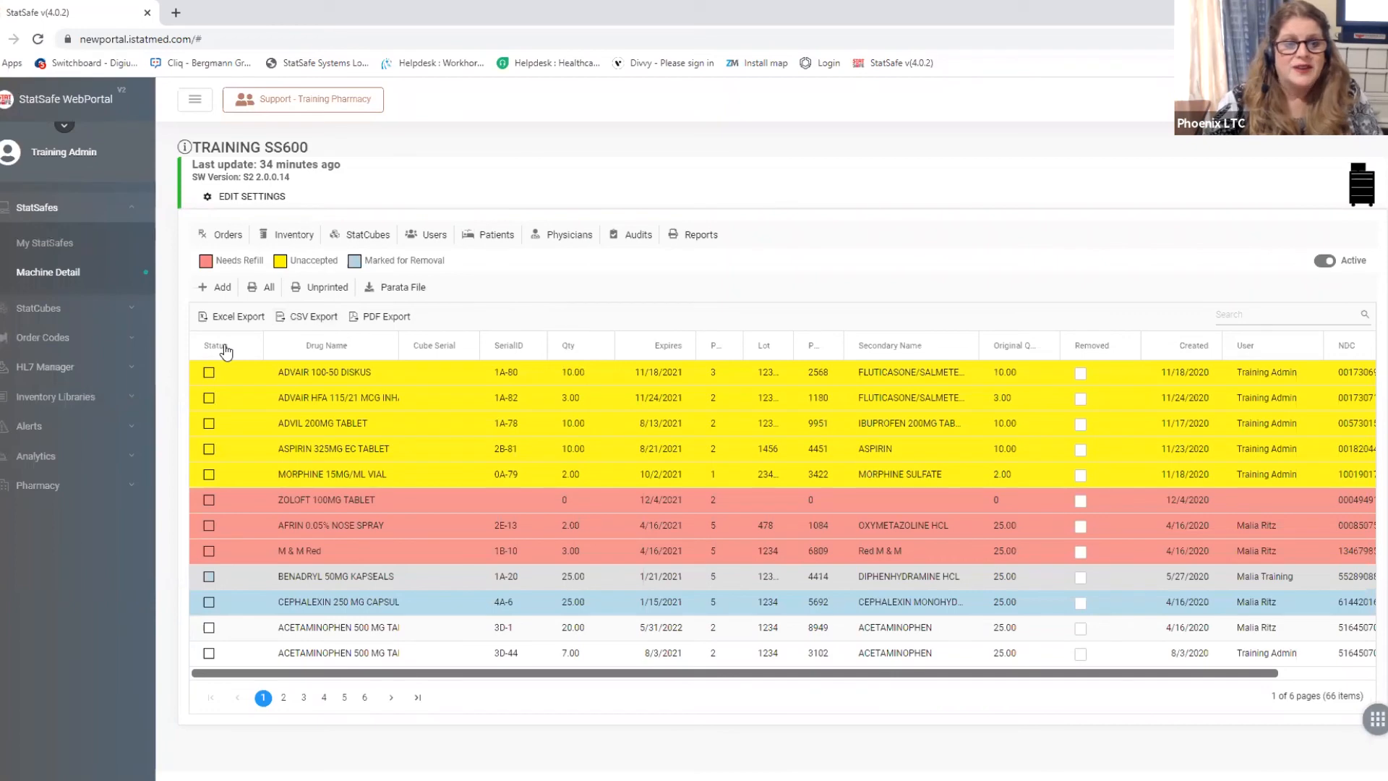
# Sort the inventory by drug name then Status, then show the Expiring Meds alerts report (17 items)
pyautogui.click(325, 346)
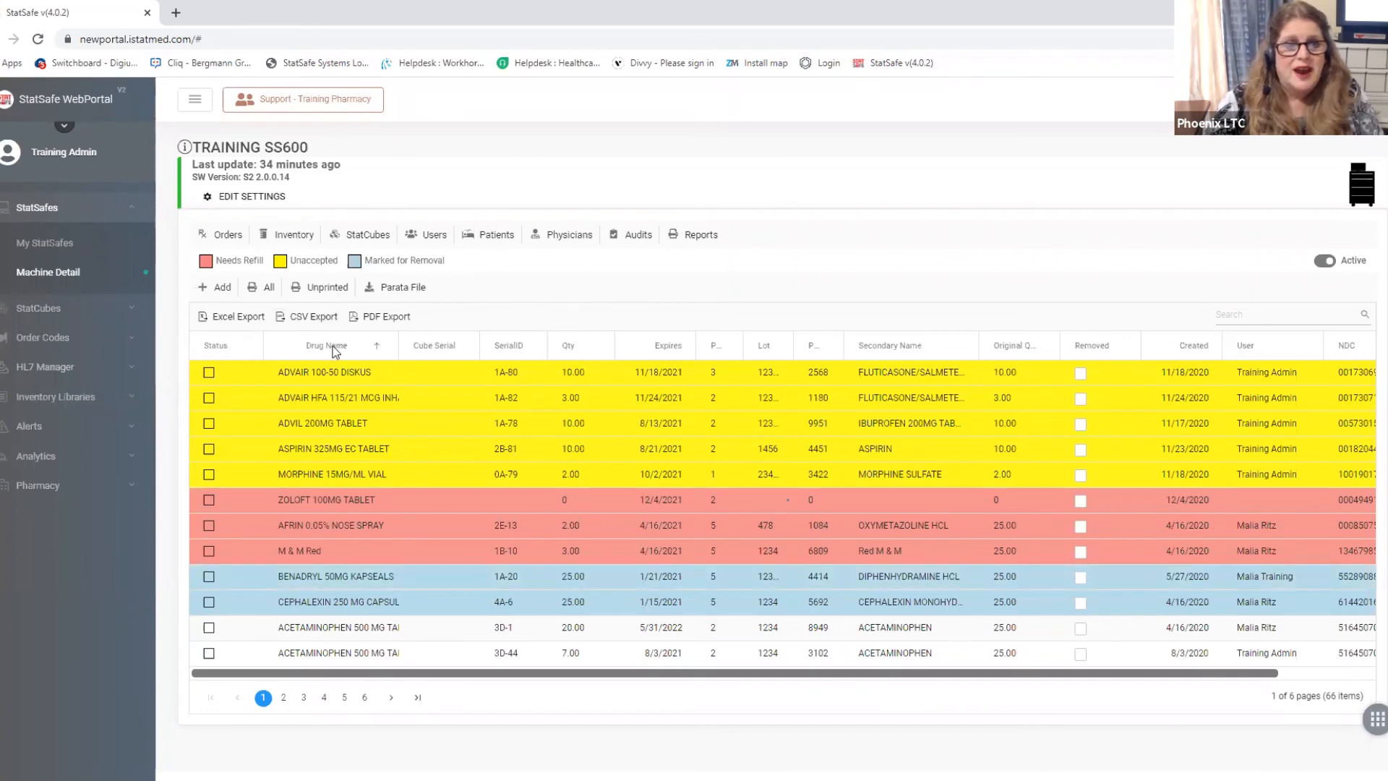
pyautogui.click(215, 346)
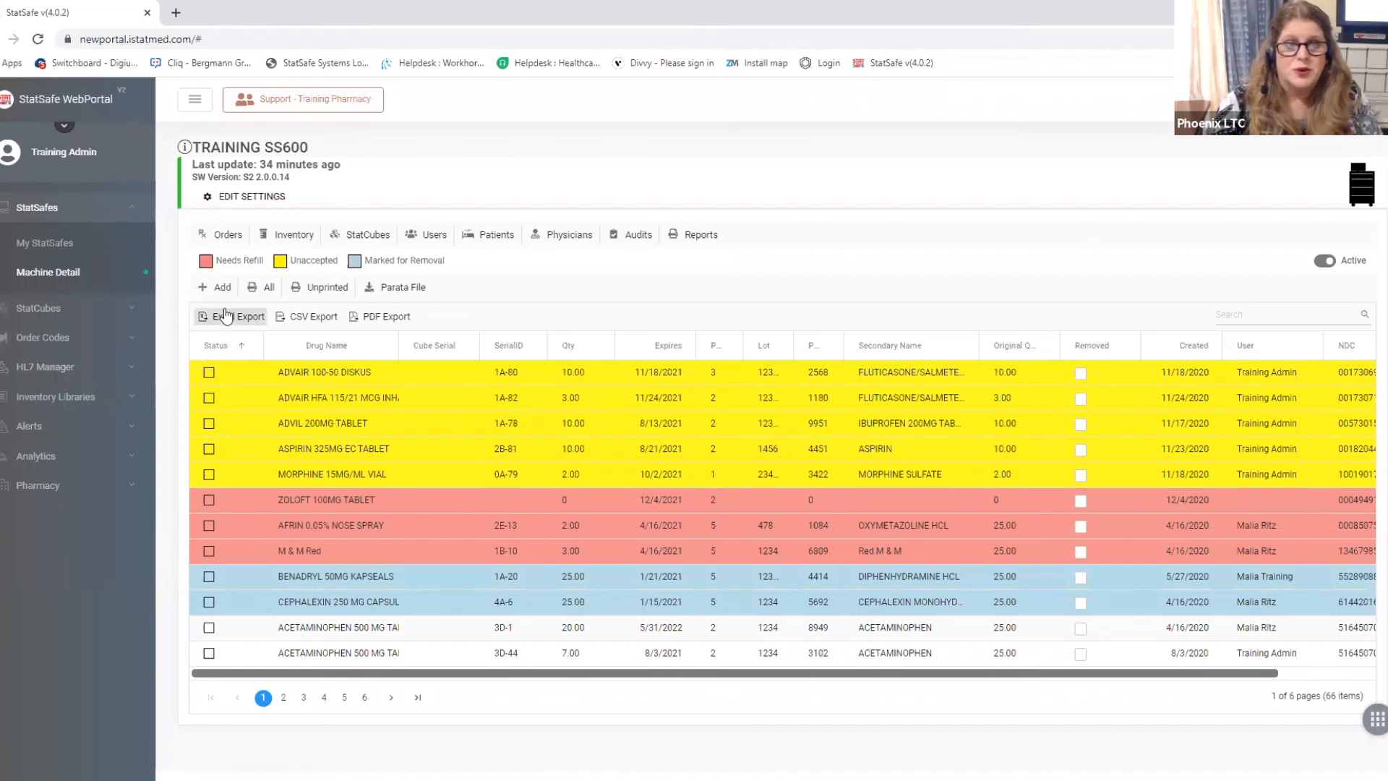
pyautogui.moveTo(417, 271)
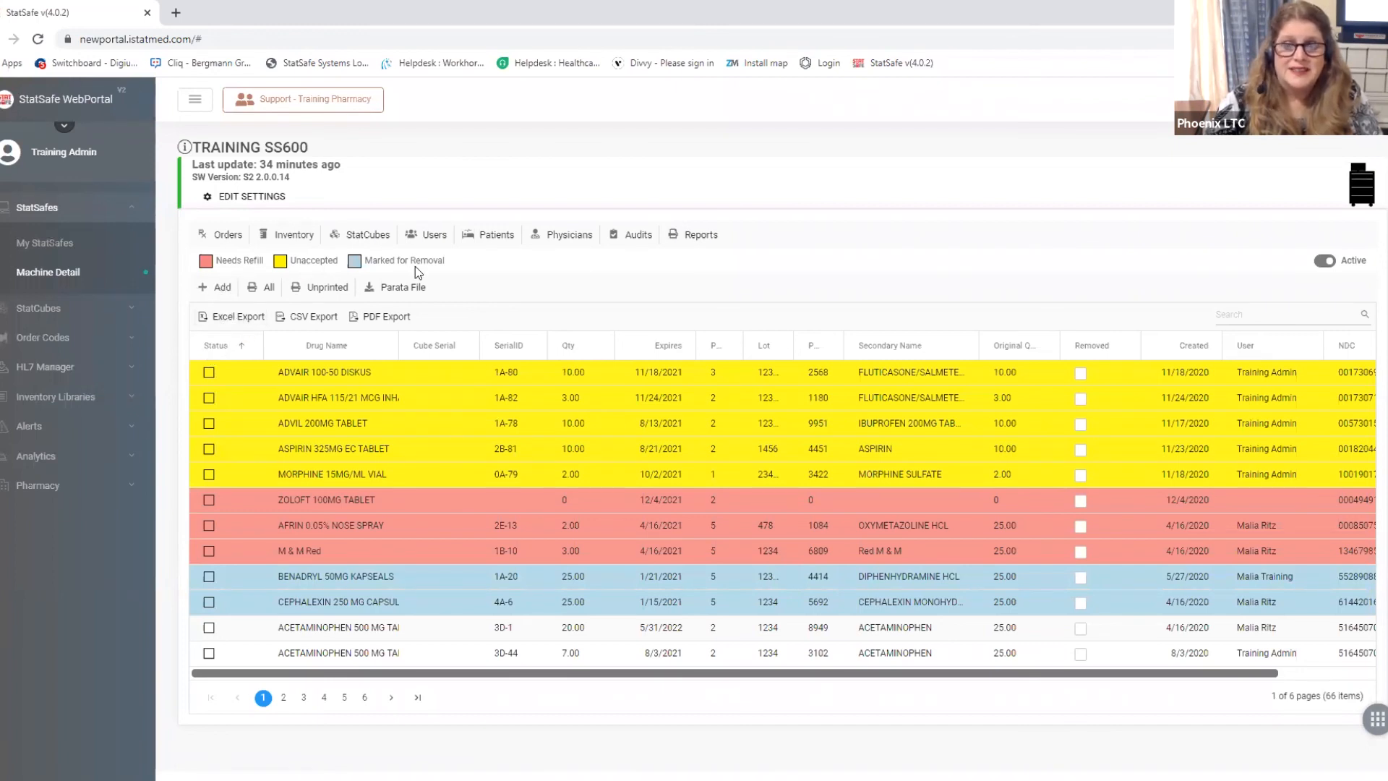
pyautogui.moveTo(345, 364)
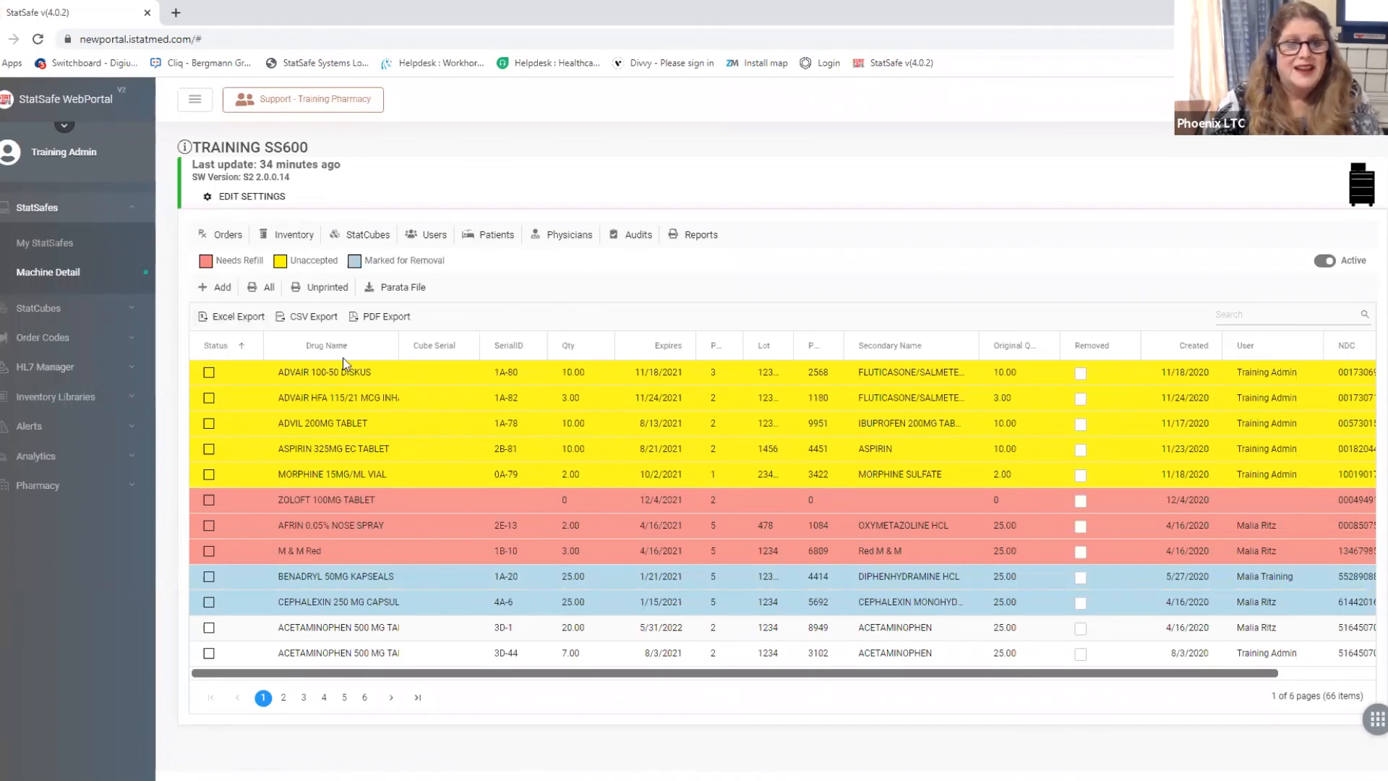
pyautogui.moveTo(301, 512)
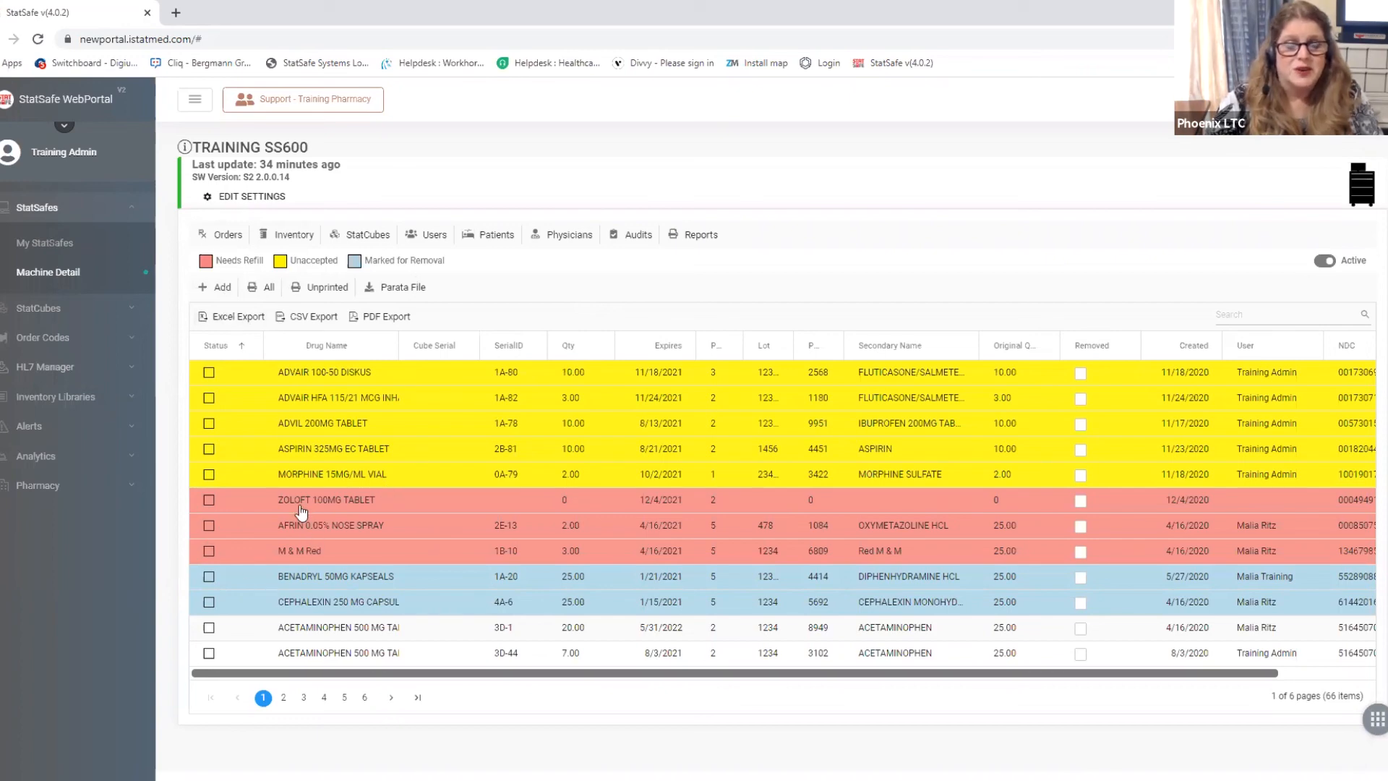
pyautogui.moveTo(285, 474)
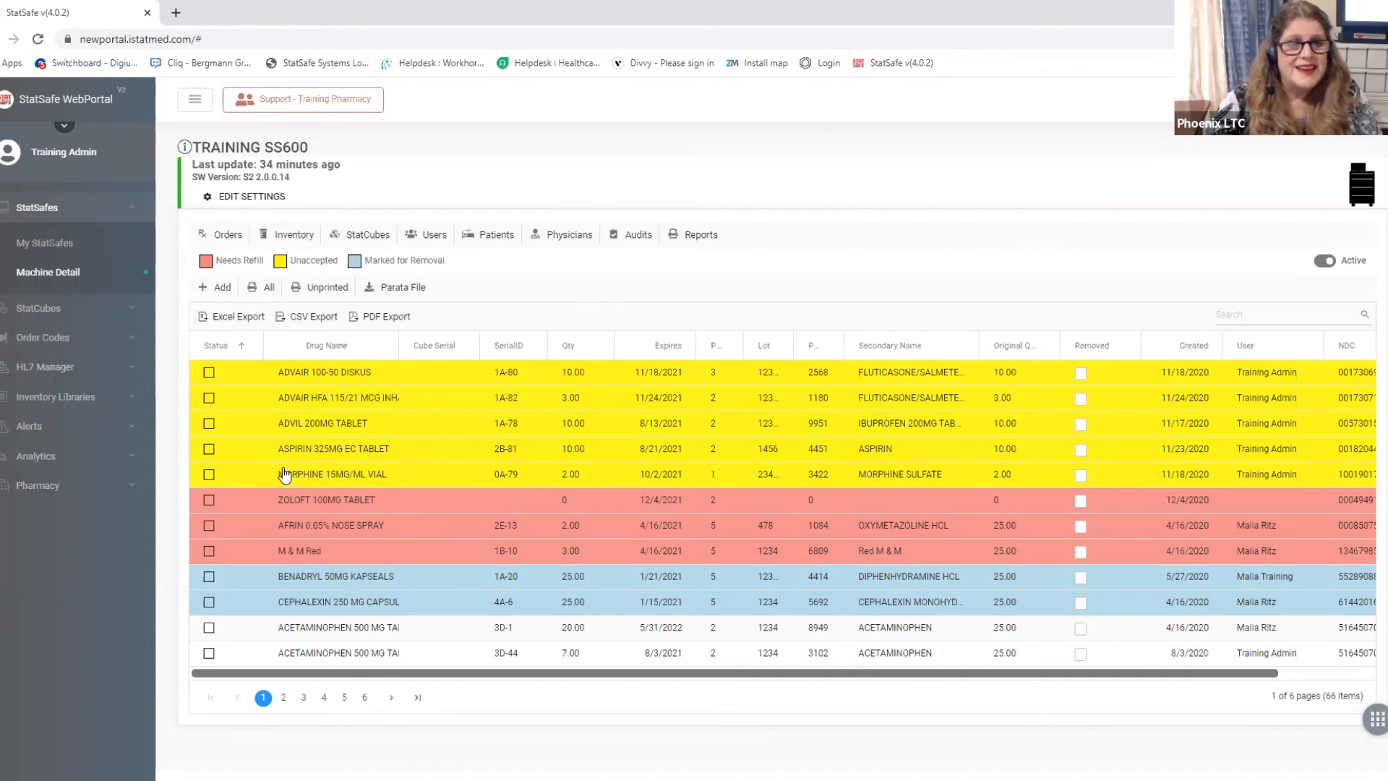
pyautogui.moveTo(246, 424)
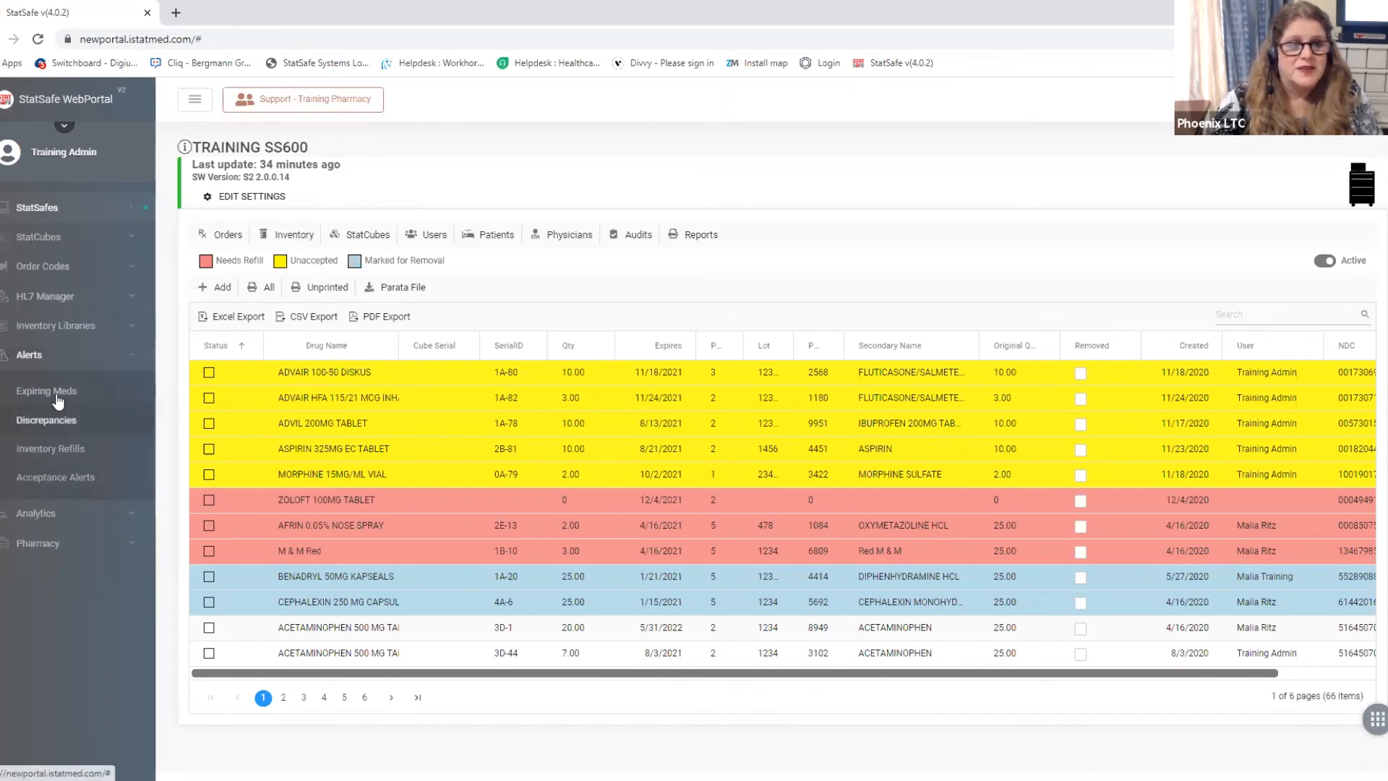
pyautogui.click(45, 390)
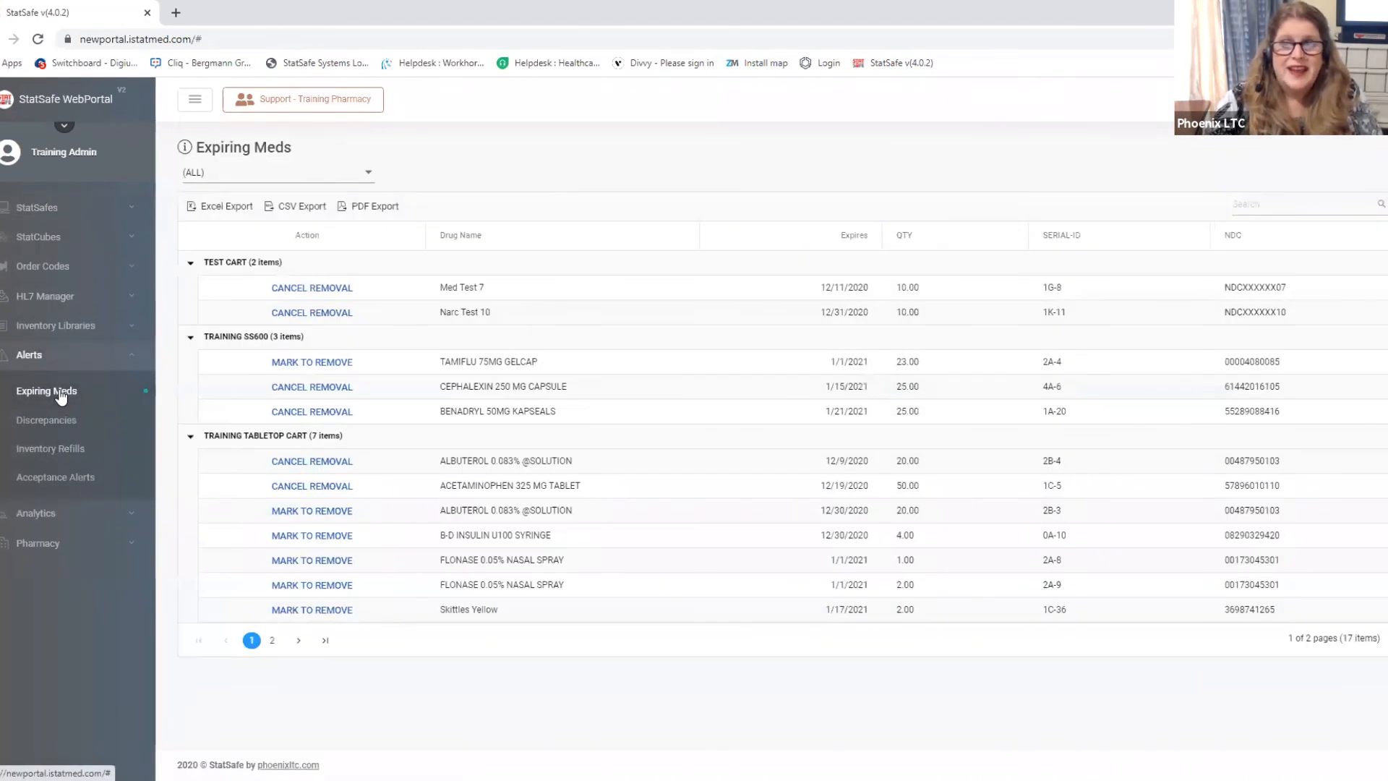